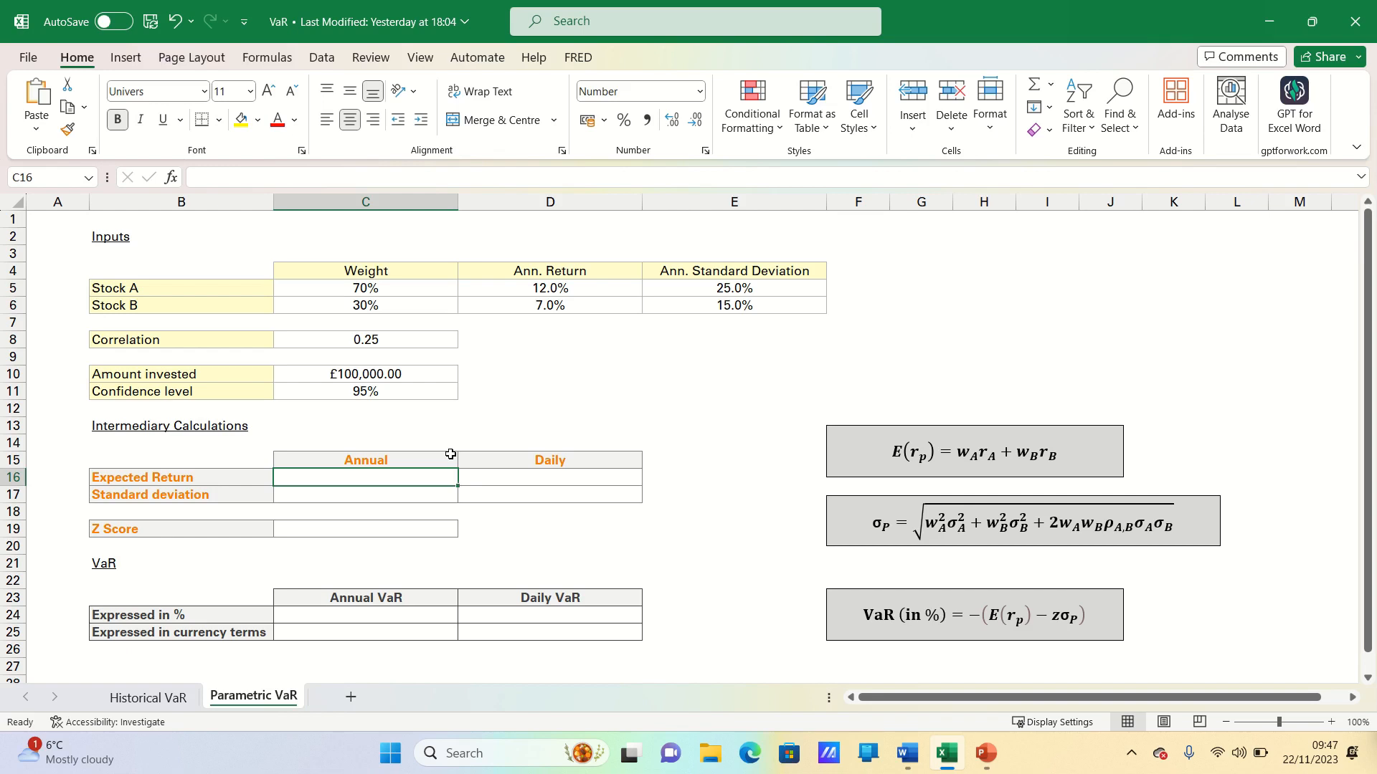
{"action": "mouse_move", "coordinate": [244, 297]}
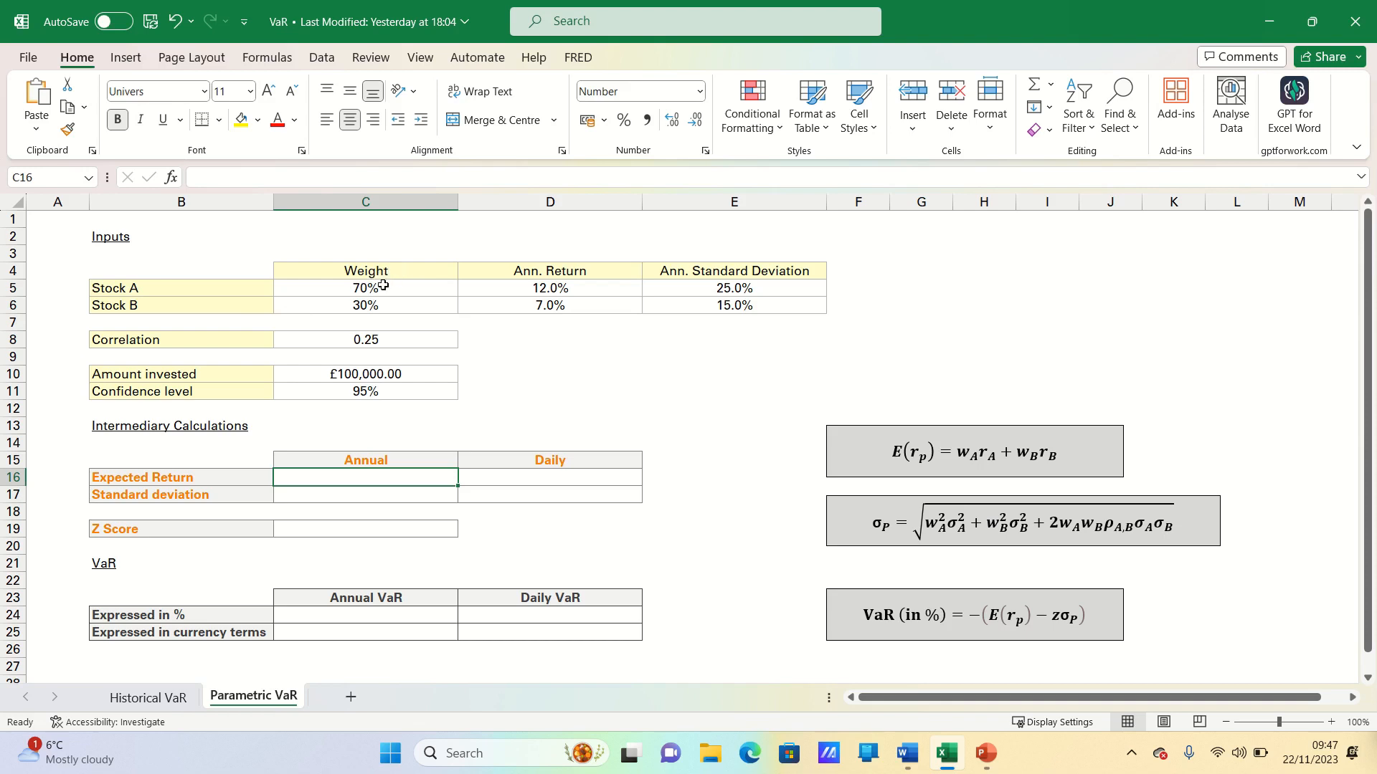
{"action": "mouse_move", "coordinate": [379, 318]}
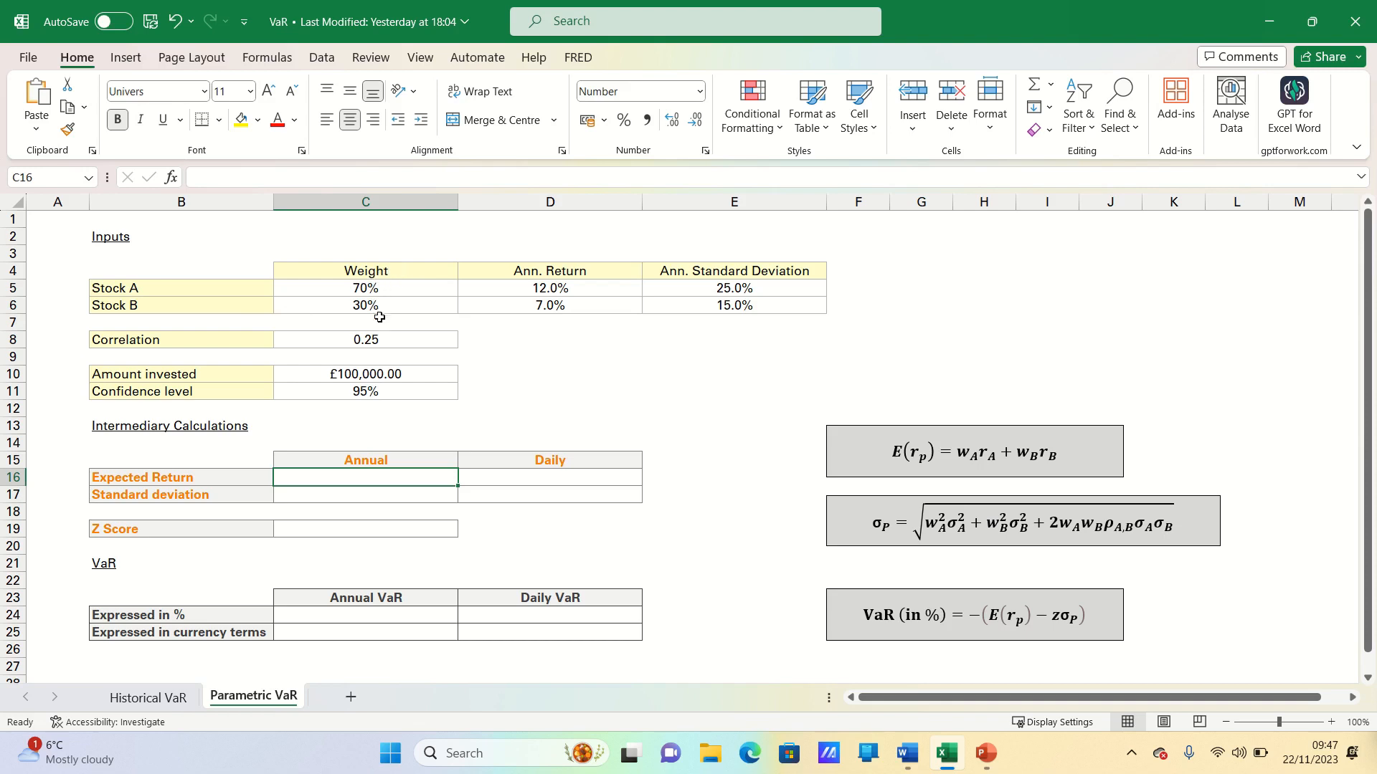
{"action": "mouse_move", "coordinate": [417, 374]}
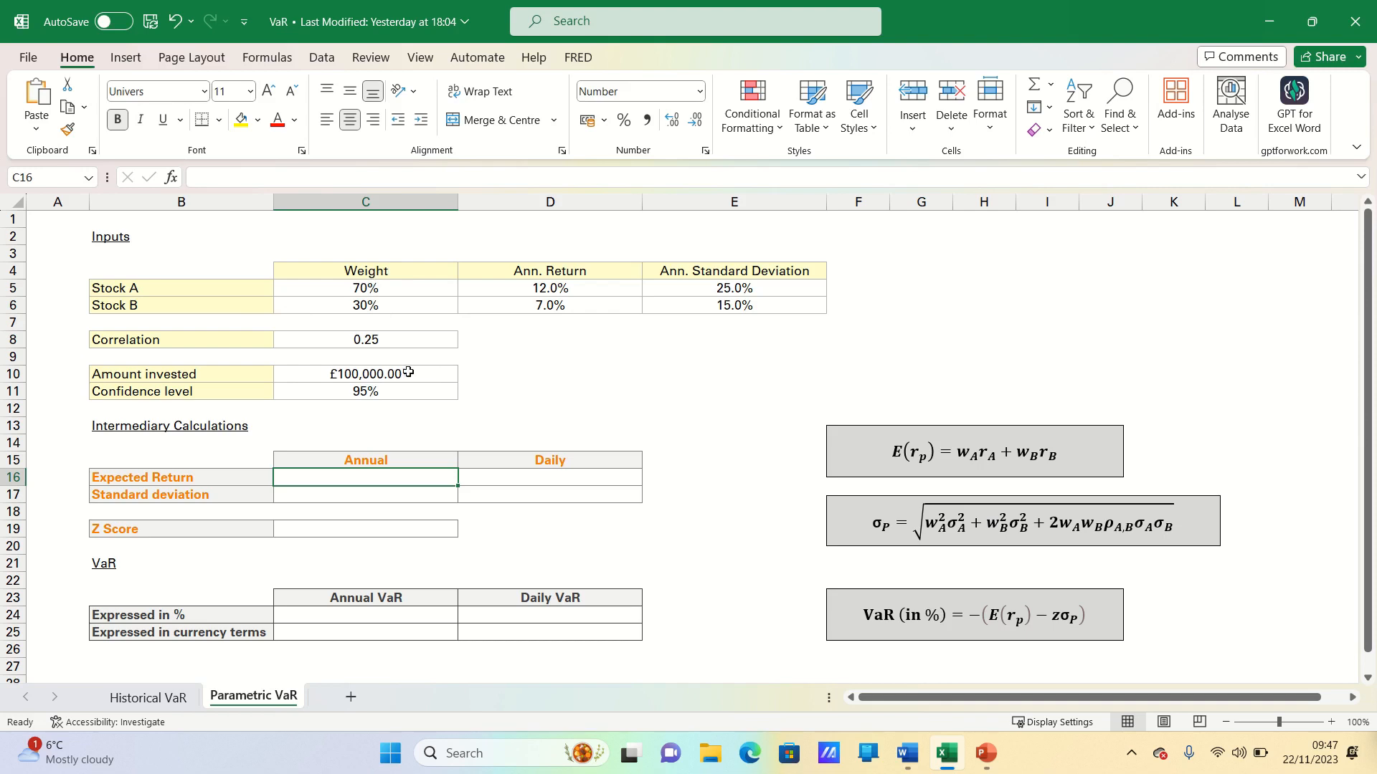
{"action": "mouse_move", "coordinate": [417, 366]}
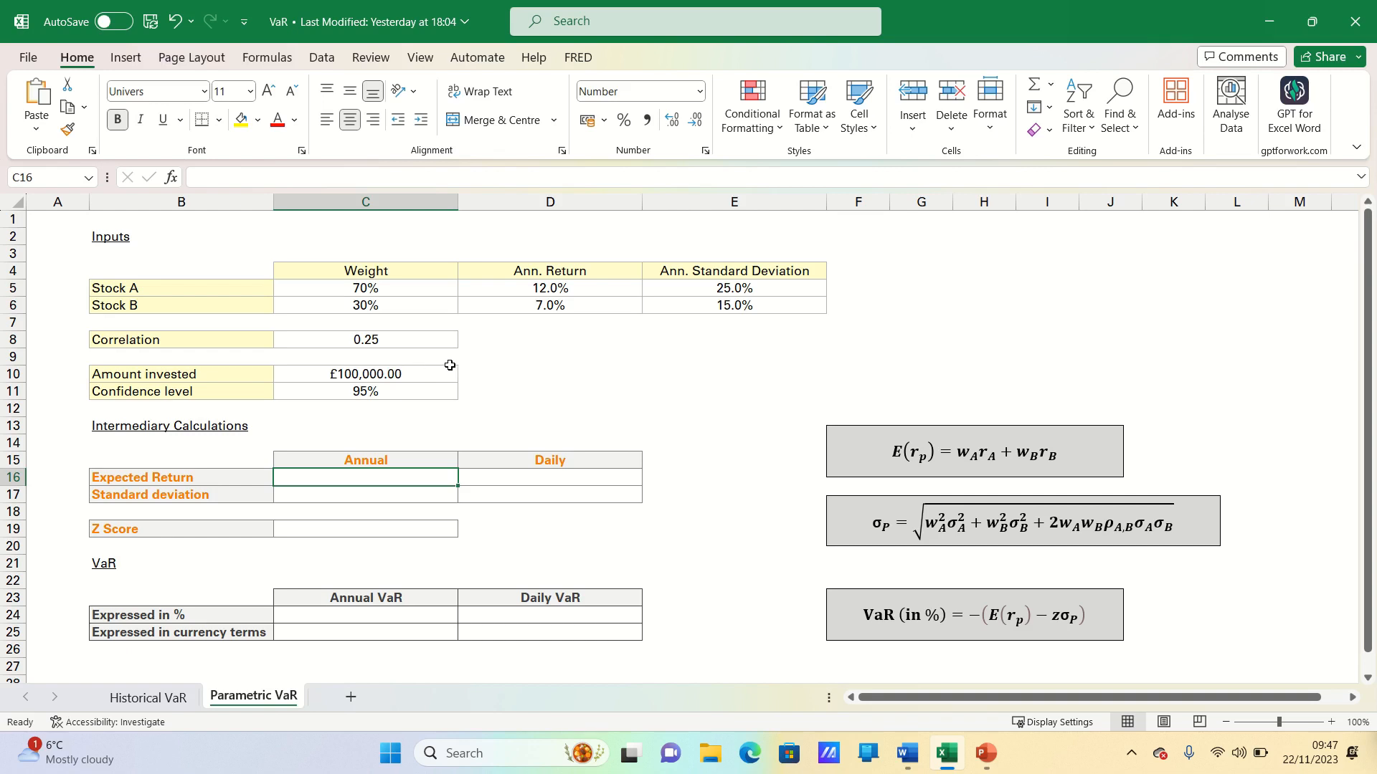
{"action": "mouse_move", "coordinate": [455, 363]}
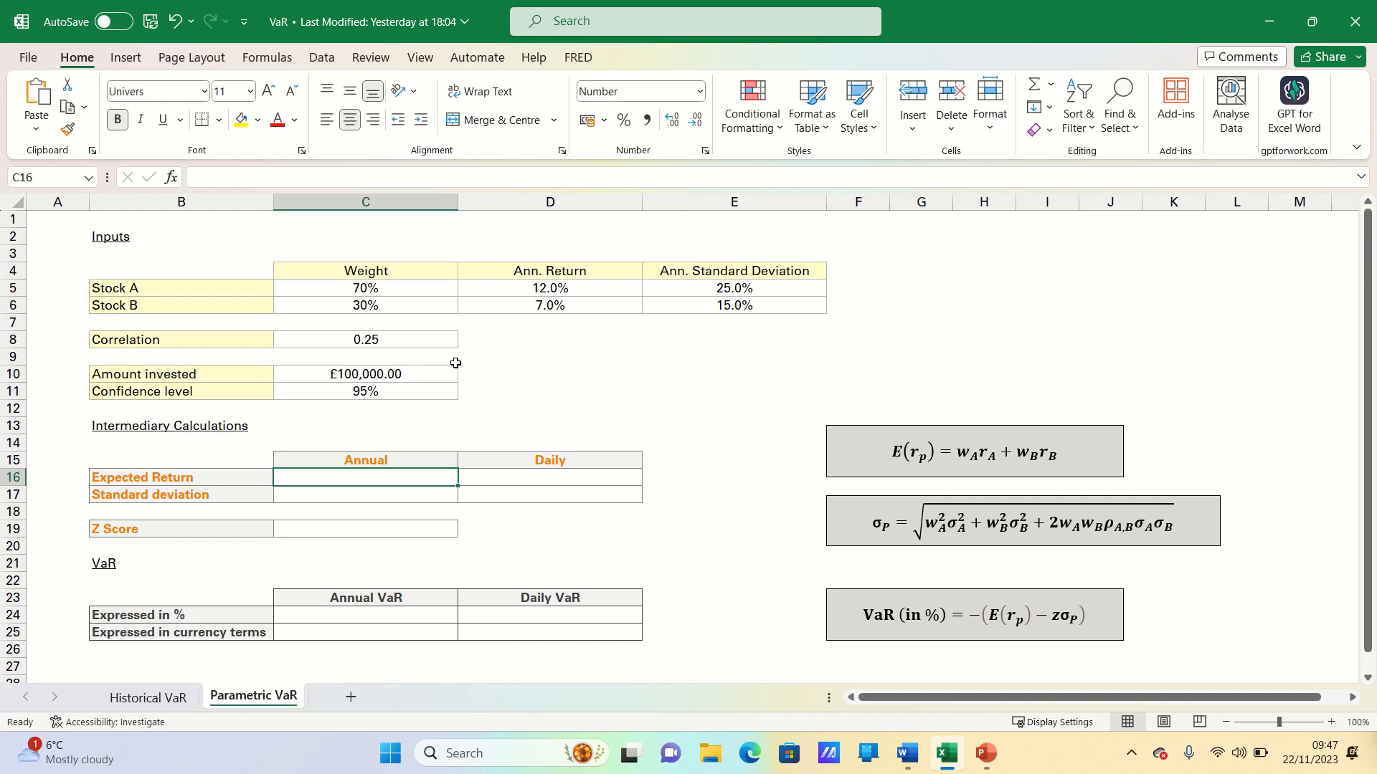
{"action": "mouse_move", "coordinate": [491, 342]}
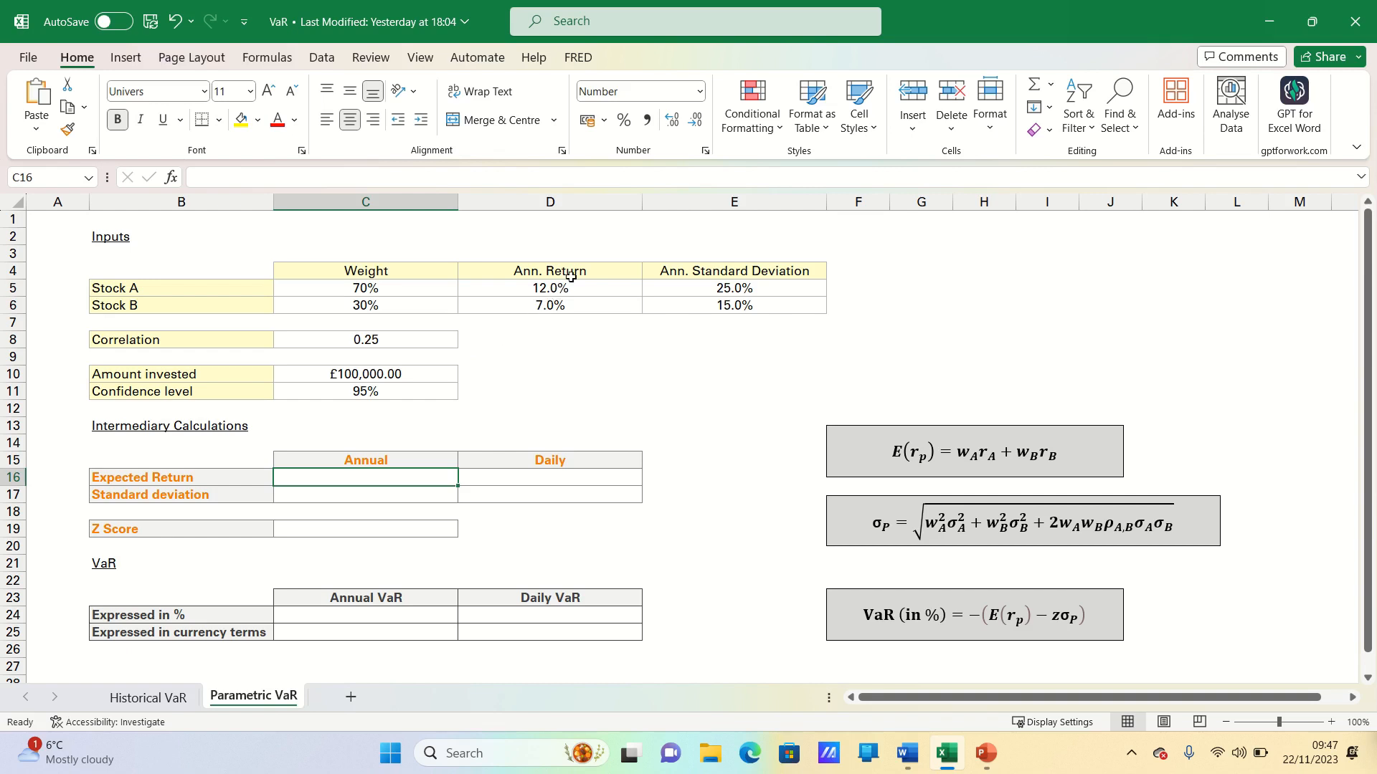
{"action": "mouse_move", "coordinate": [551, 299]}
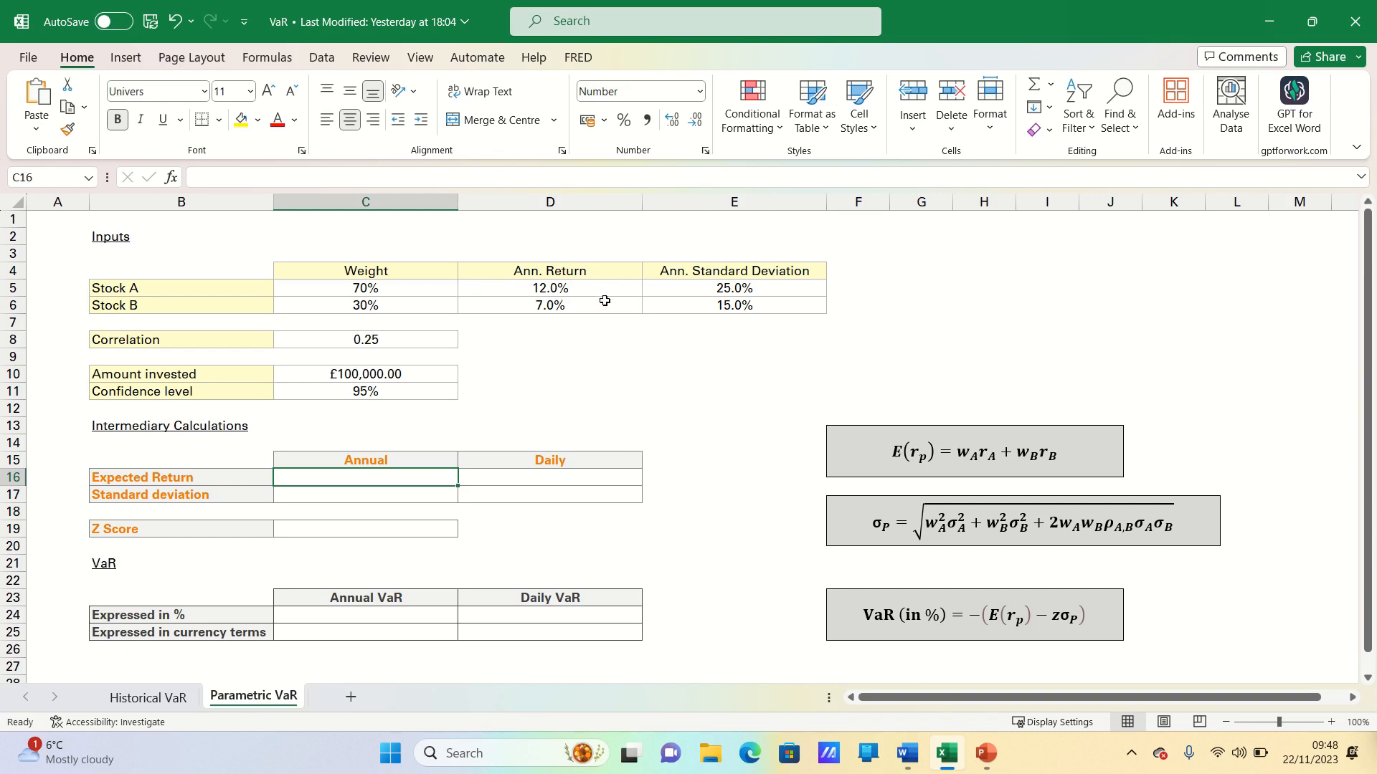
{"action": "mouse_move", "coordinate": [694, 263]}
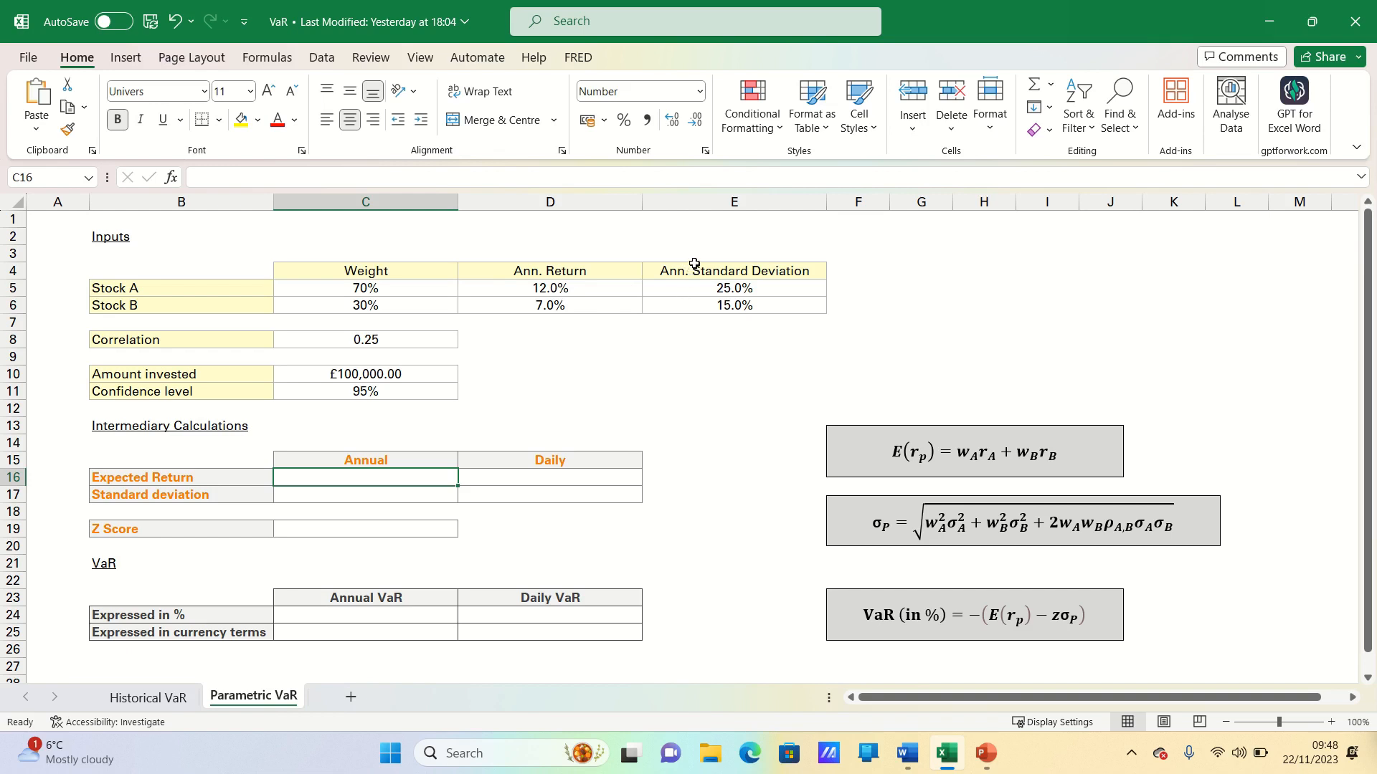
{"action": "mouse_move", "coordinate": [594, 282]}
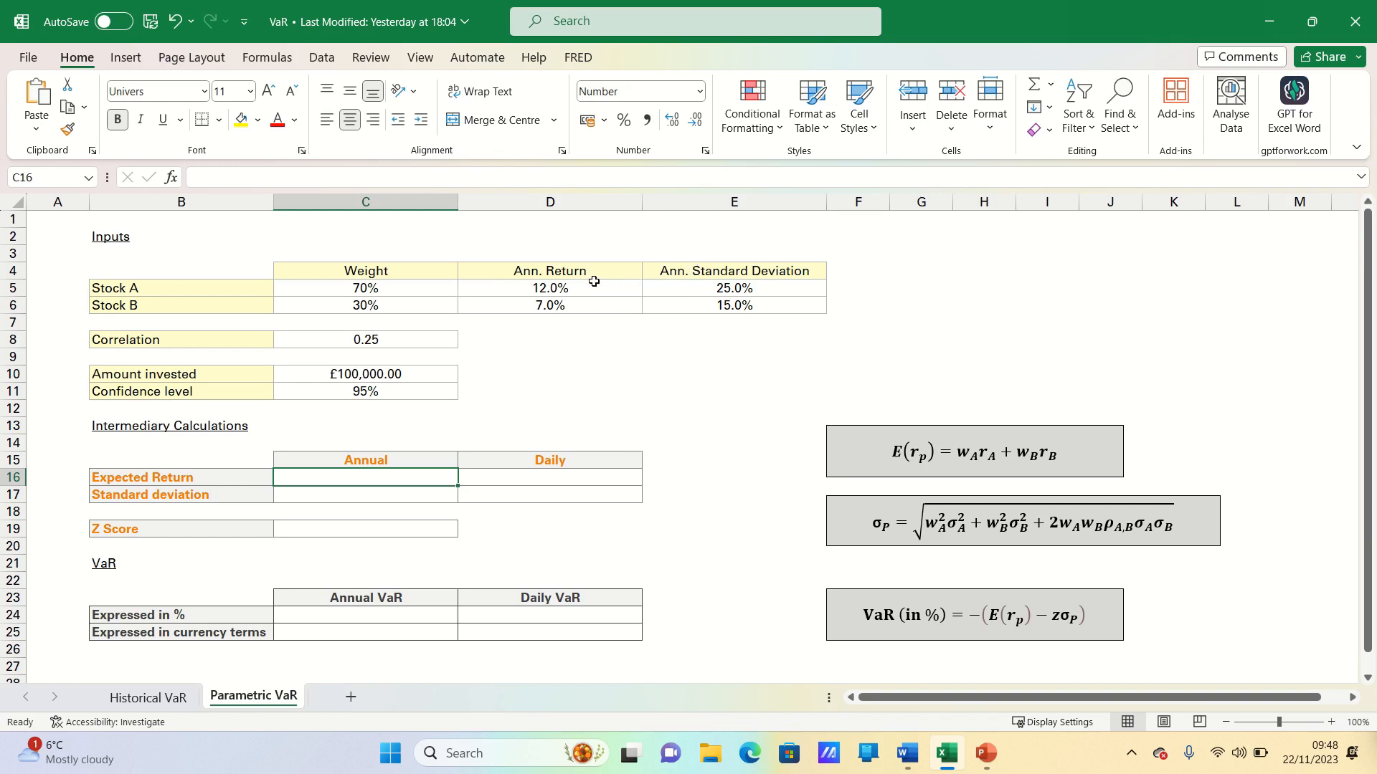
{"action": "mouse_move", "coordinate": [457, 355]}
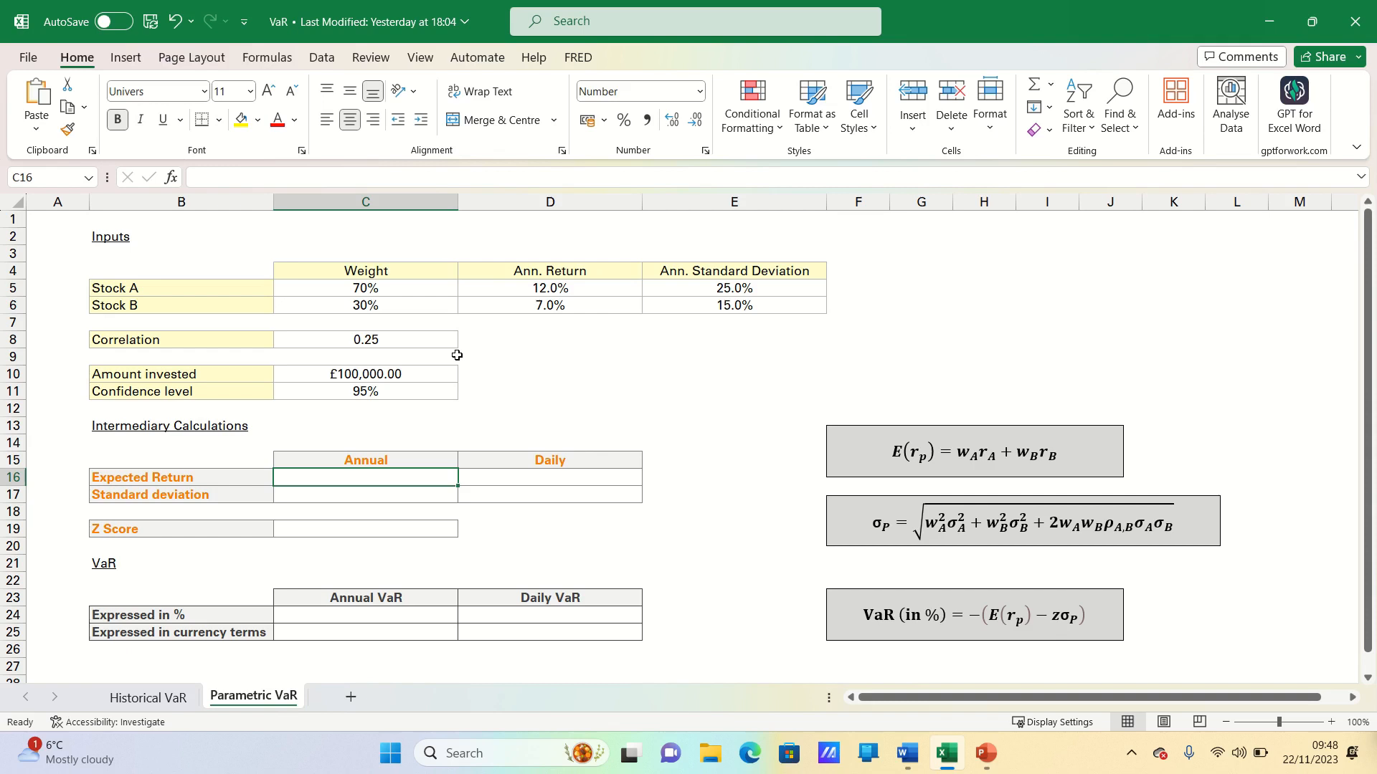
{"action": "mouse_move", "coordinate": [576, 328]}
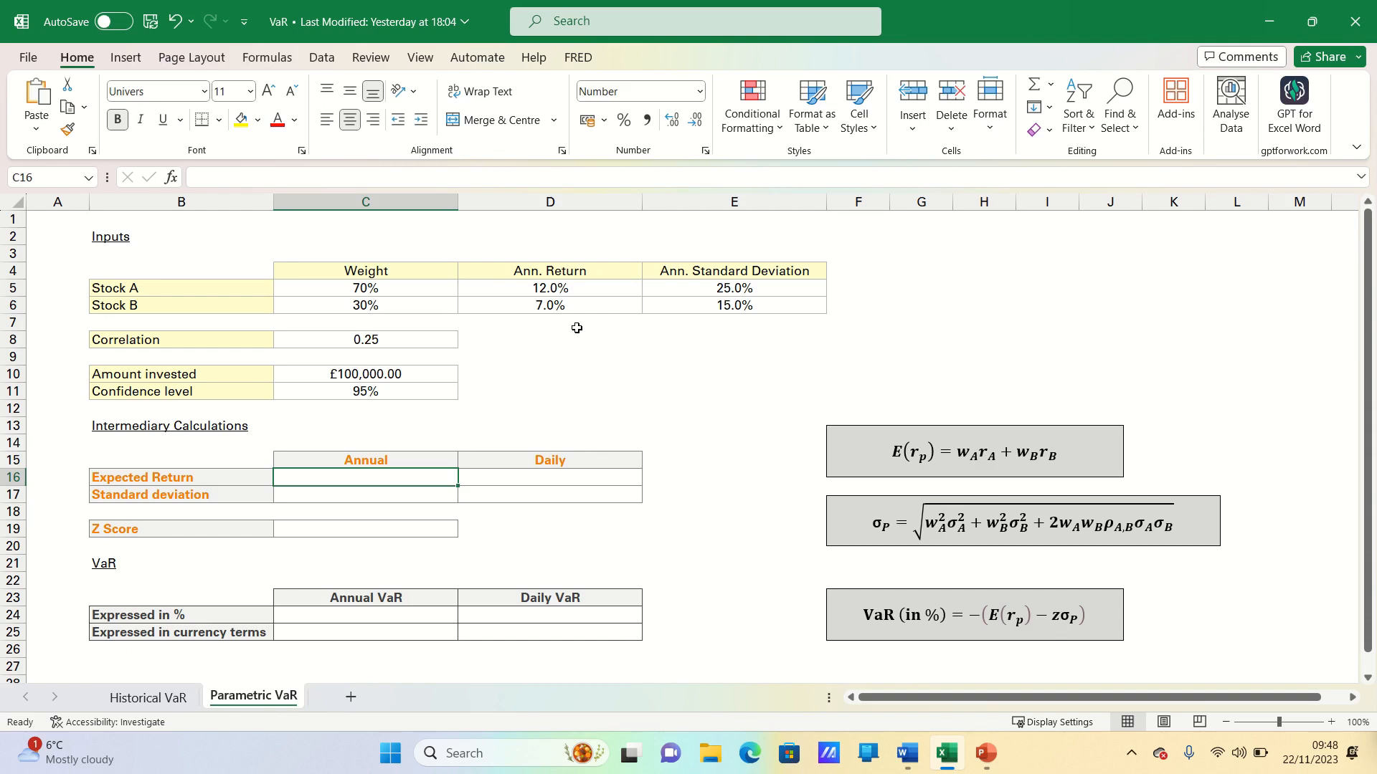
{"action": "mouse_move", "coordinate": [585, 323]}
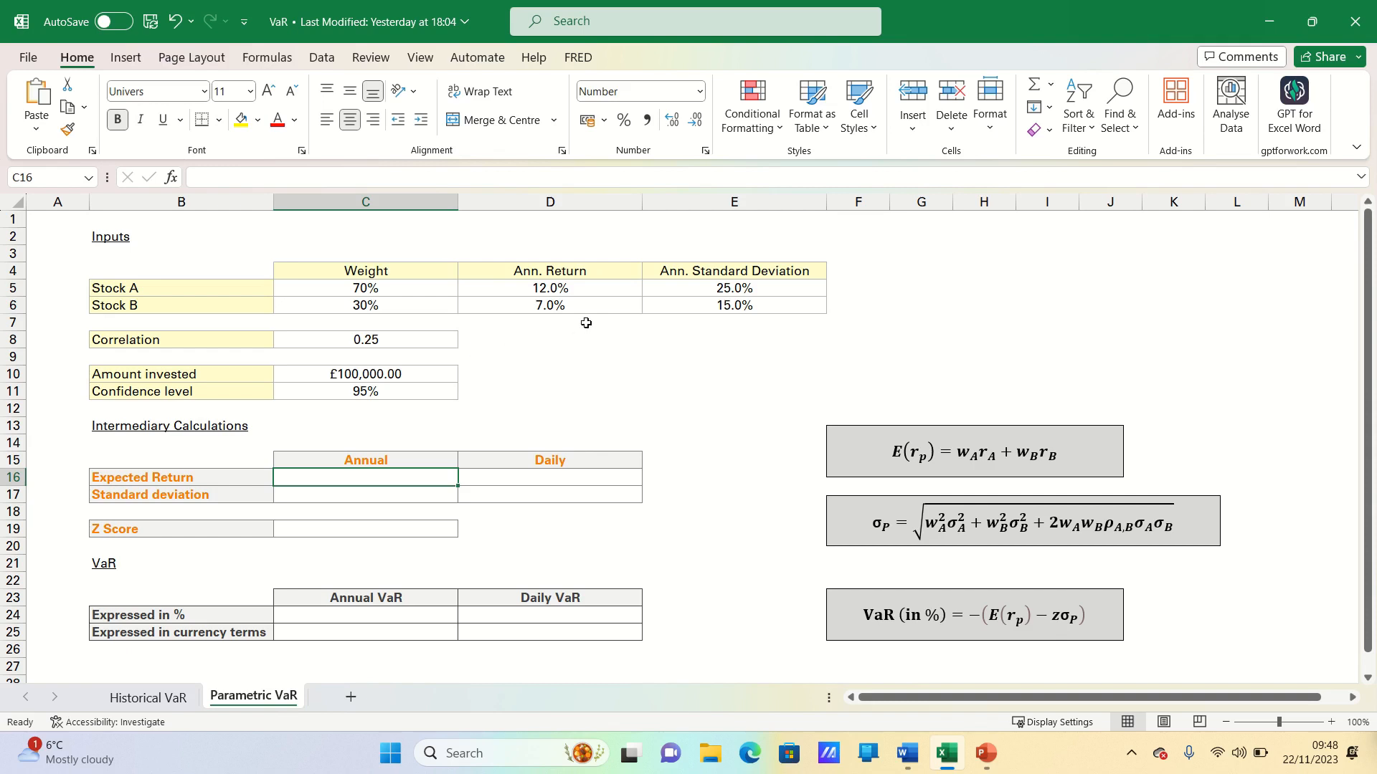
{"action": "mouse_move", "coordinate": [558, 344]}
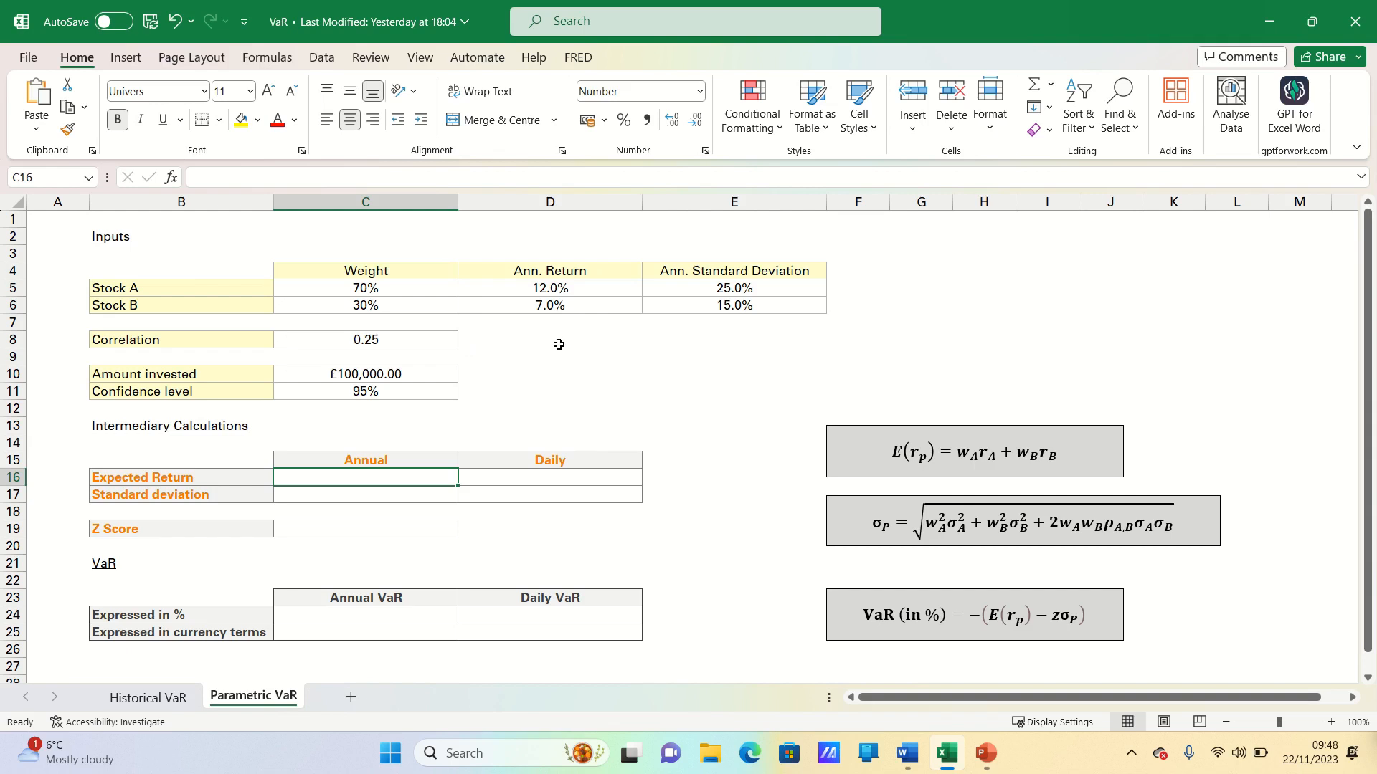
{"action": "mouse_move", "coordinate": [434, 389]}
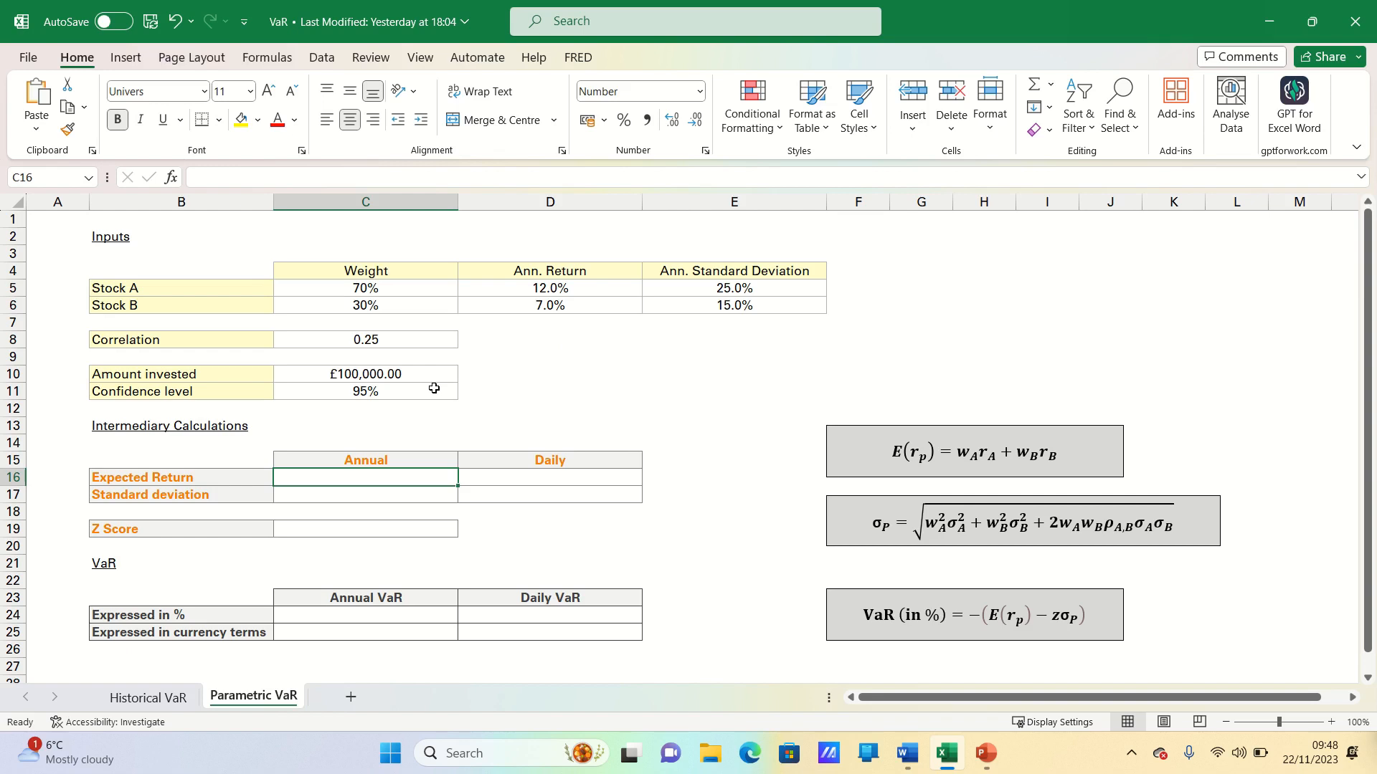
{"action": "mouse_move", "coordinate": [432, 509]}
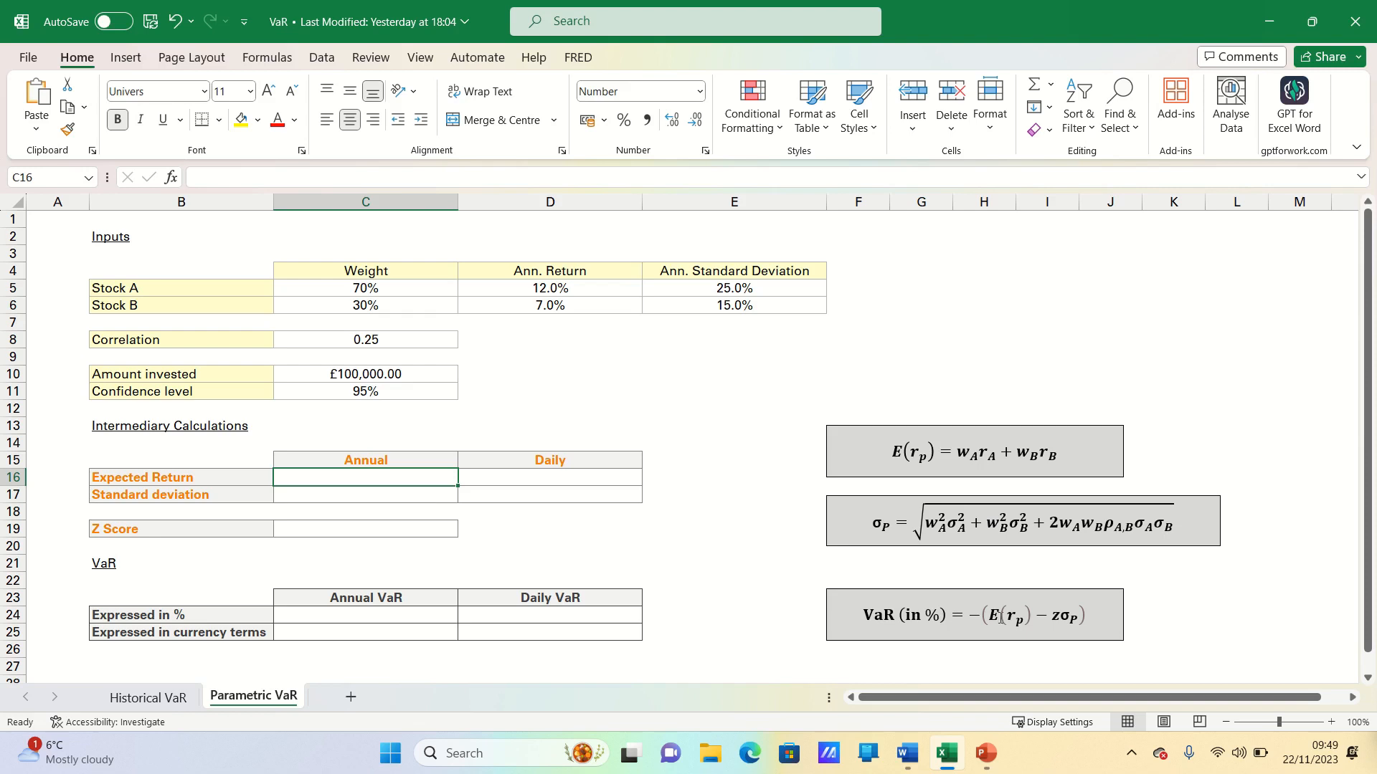
{"action": "mouse_move", "coordinate": [800, 565]}
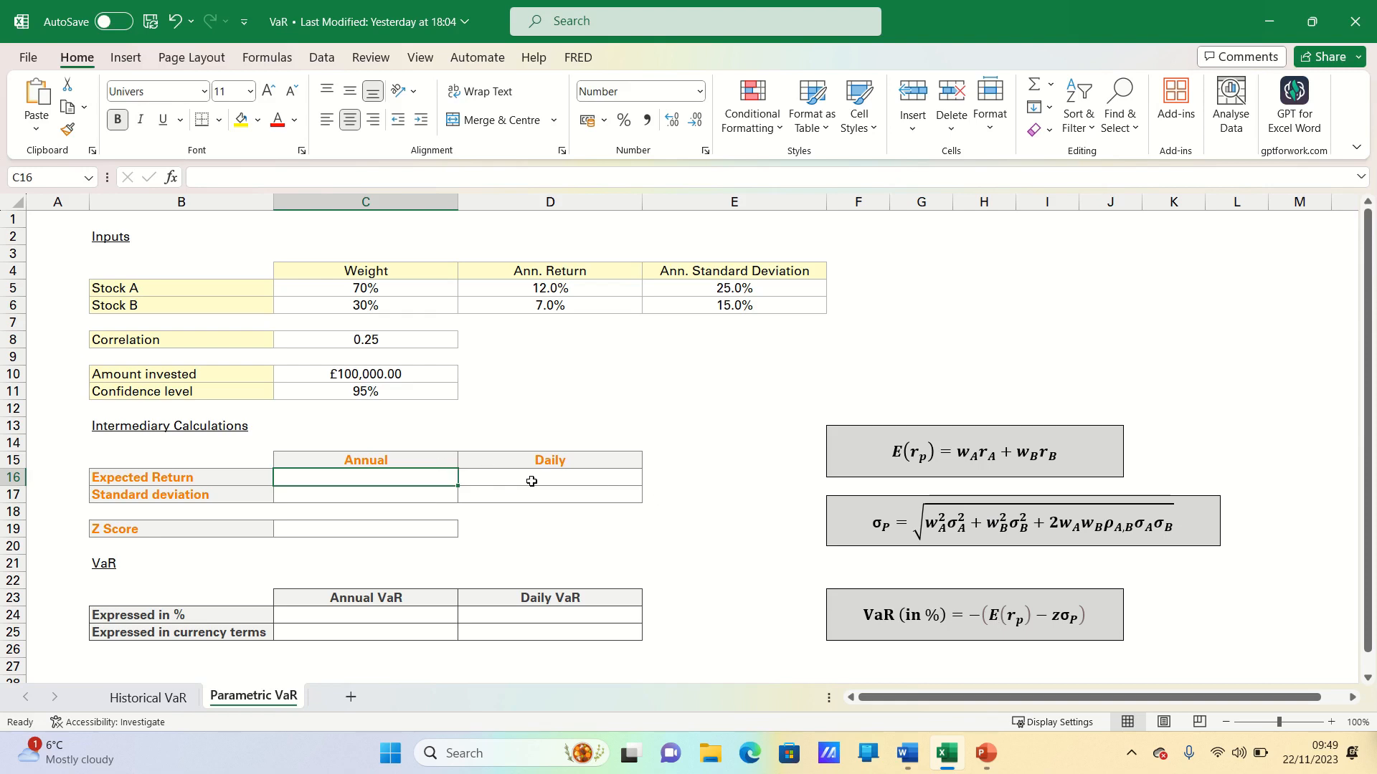
{"action": "mouse_move", "coordinate": [536, 482]}
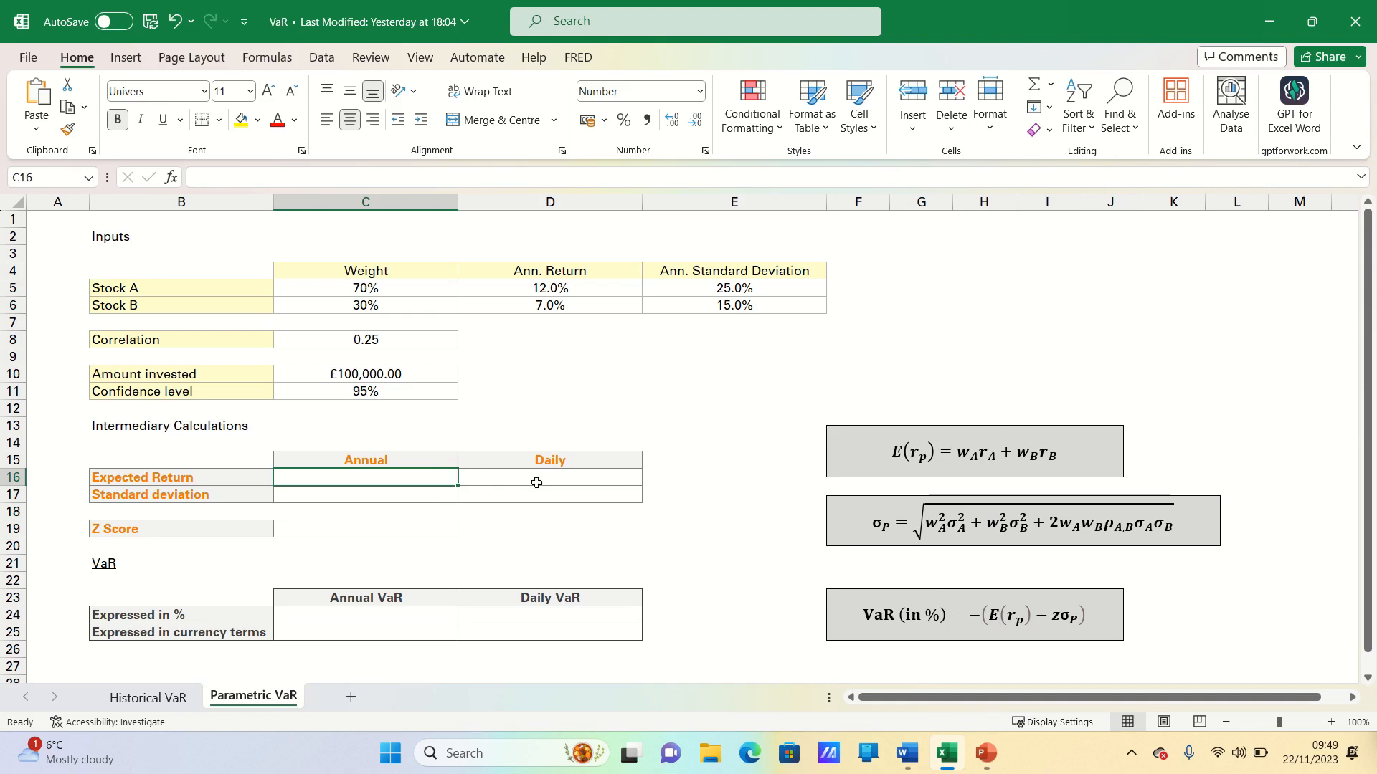
{"action": "mouse_move", "coordinate": [535, 492]}
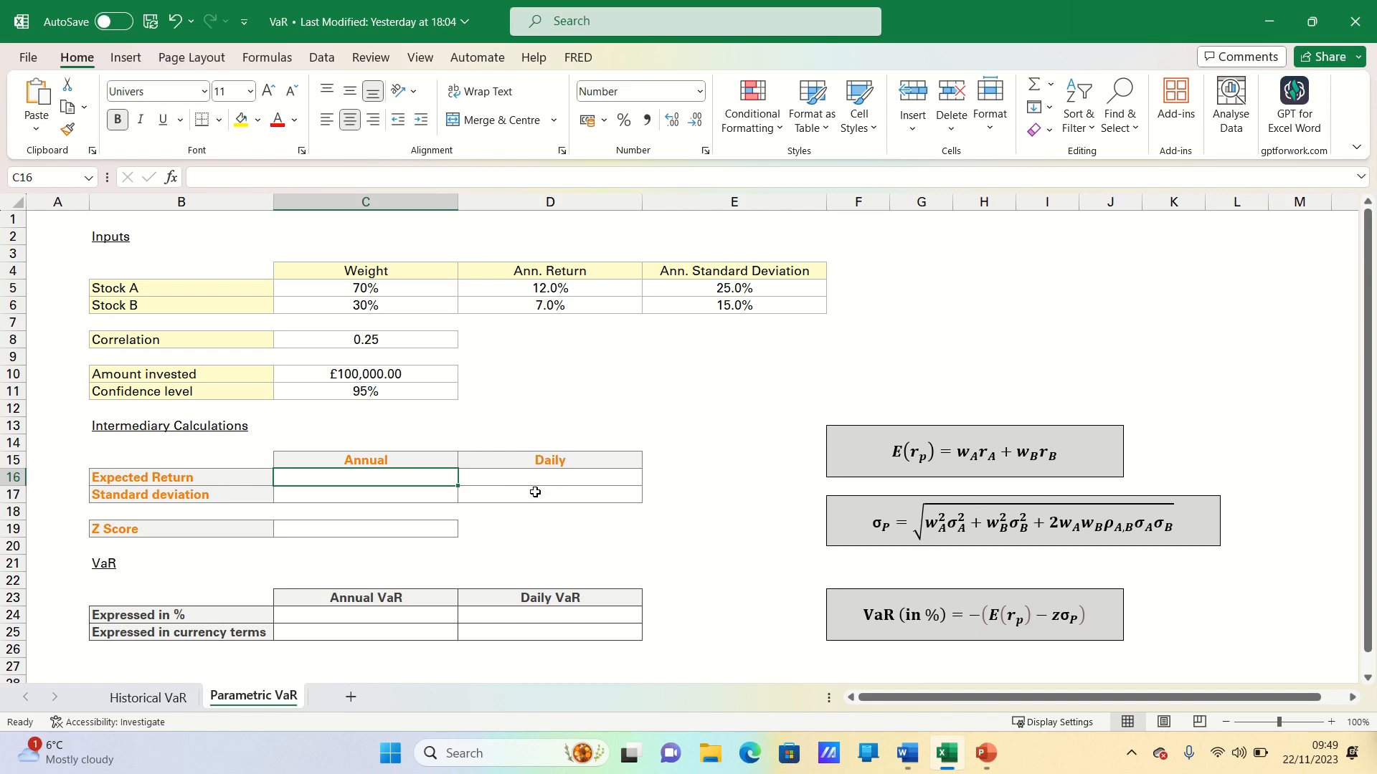
{"action": "mouse_move", "coordinate": [543, 492]}
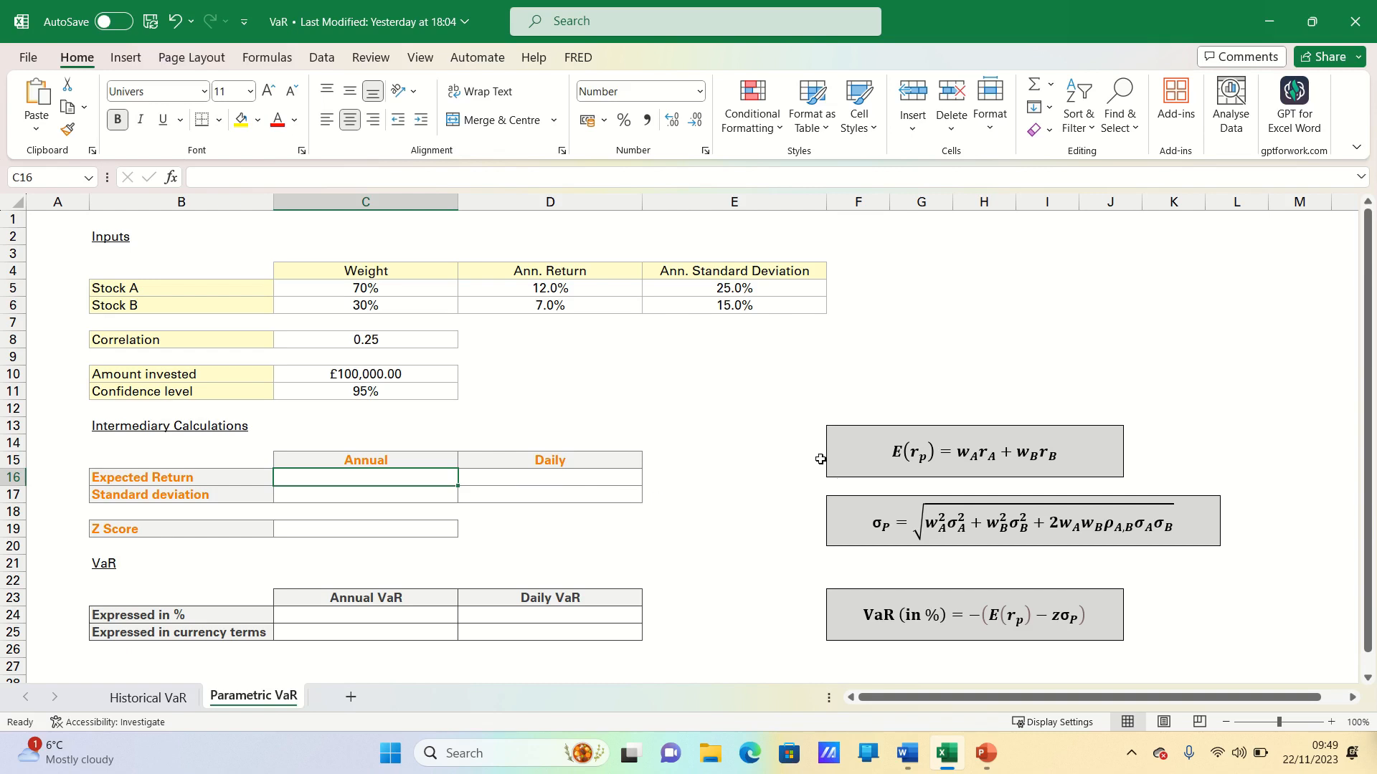
{"action": "mouse_move", "coordinate": [412, 501]}
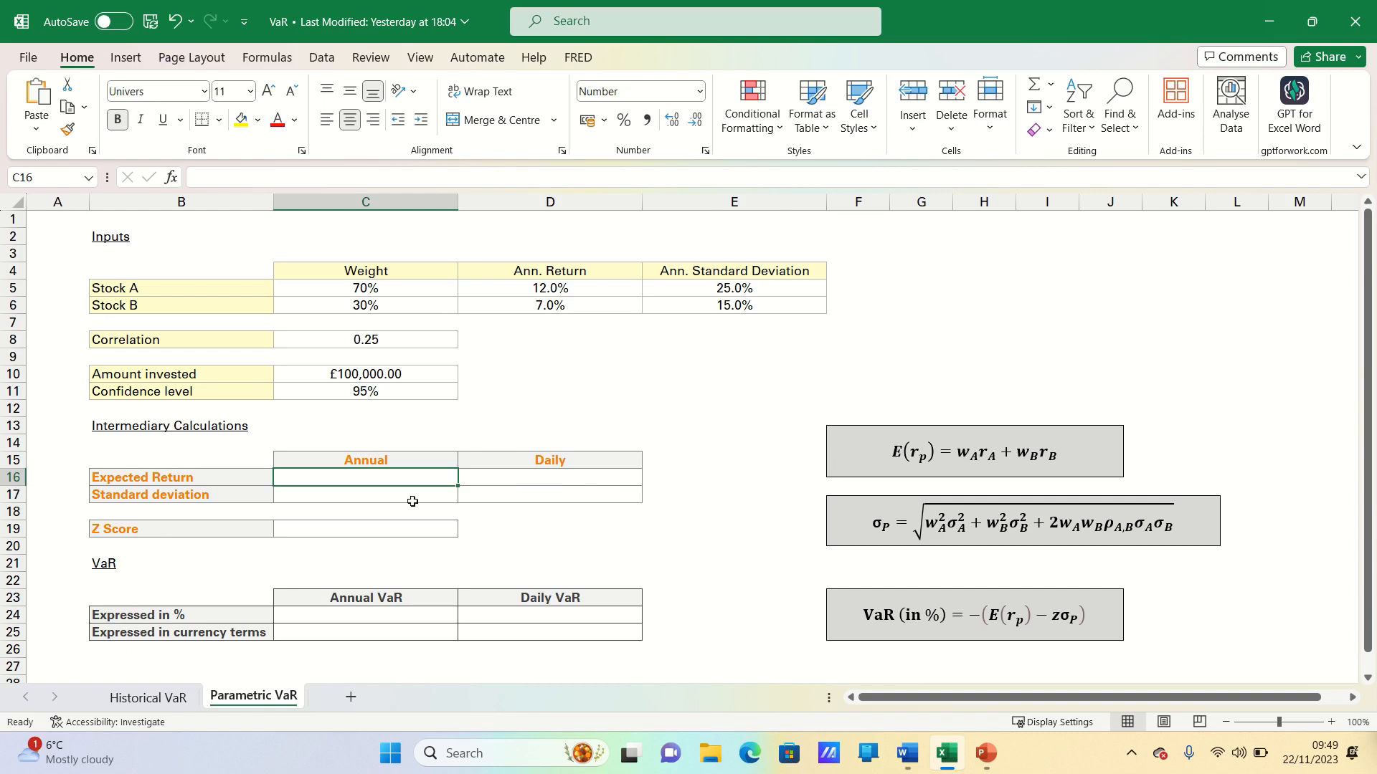
Enter =C5*D5+C6*D6 in C16 so the annual expected return shows 0.11.
{"action": "type", "text": "="}
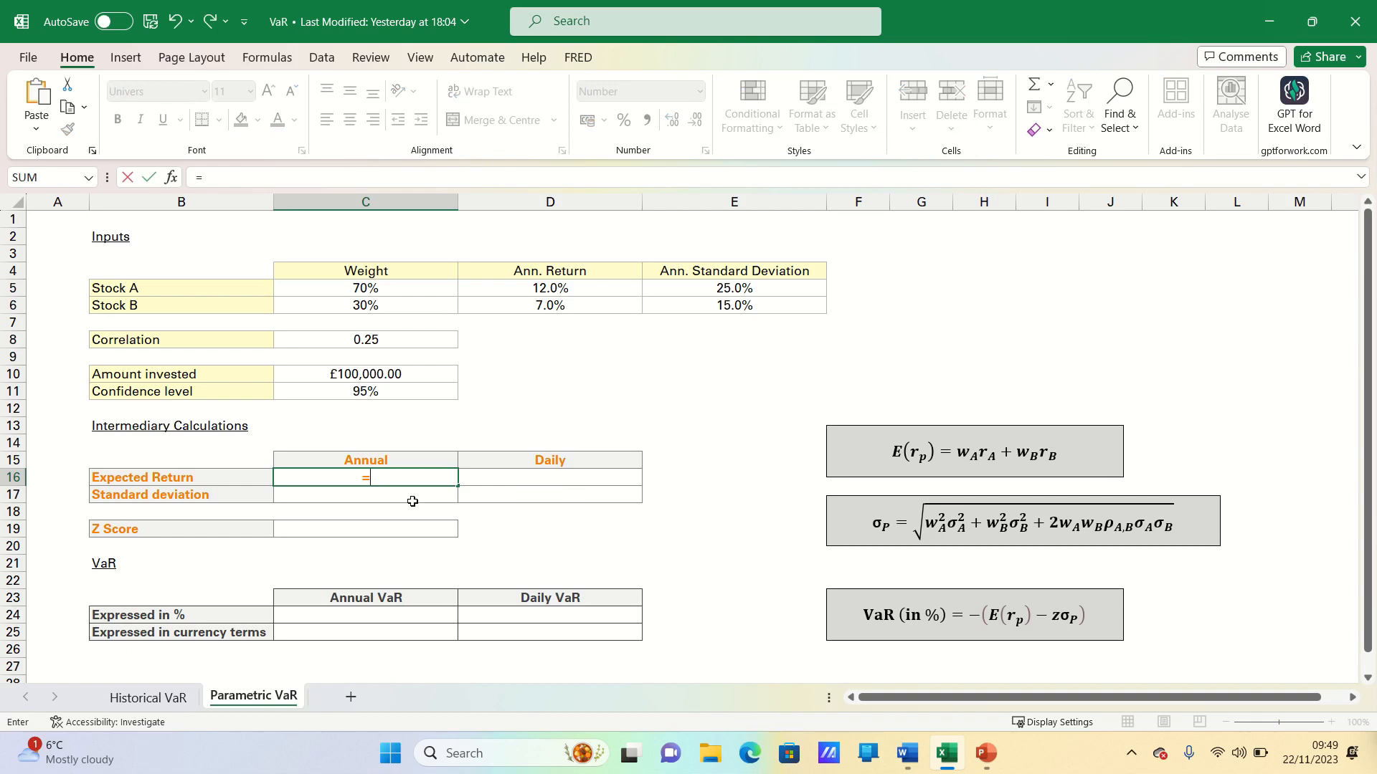
{"action": "mouse_move", "coordinate": [377, 288]}
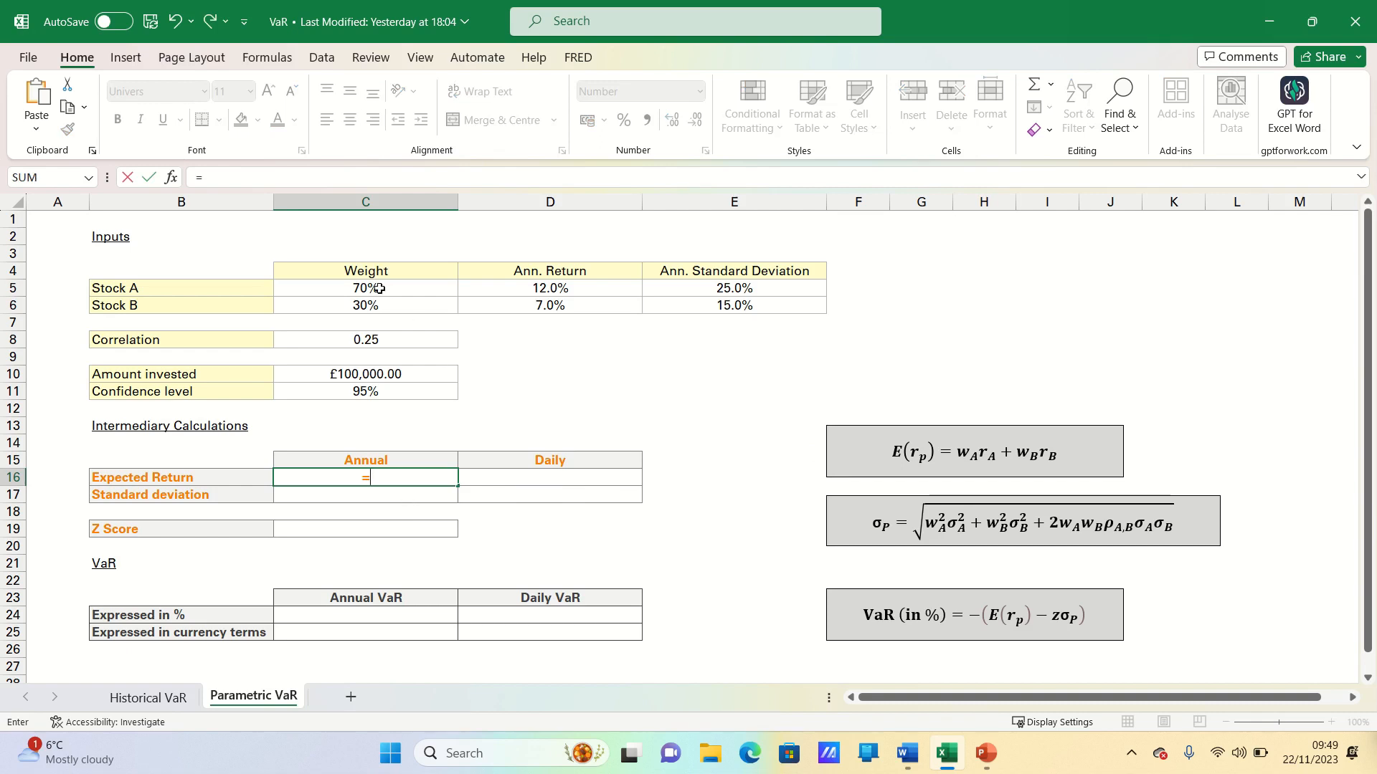
{"action": "left_click", "coordinate": [365, 288]}
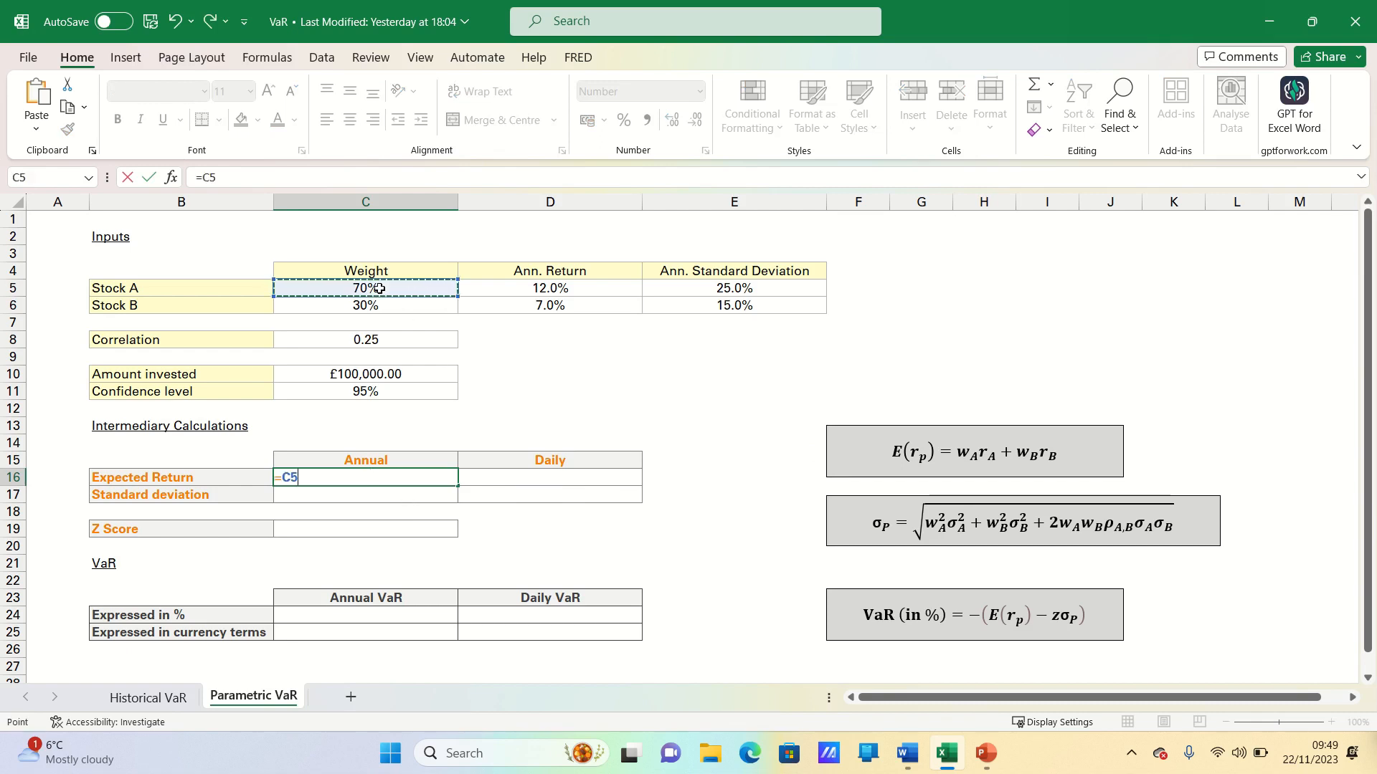
{"action": "type", "text": "*"}
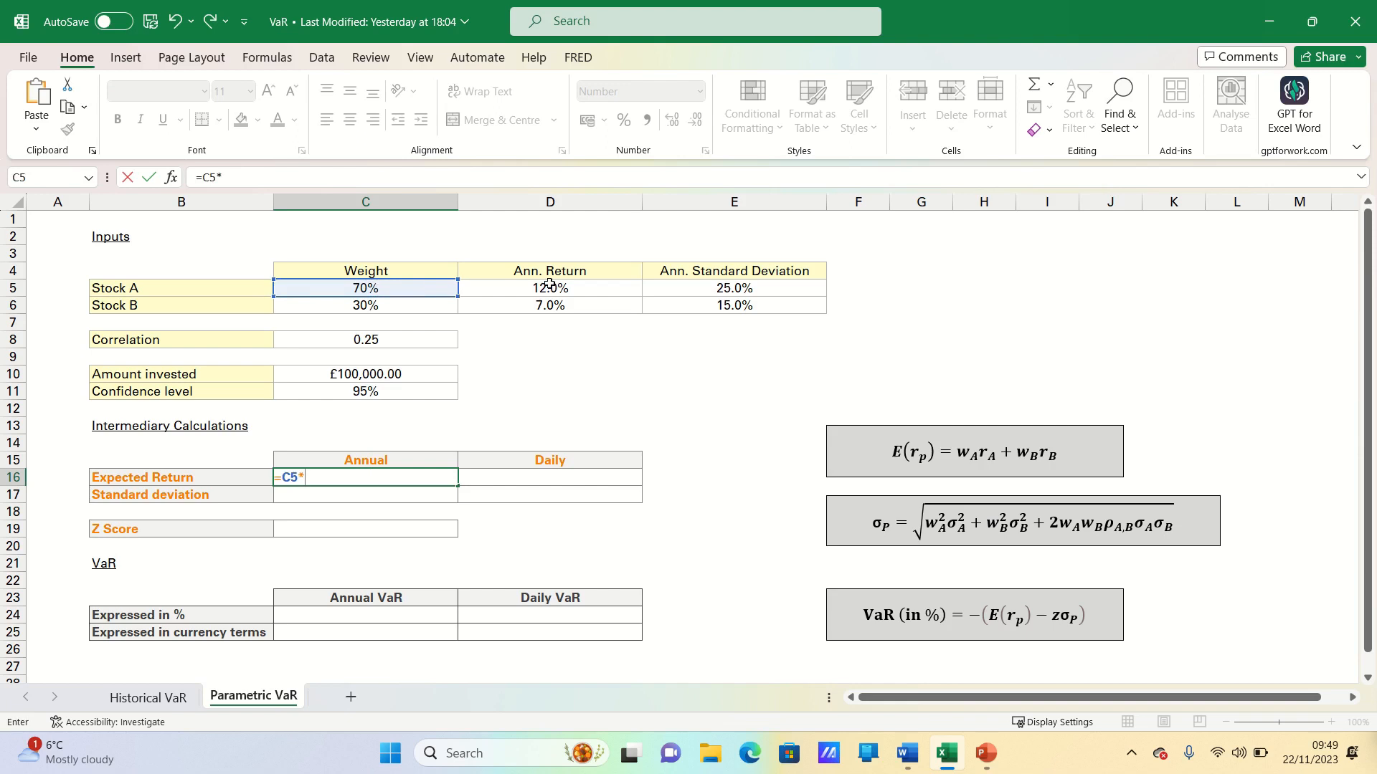
{"action": "left_click", "coordinate": [550, 289]}
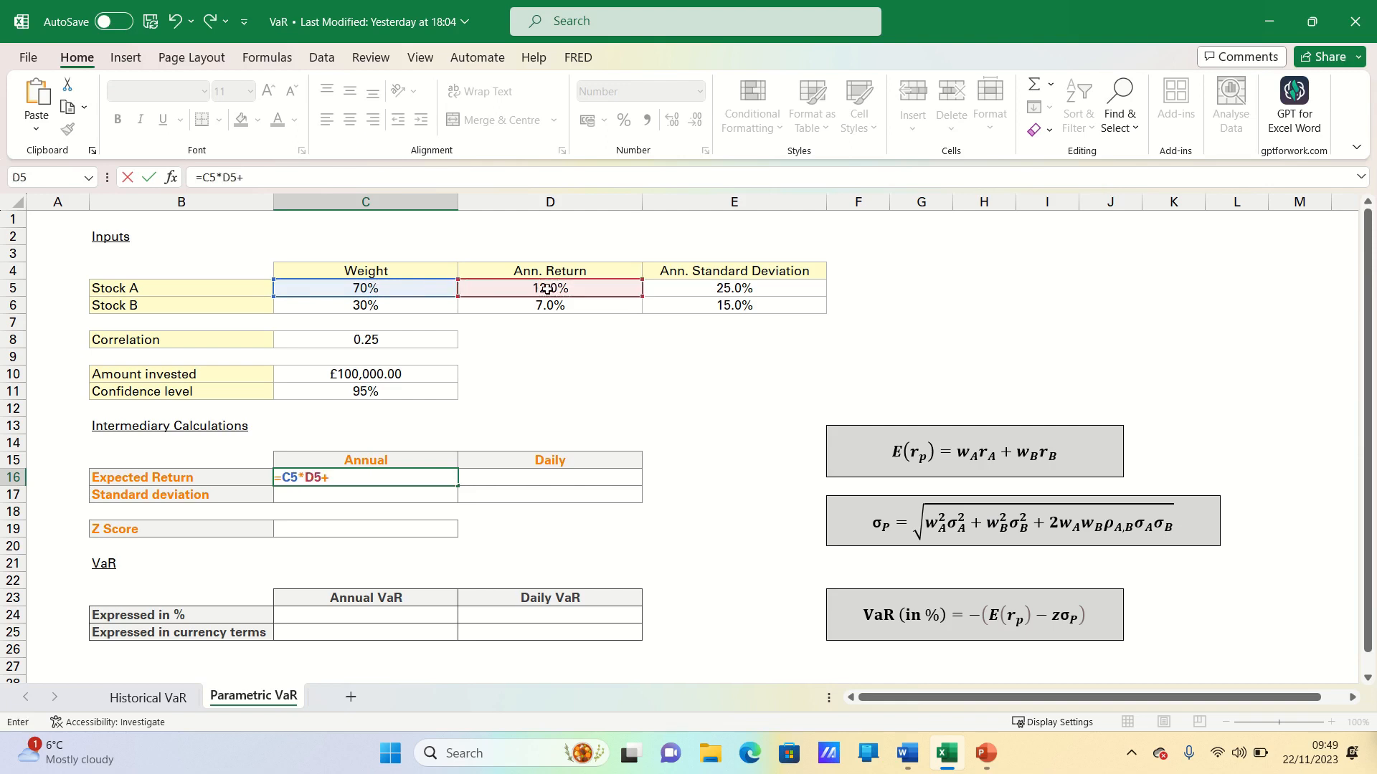
{"action": "left_click", "coordinate": [365, 306]}
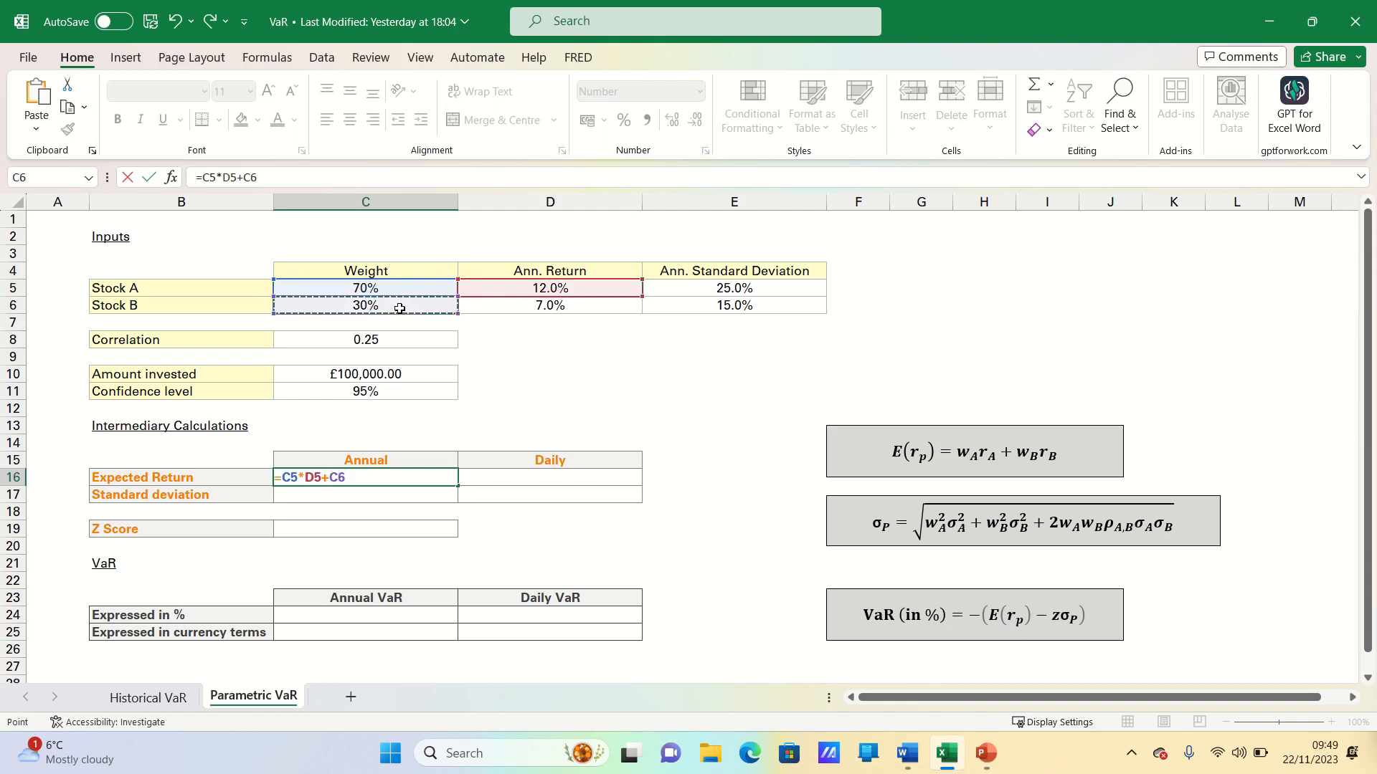
{"action": "type", "text": "*"}
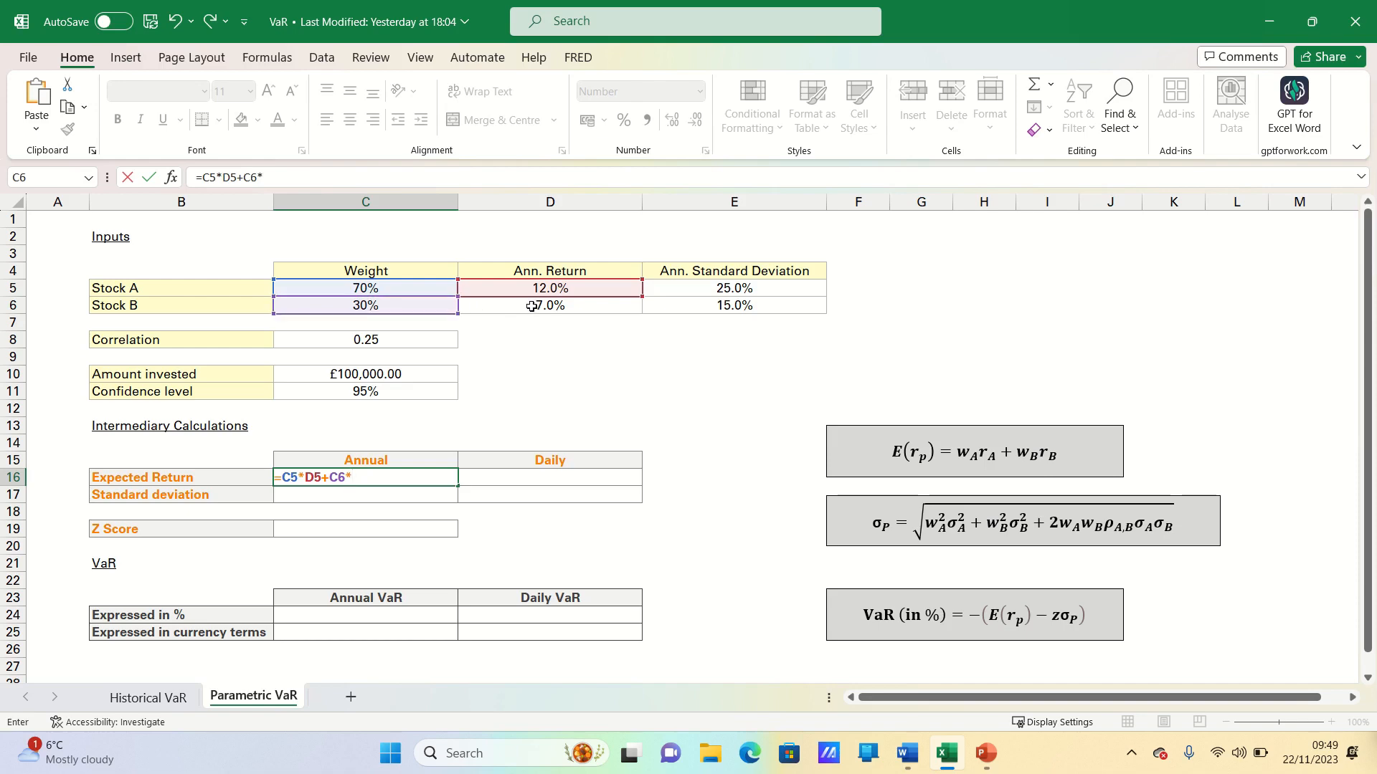
{"action": "key", "text": "Enter"}
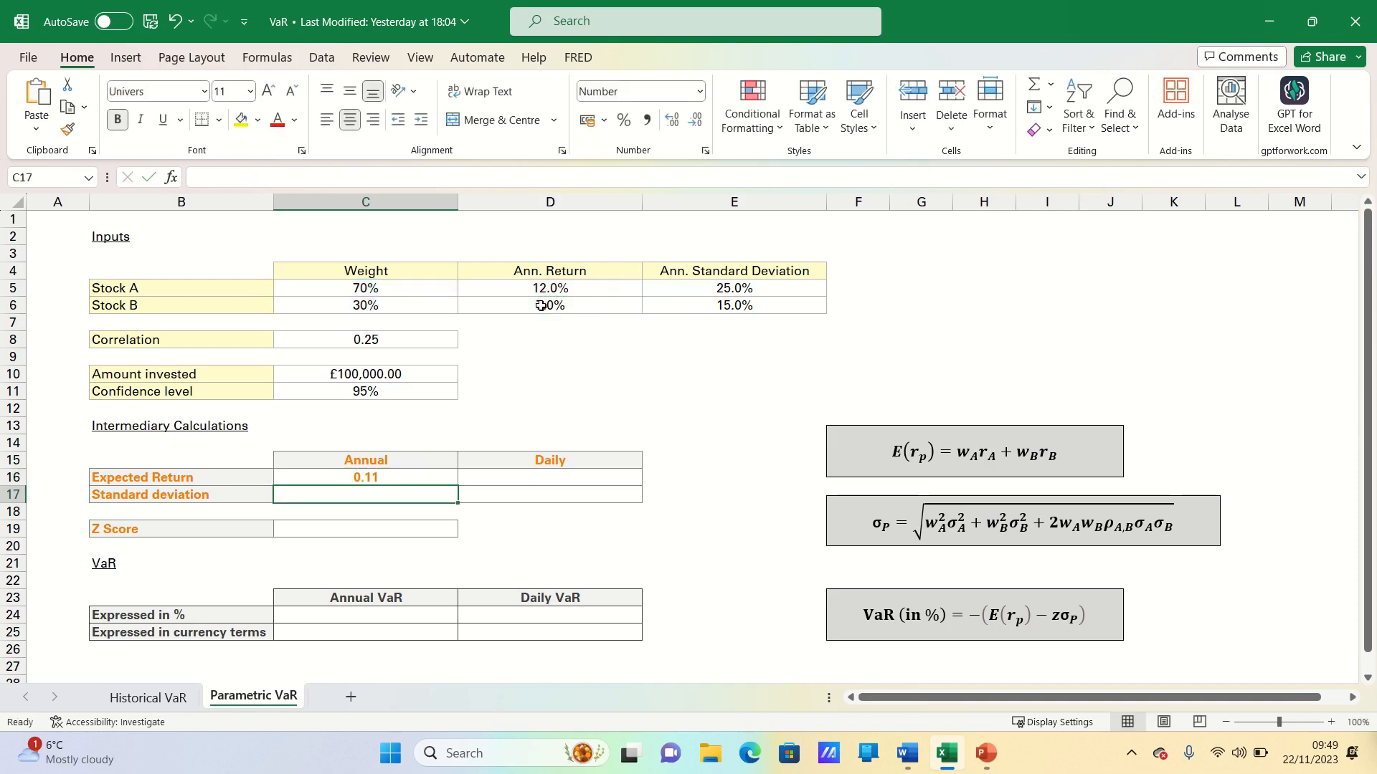
{"action": "left_click", "coordinate": [365, 477]}
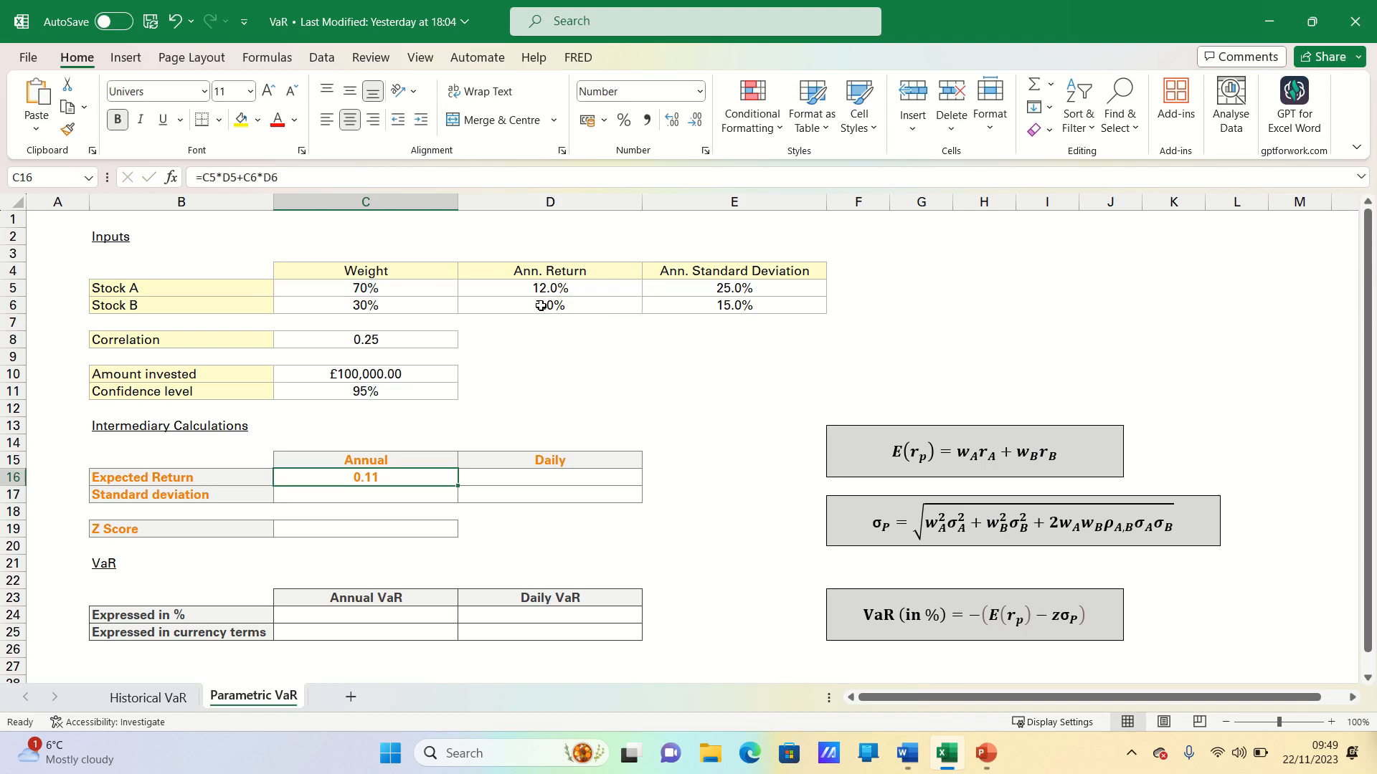
{"action": "type", "text": "7.0%"}
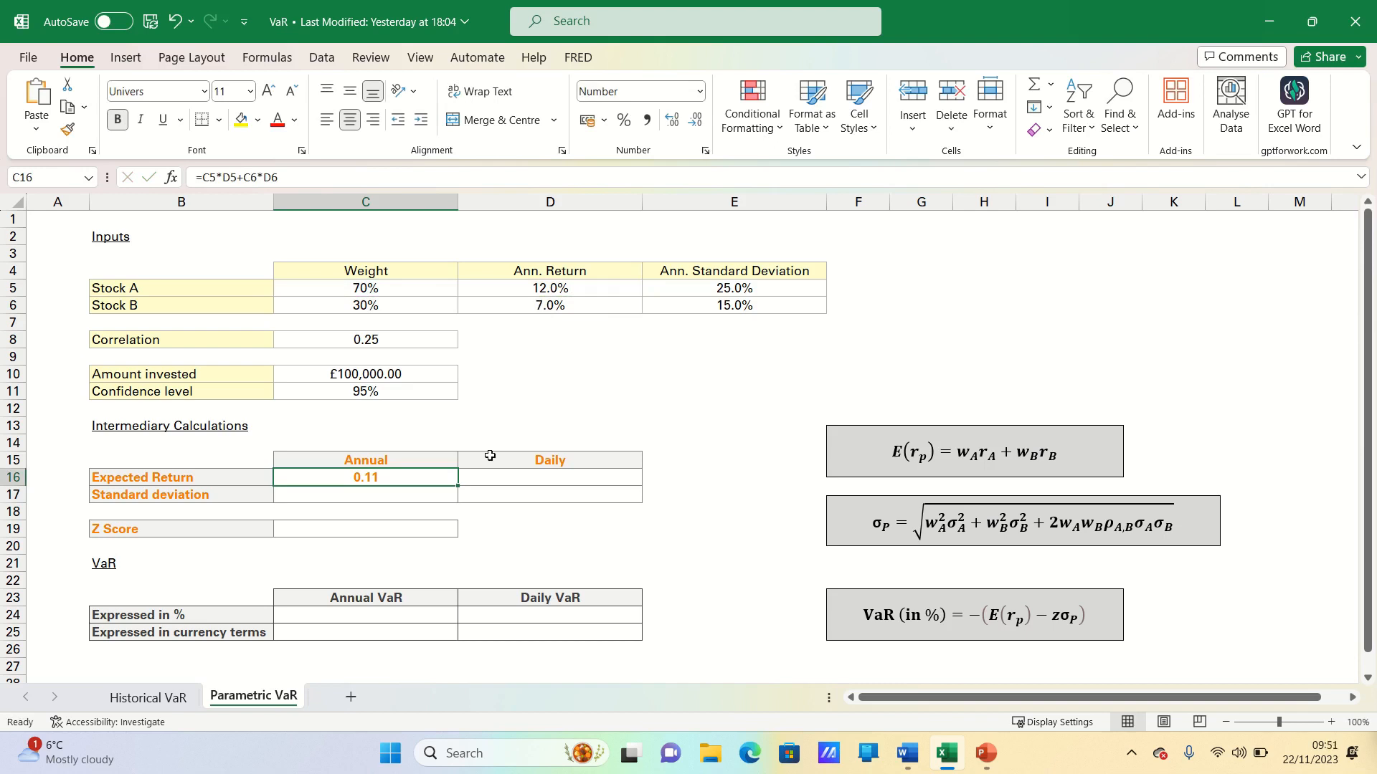
{"action": "left_click", "coordinate": [364, 495]}
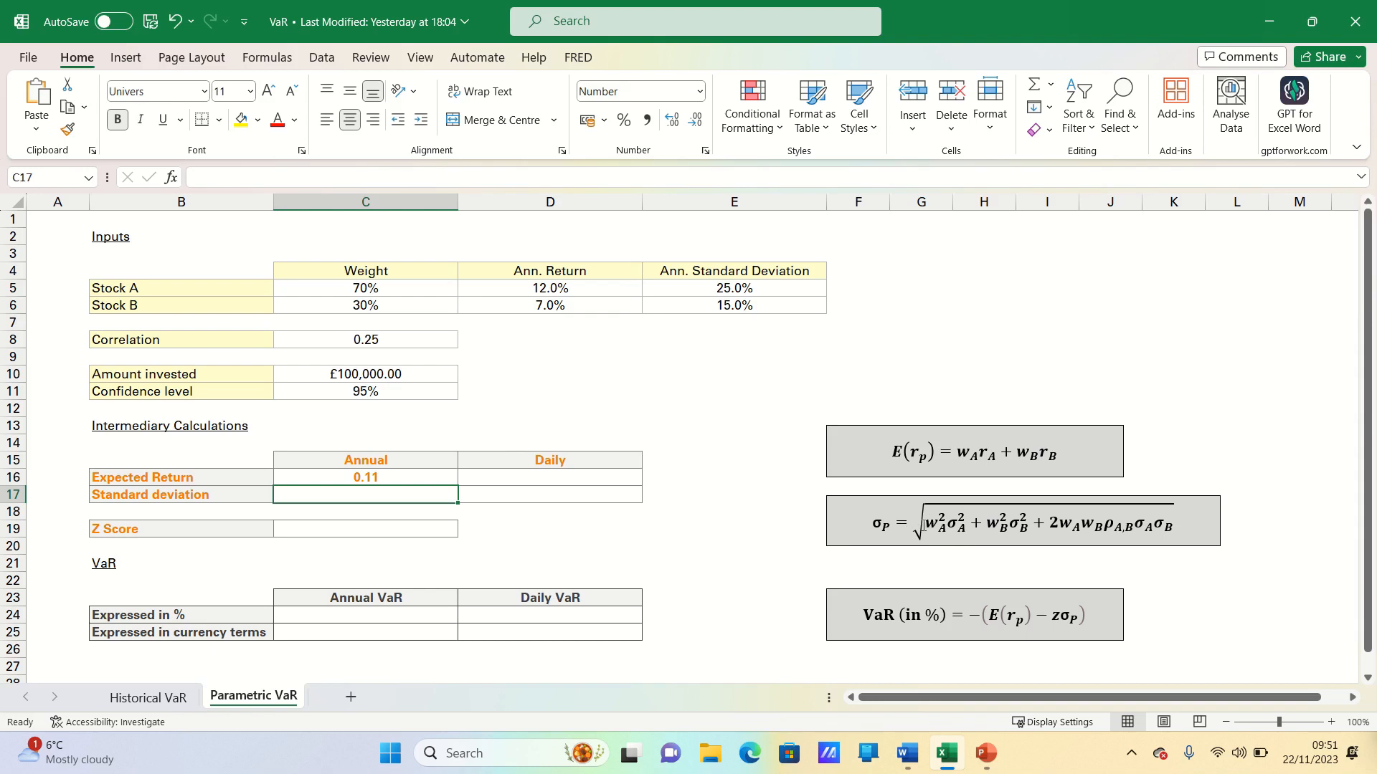
Start the C17 formula with both stocks' squared weight-times-volatility terms.
{"action": "type", "text": "="}
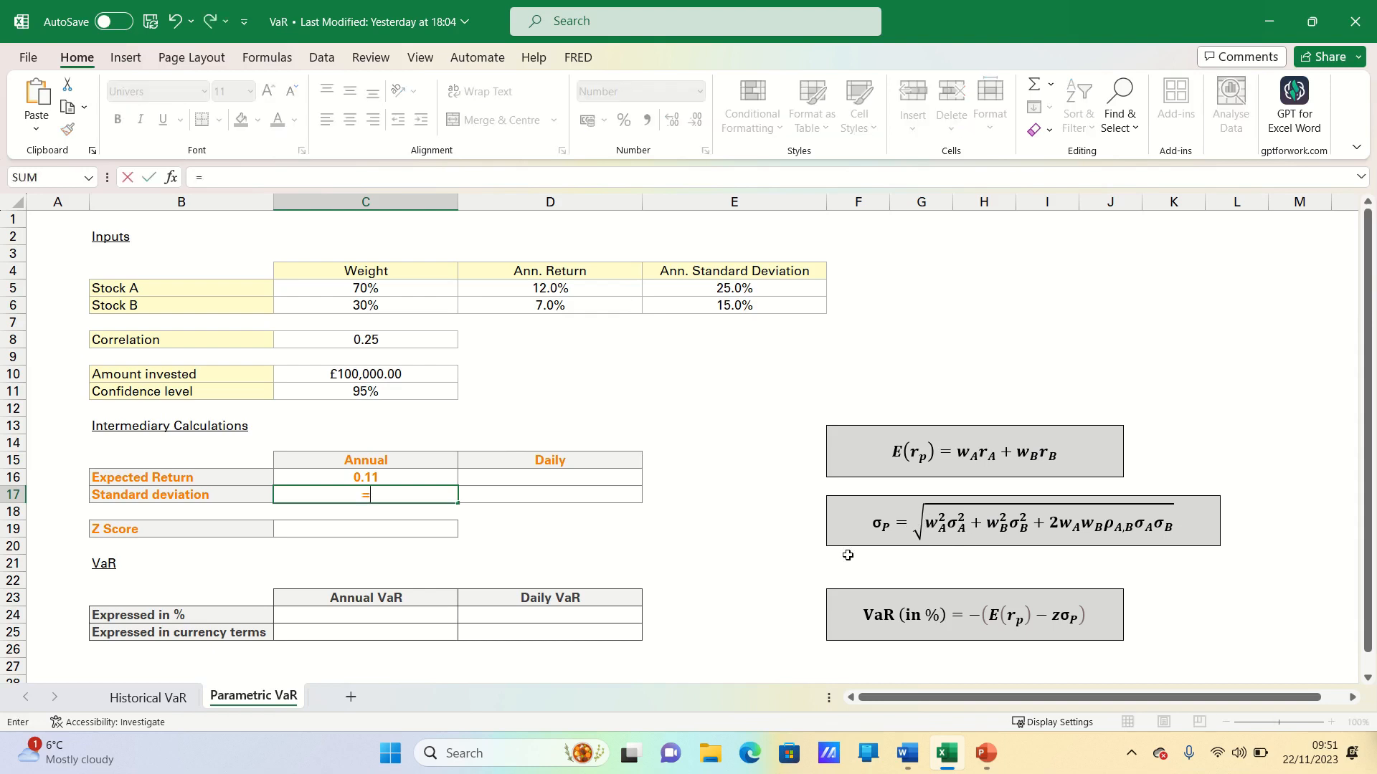
{"action": "left_click", "coordinate": [365, 288]}
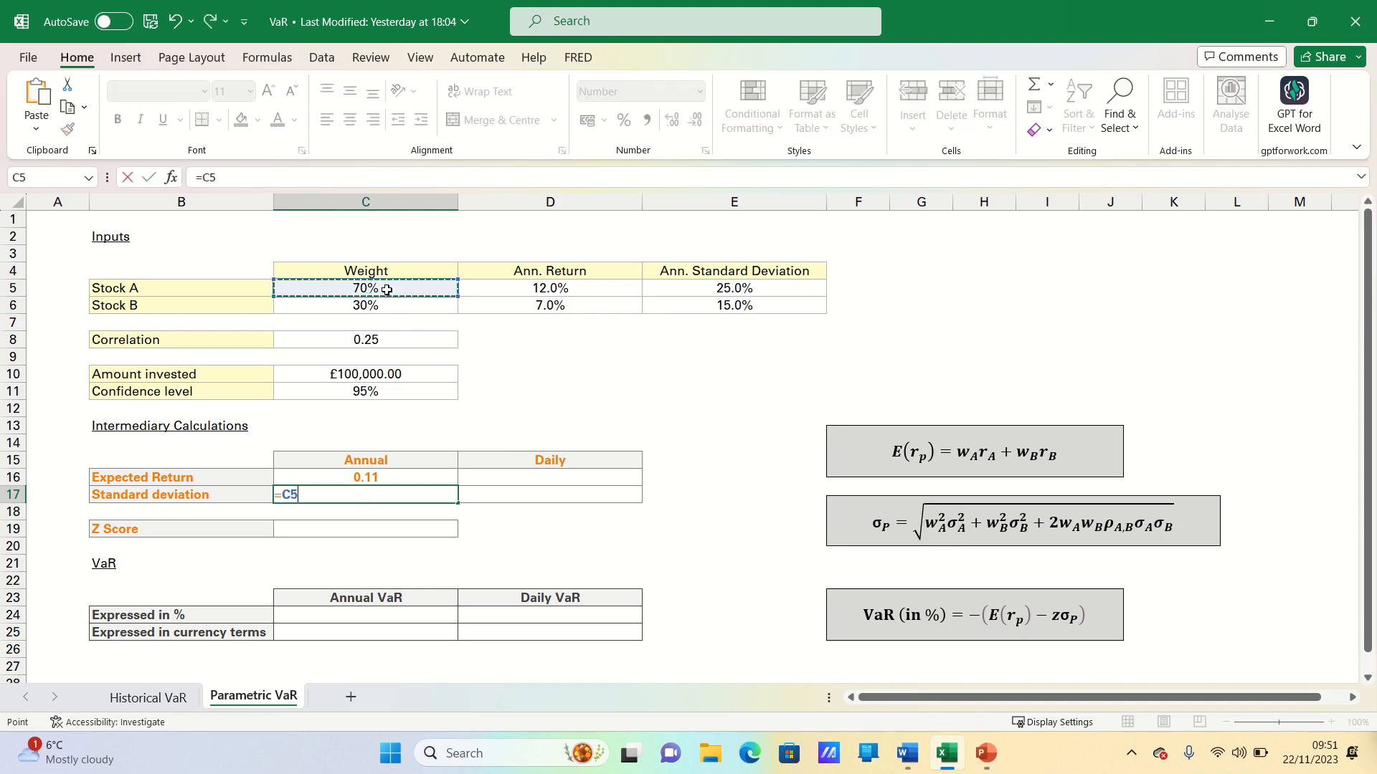
{"action": "type", "text": "^2*"}
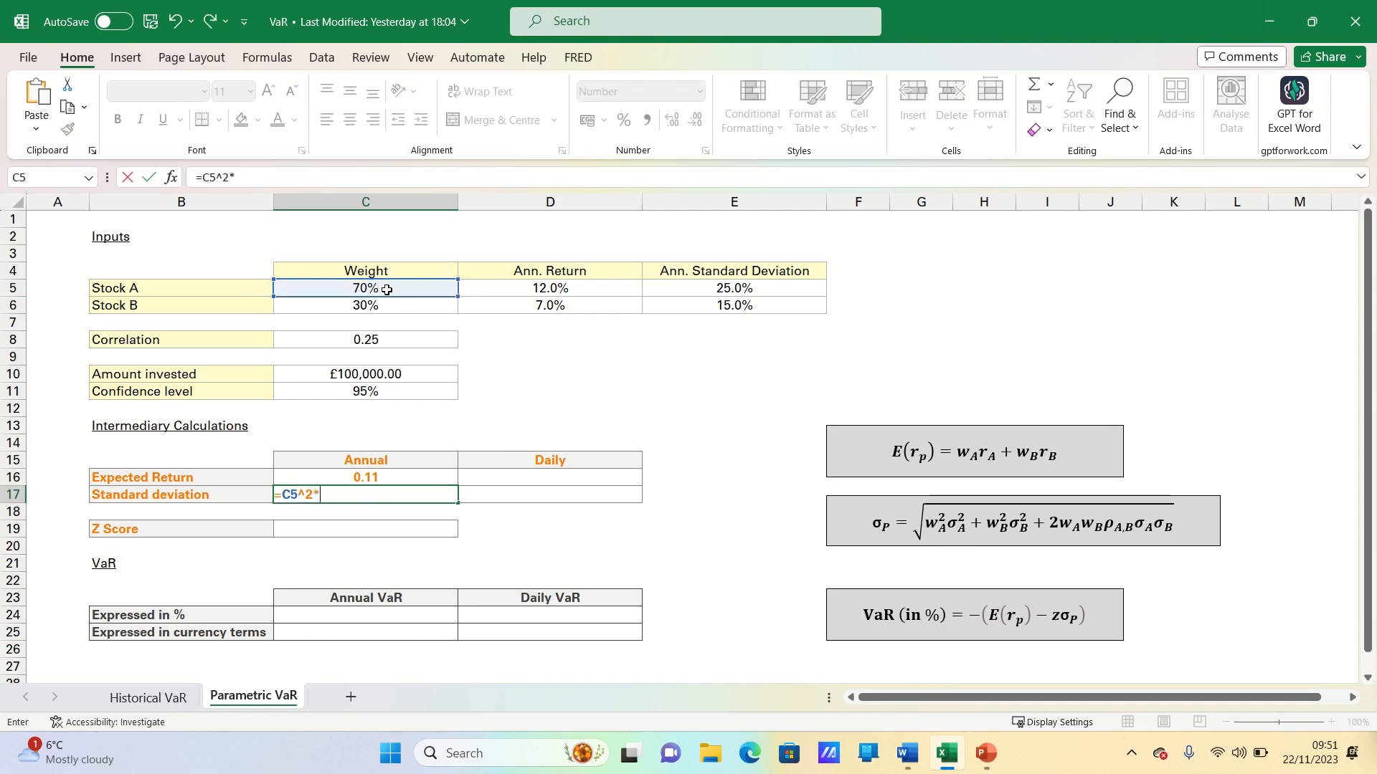
{"action": "left_click", "coordinate": [693, 289]}
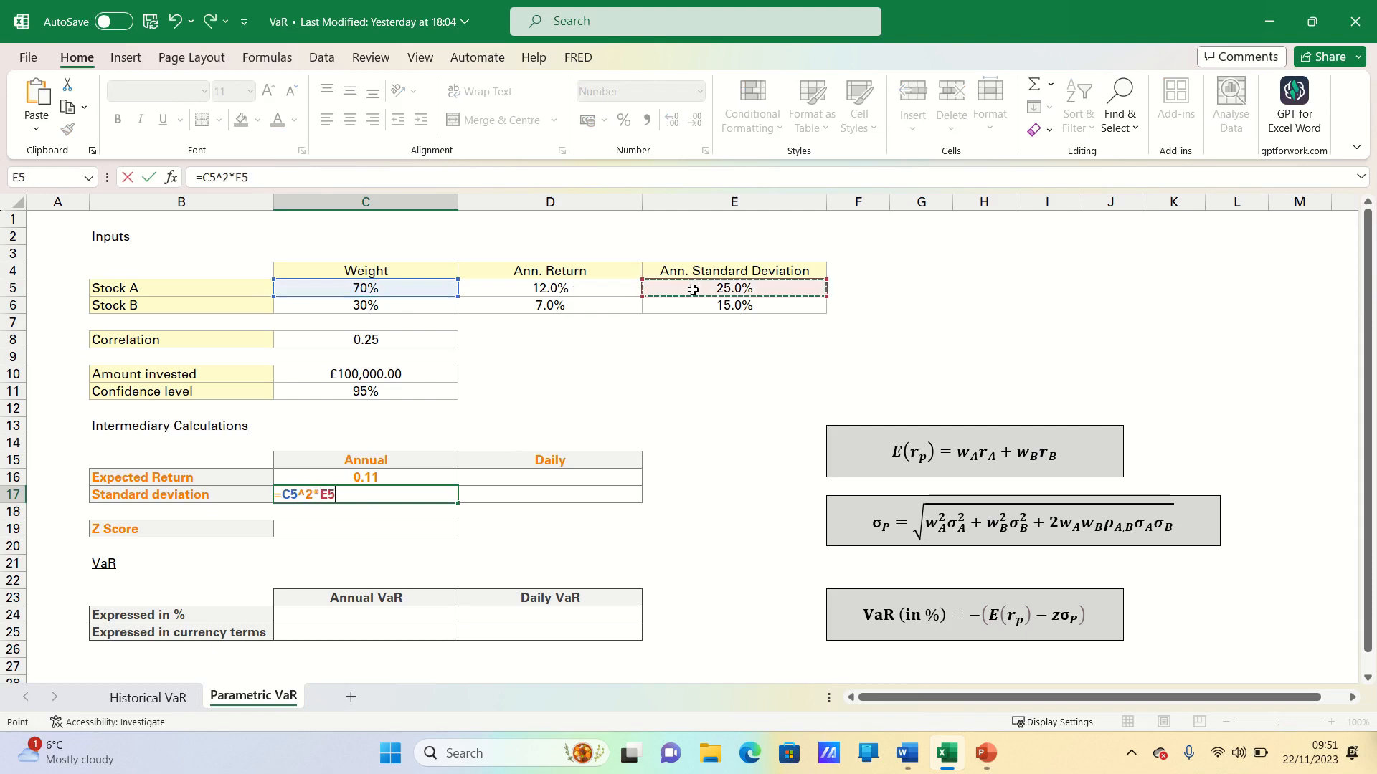
{"action": "type", "text": "^2+C6"}
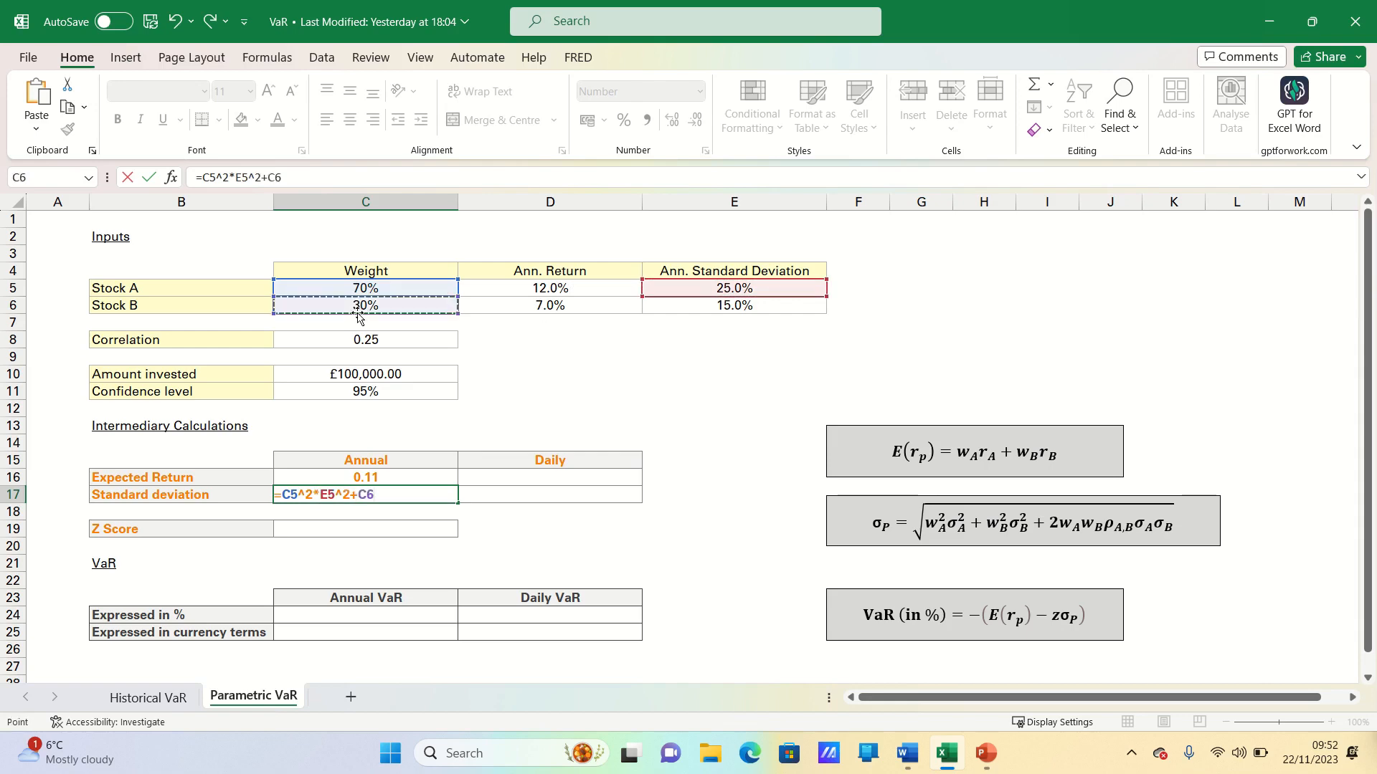
{"action": "type", "text": "^2*"}
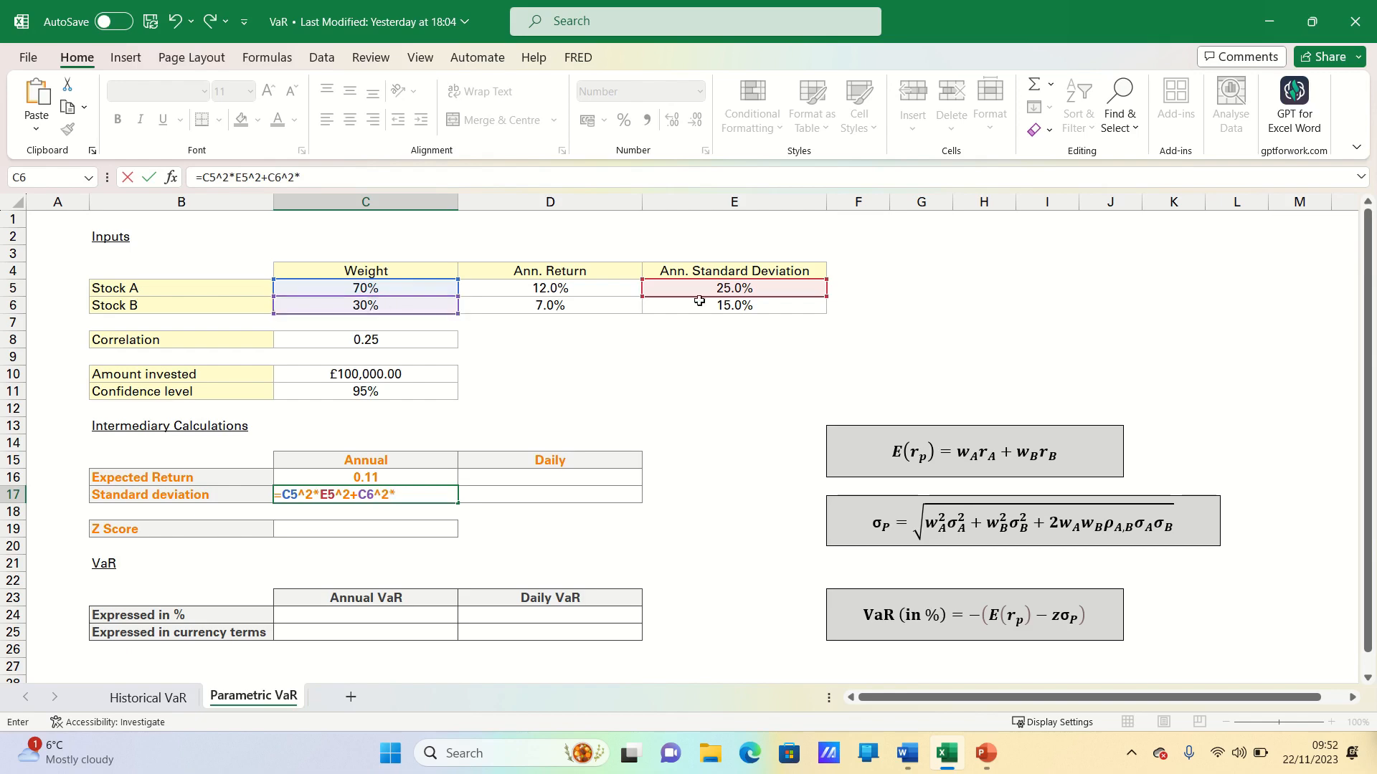
{"action": "left_click", "coordinate": [734, 305]}
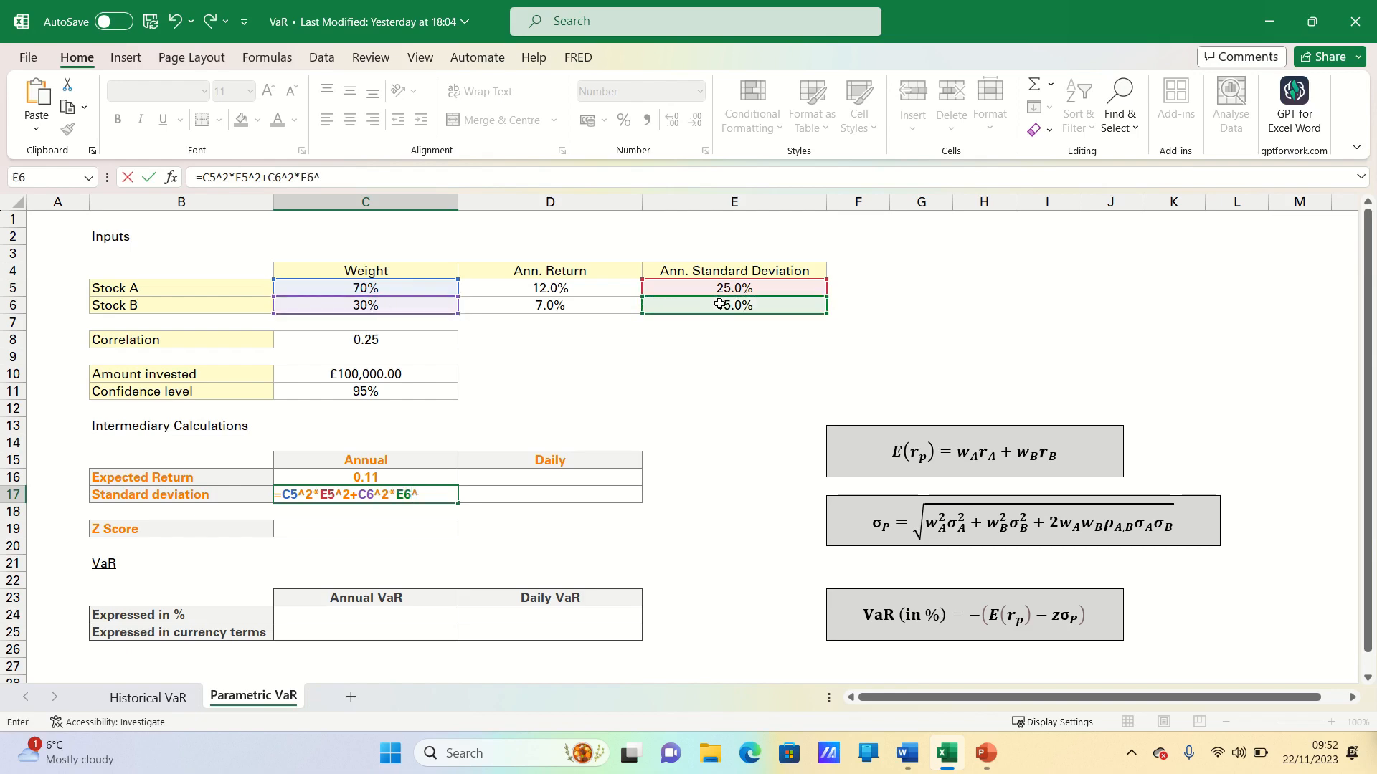
Add the 2*C5*C6*E5*E6*C8 correlation term and wrap it in SQRT, giving 0.19.
{"action": "type", "text": "2+"}
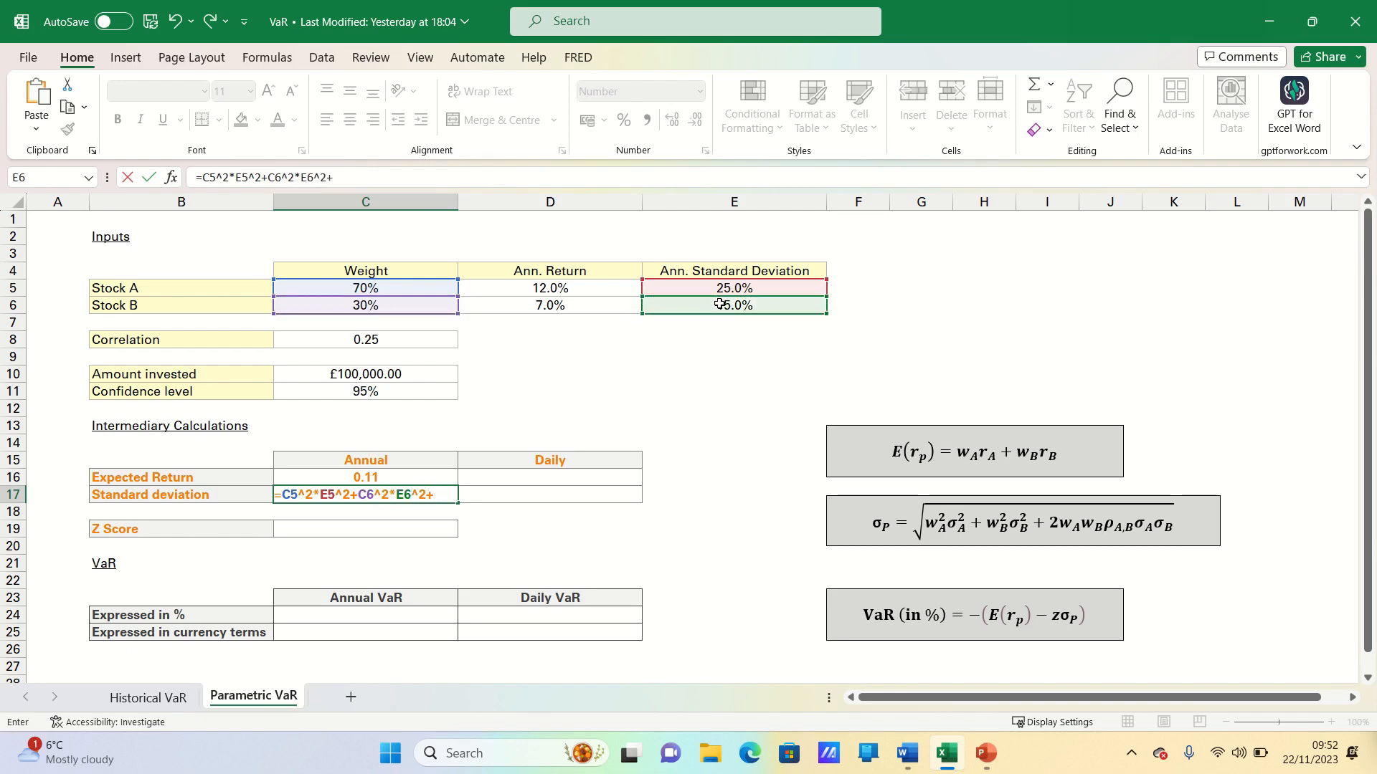
{"action": "type", "text": "2*"}
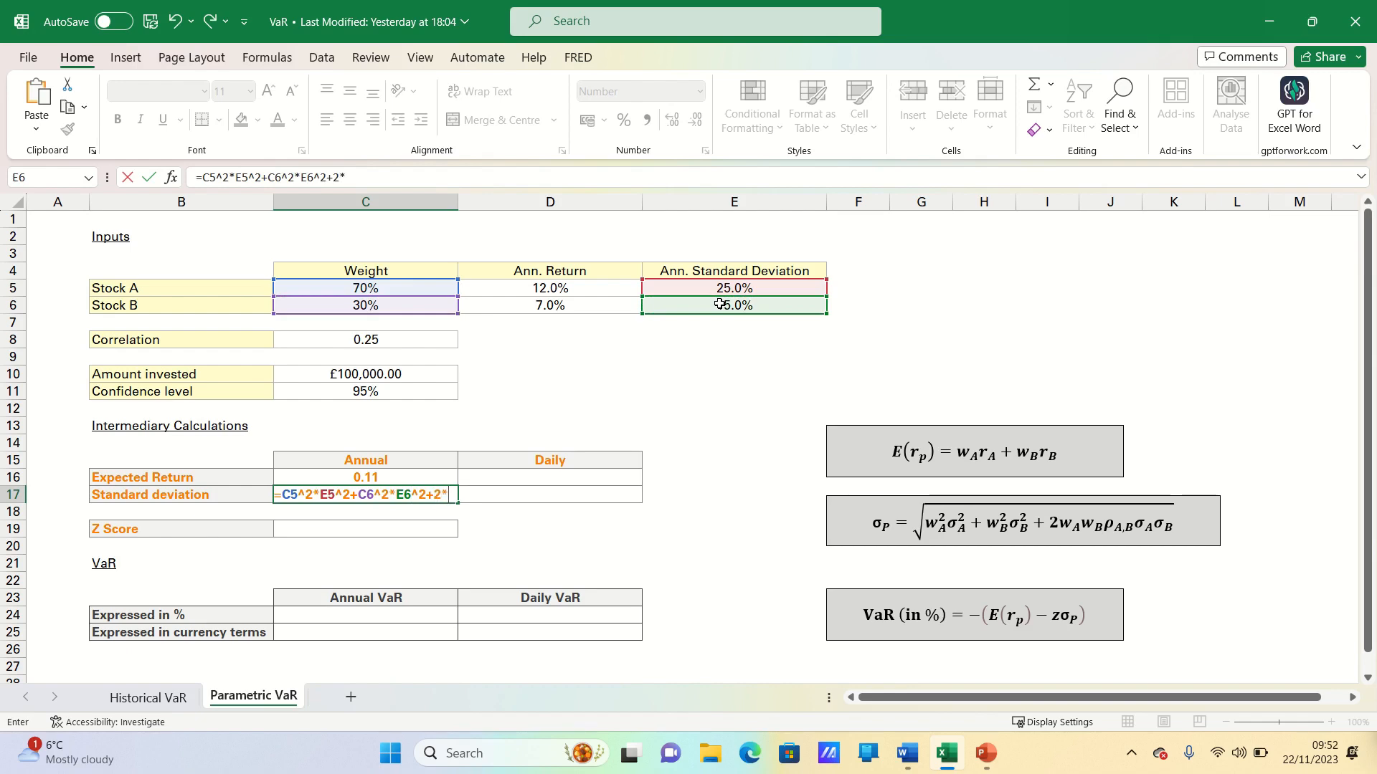
{"action": "left_click", "coordinate": [365, 287]}
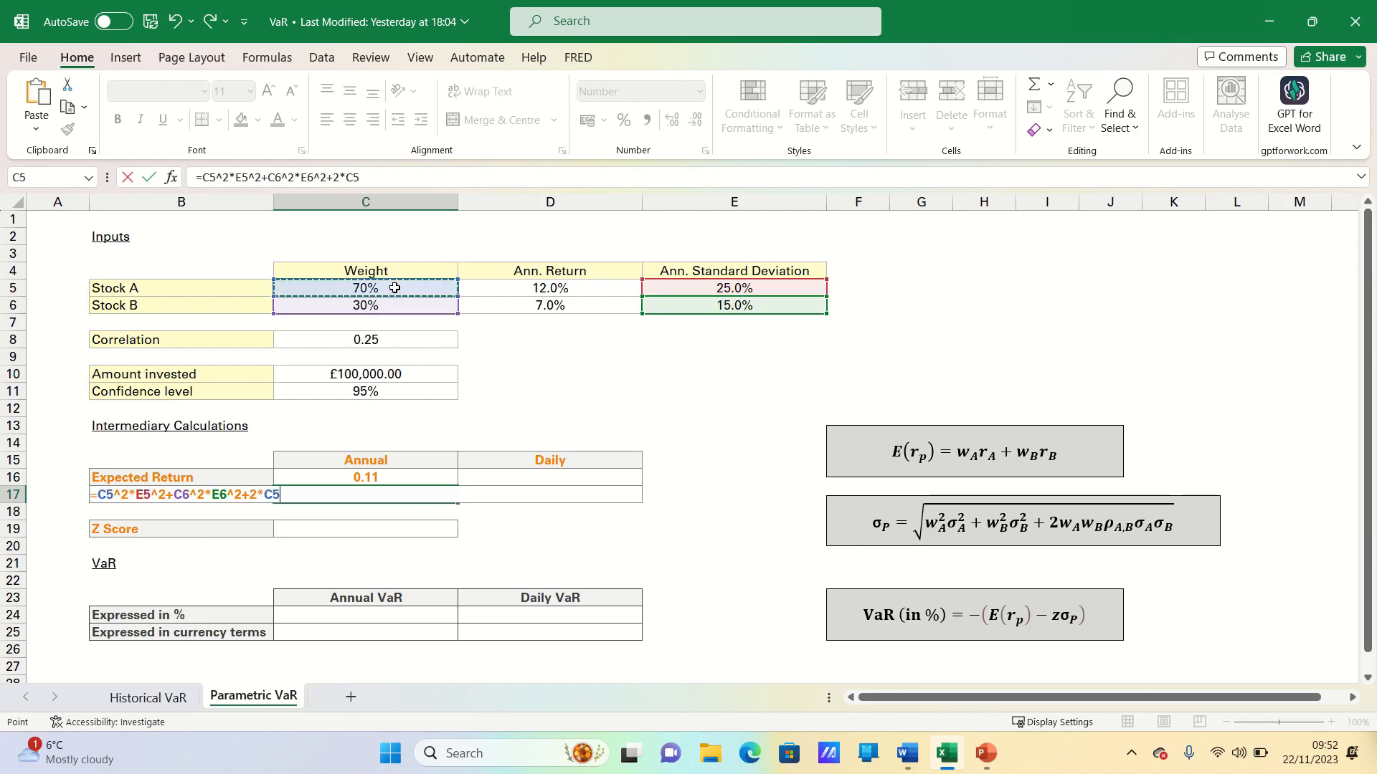
{"action": "left_click", "coordinate": [365, 306]}
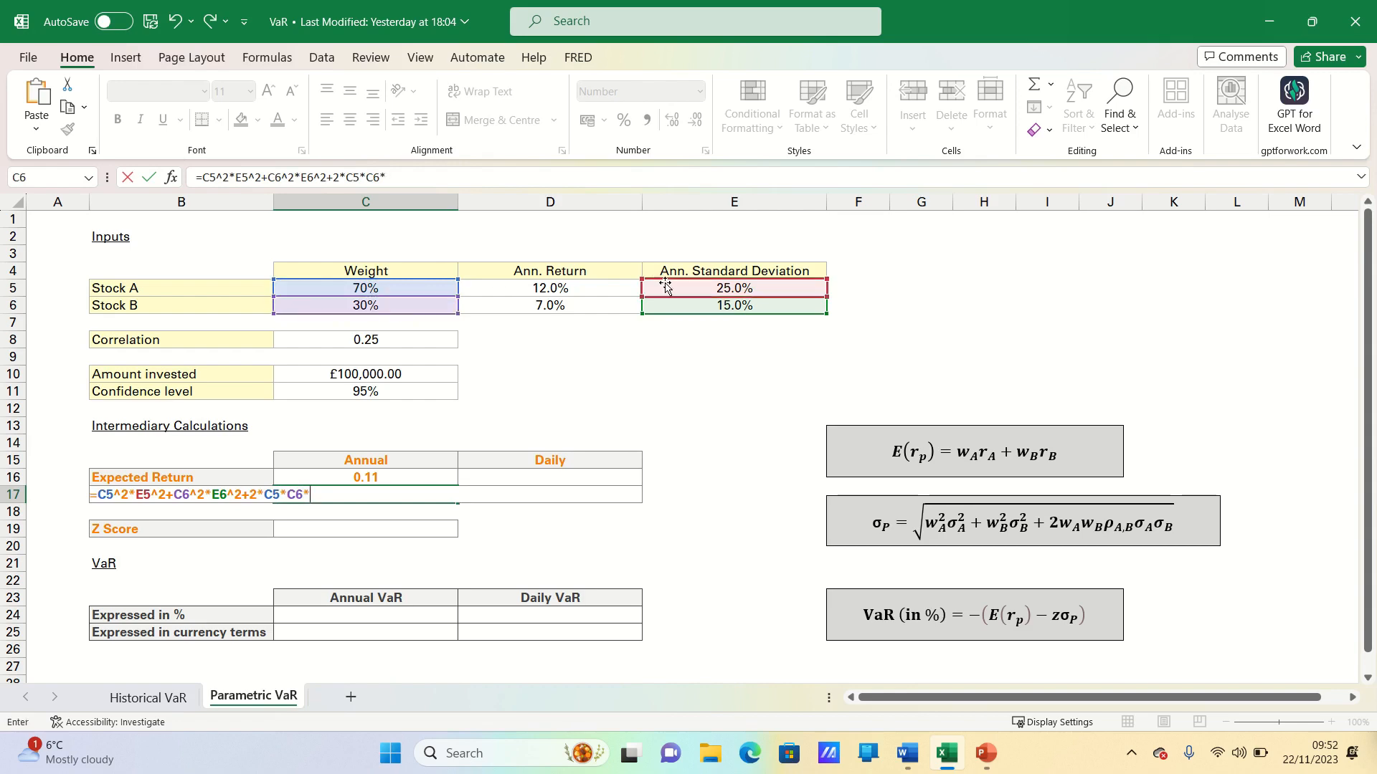
{"action": "left_click", "coordinate": [734, 289]}
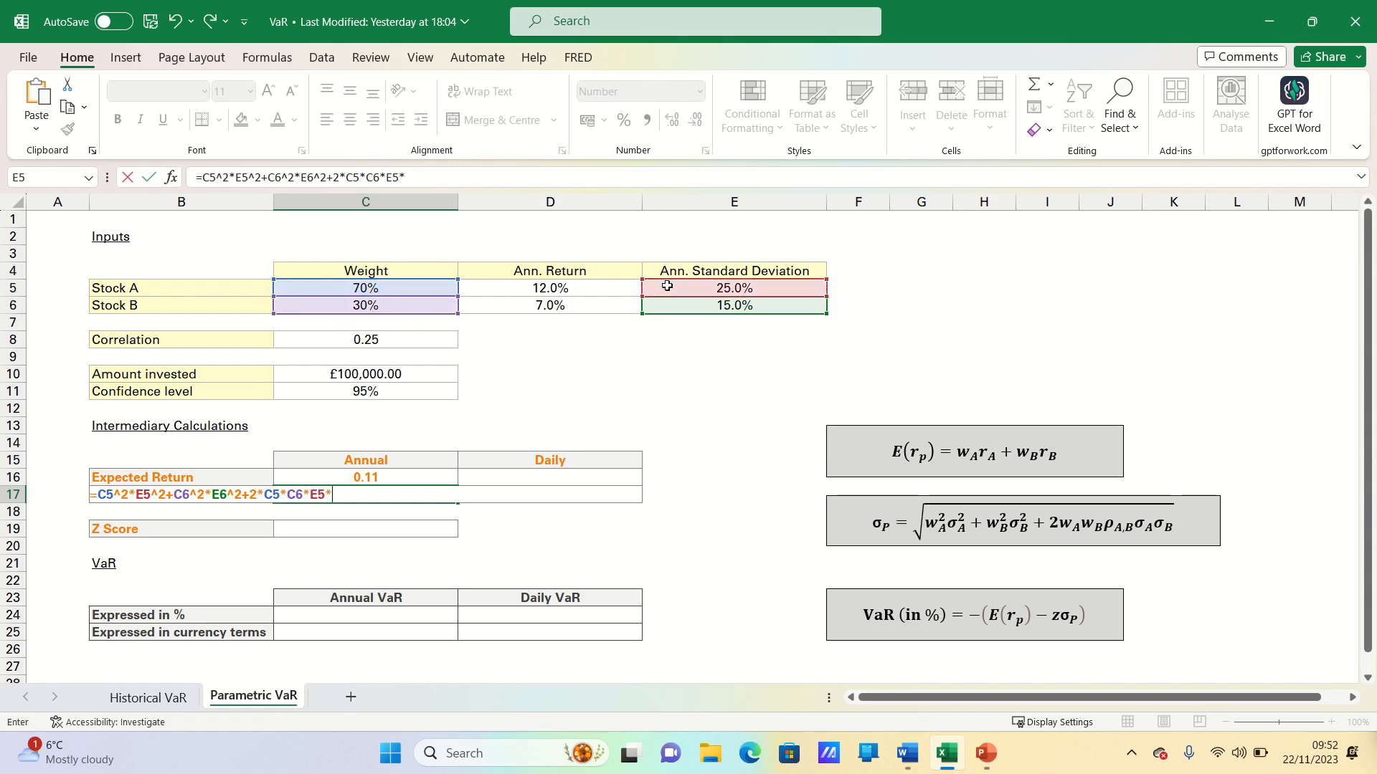
{"action": "left_click", "coordinate": [734, 306]}
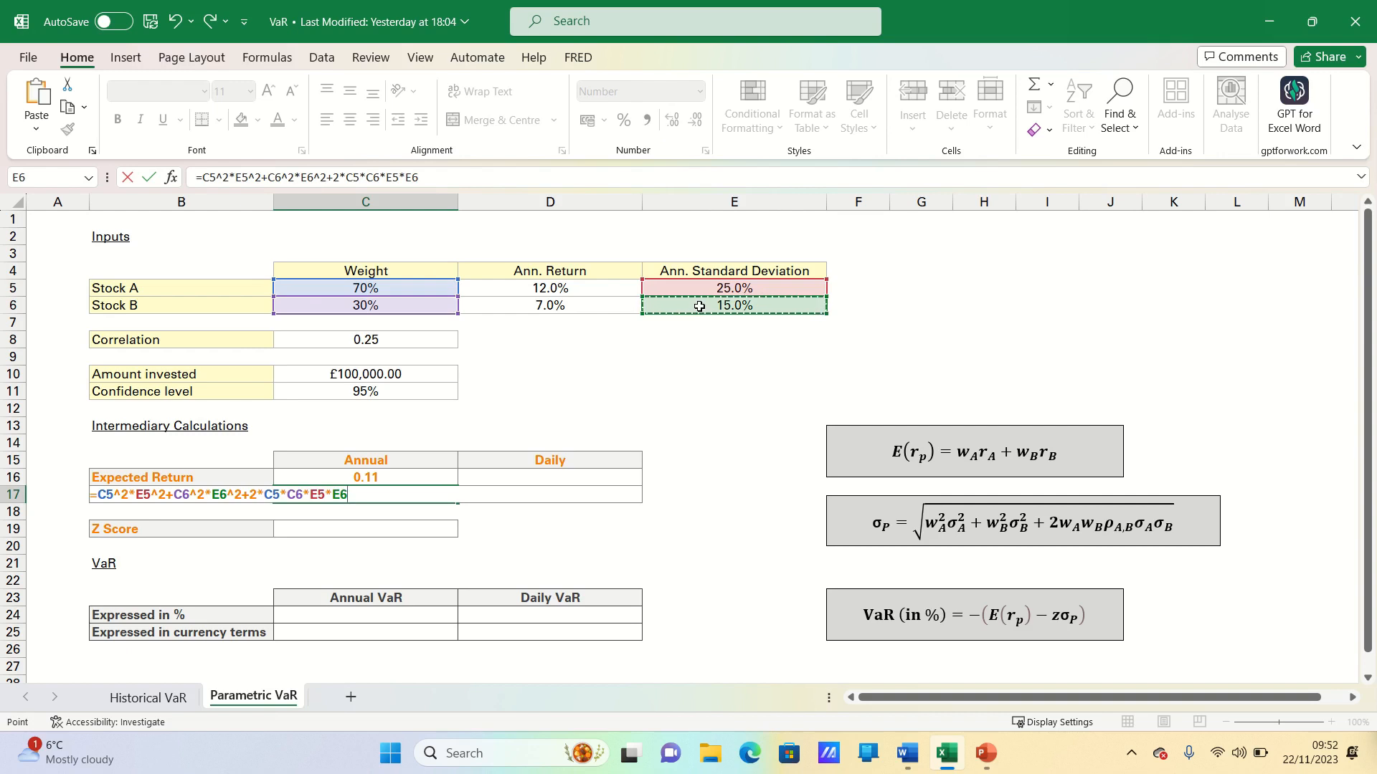
{"action": "type", "text": "*"}
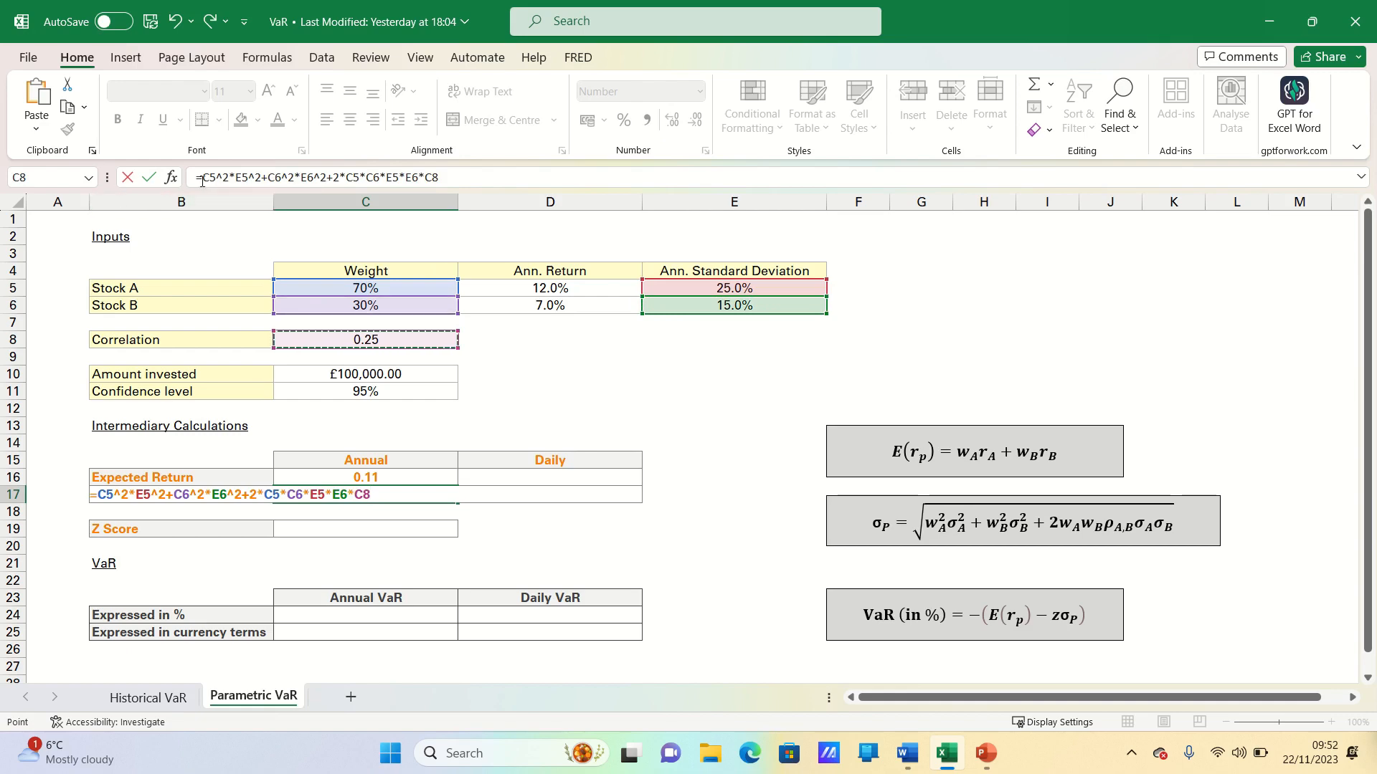
{"action": "type", "text": "SQRT("}
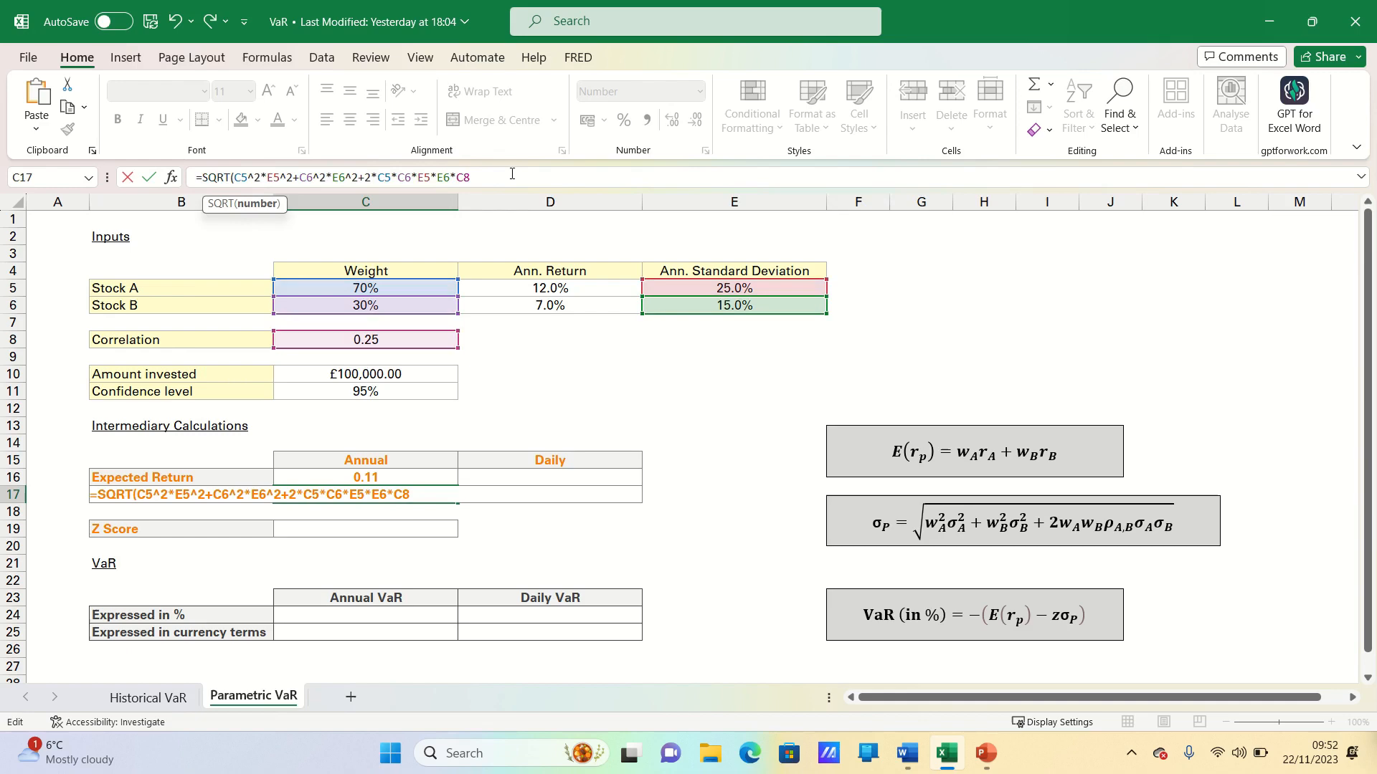
{"action": "key", "text": "Enter"}
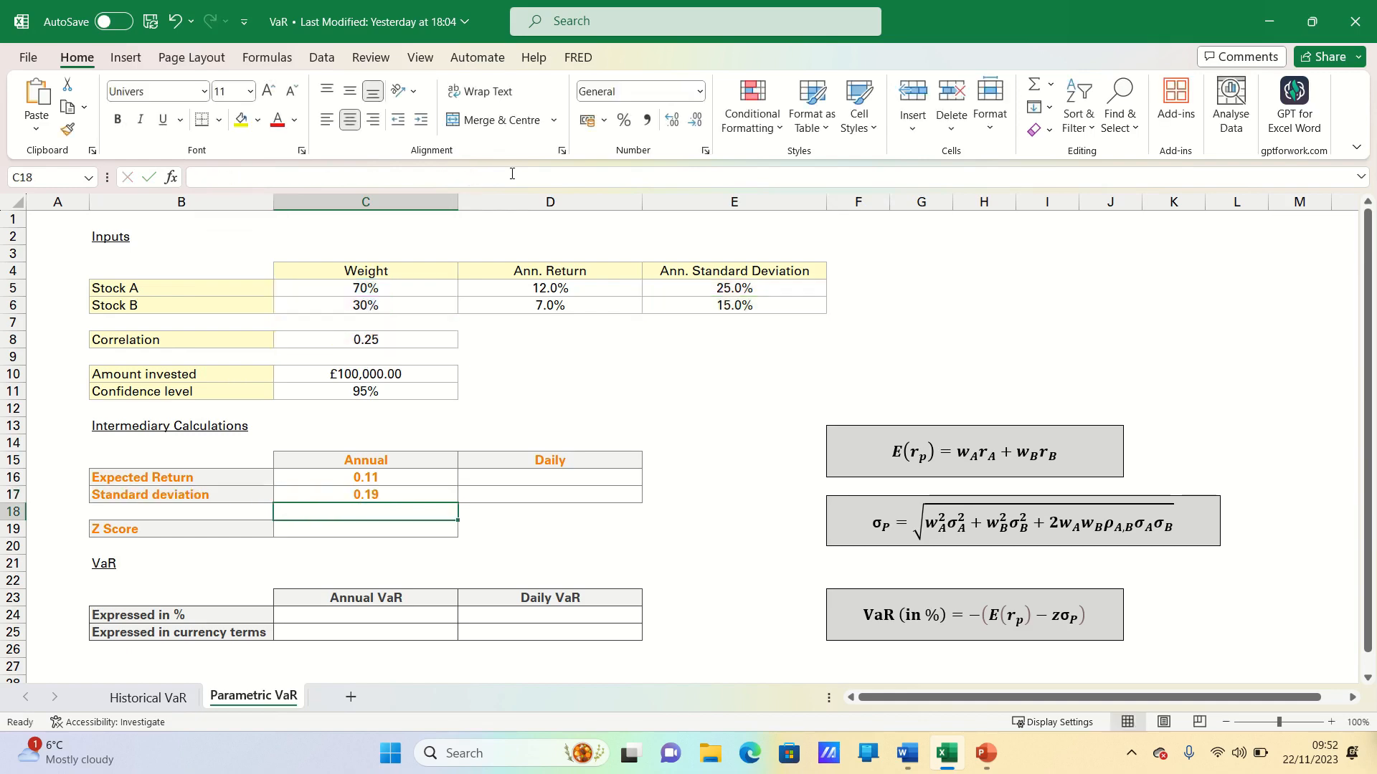
{"action": "mouse_move", "coordinate": [431, 507]}
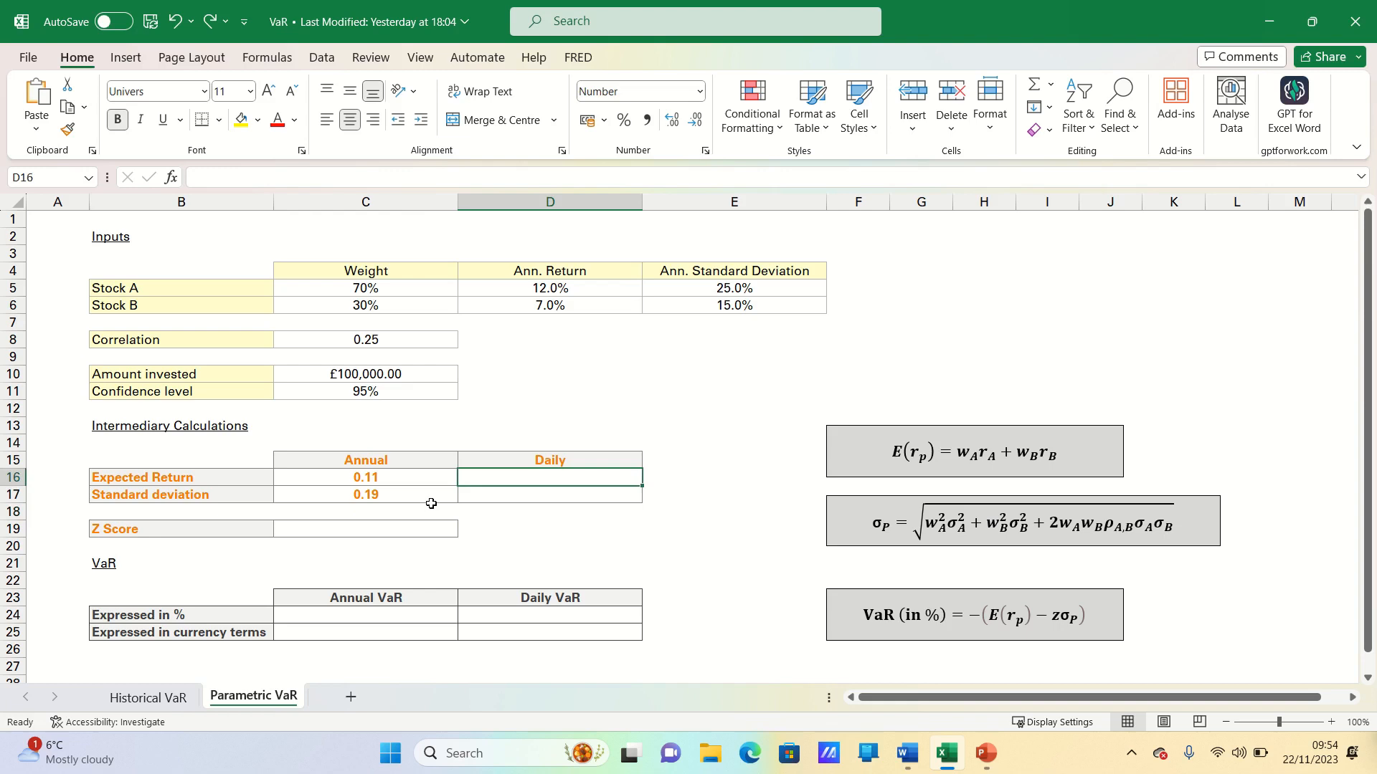
Enter =C17/SQRT(250) in D17 for a daily standard deviation of 0.01.
{"action": "type", "text": "=C16/"}
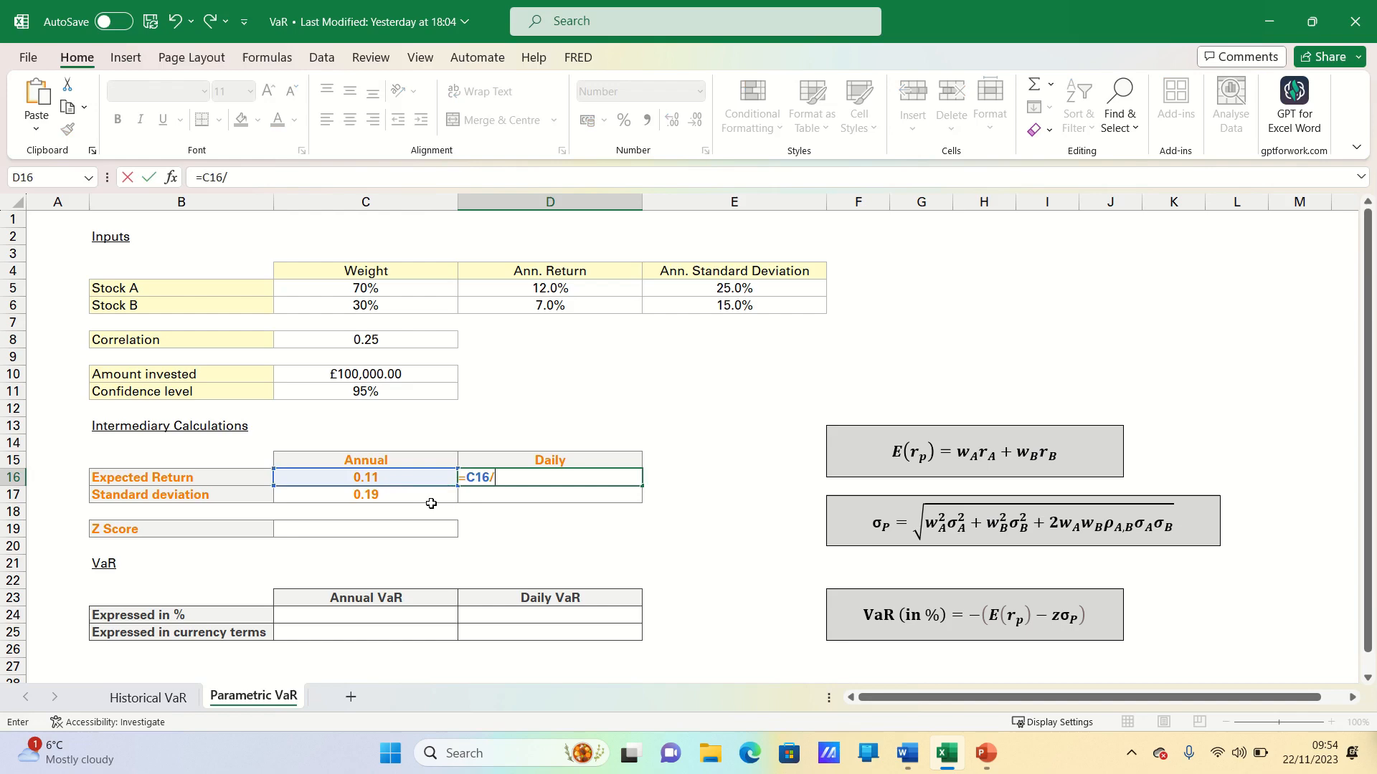
{"action": "key", "text": "Enter"}
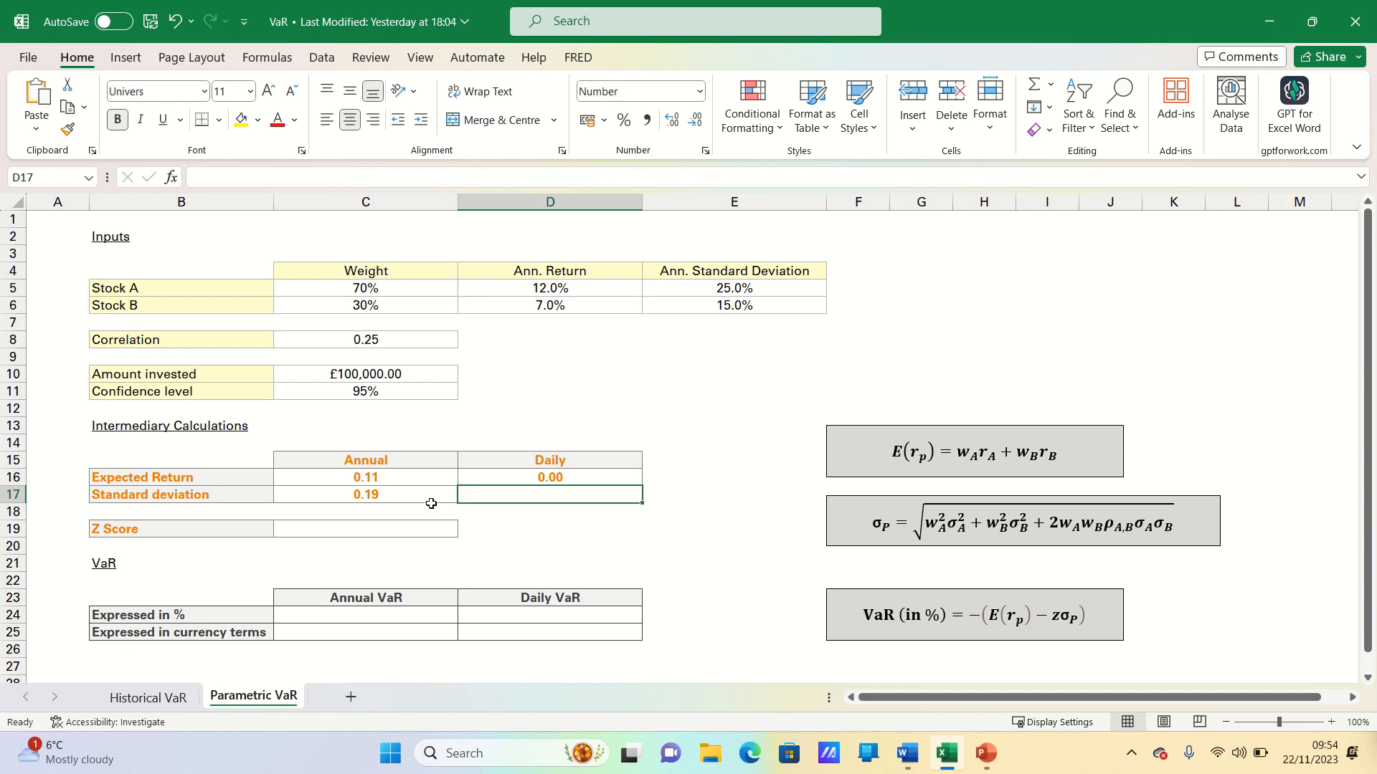
{"action": "type", "text": "="}
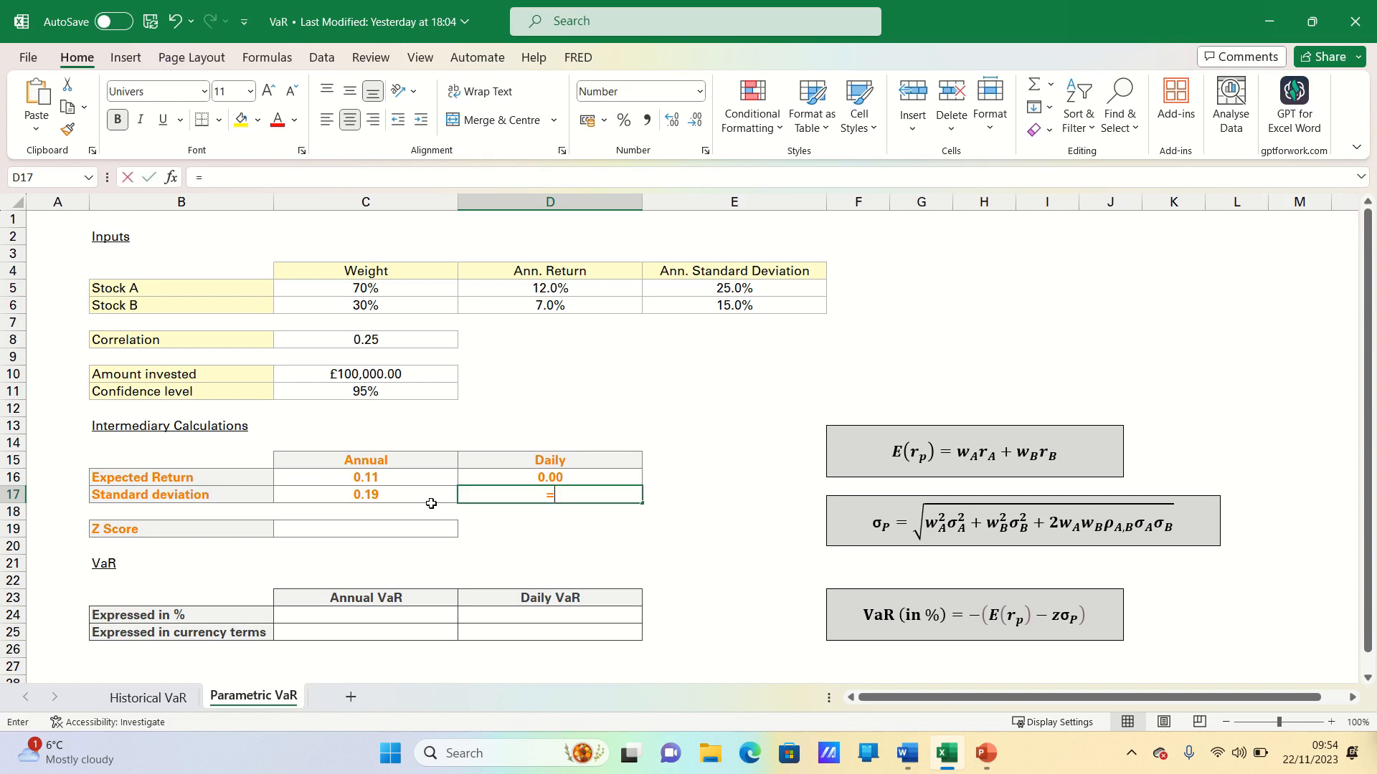
{"action": "left_click", "coordinate": [365, 494]}
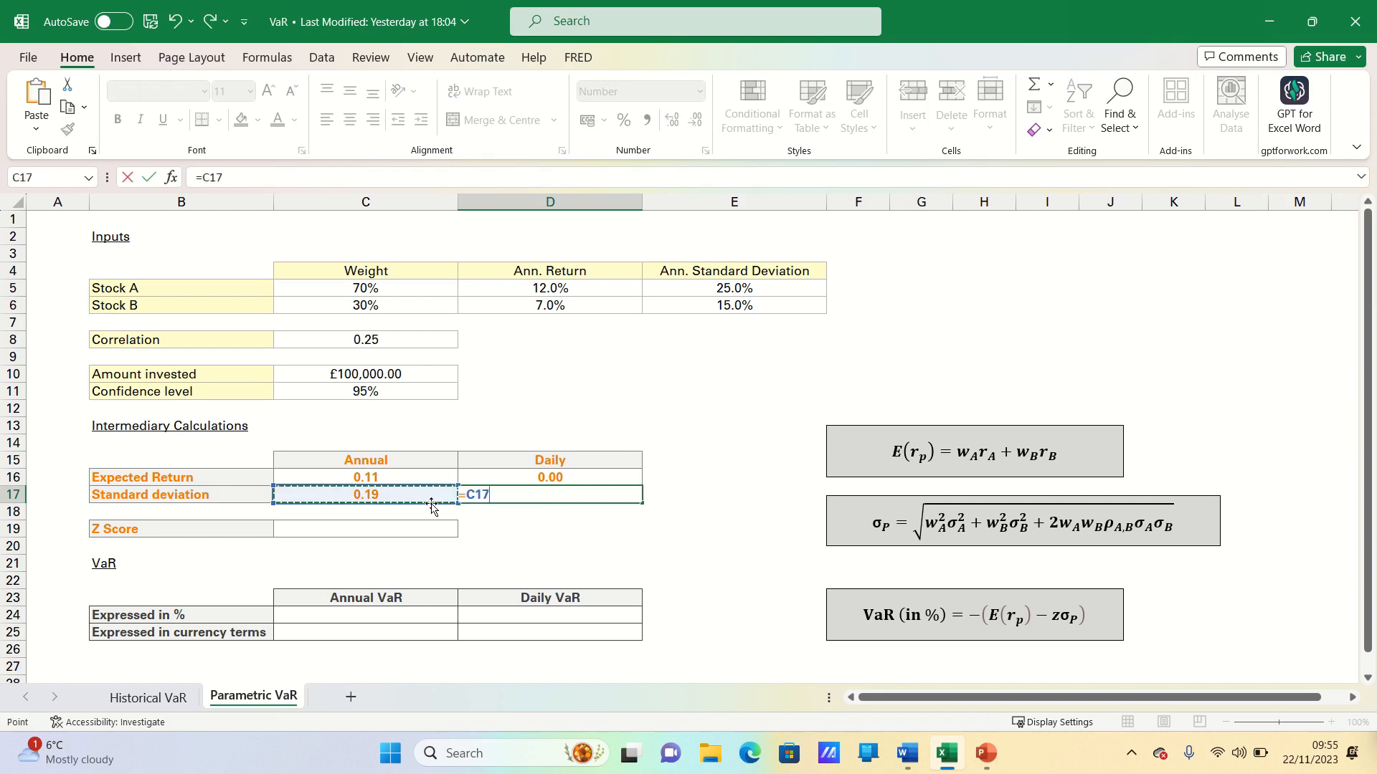
{"action": "type", "text": "/SQRT"}
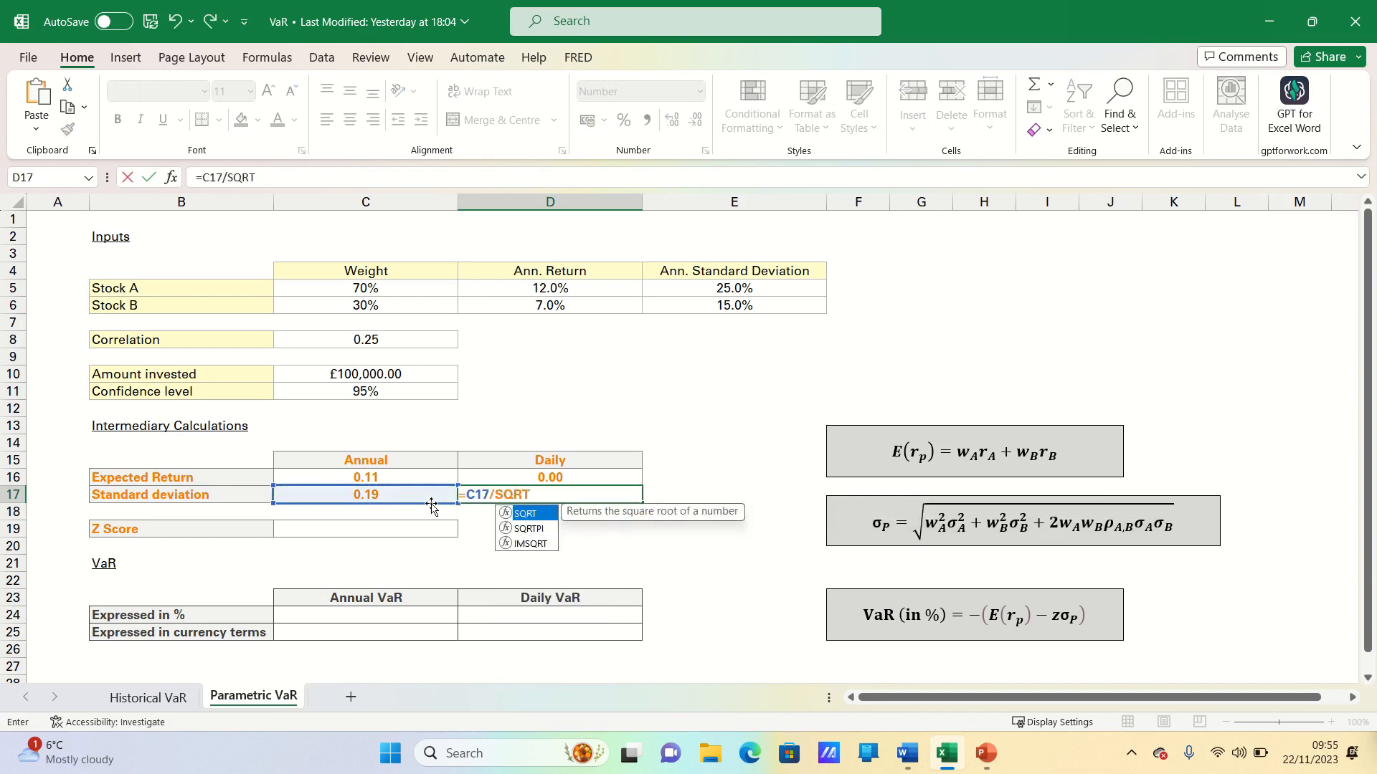
{"action": "type", "text": "(250"}
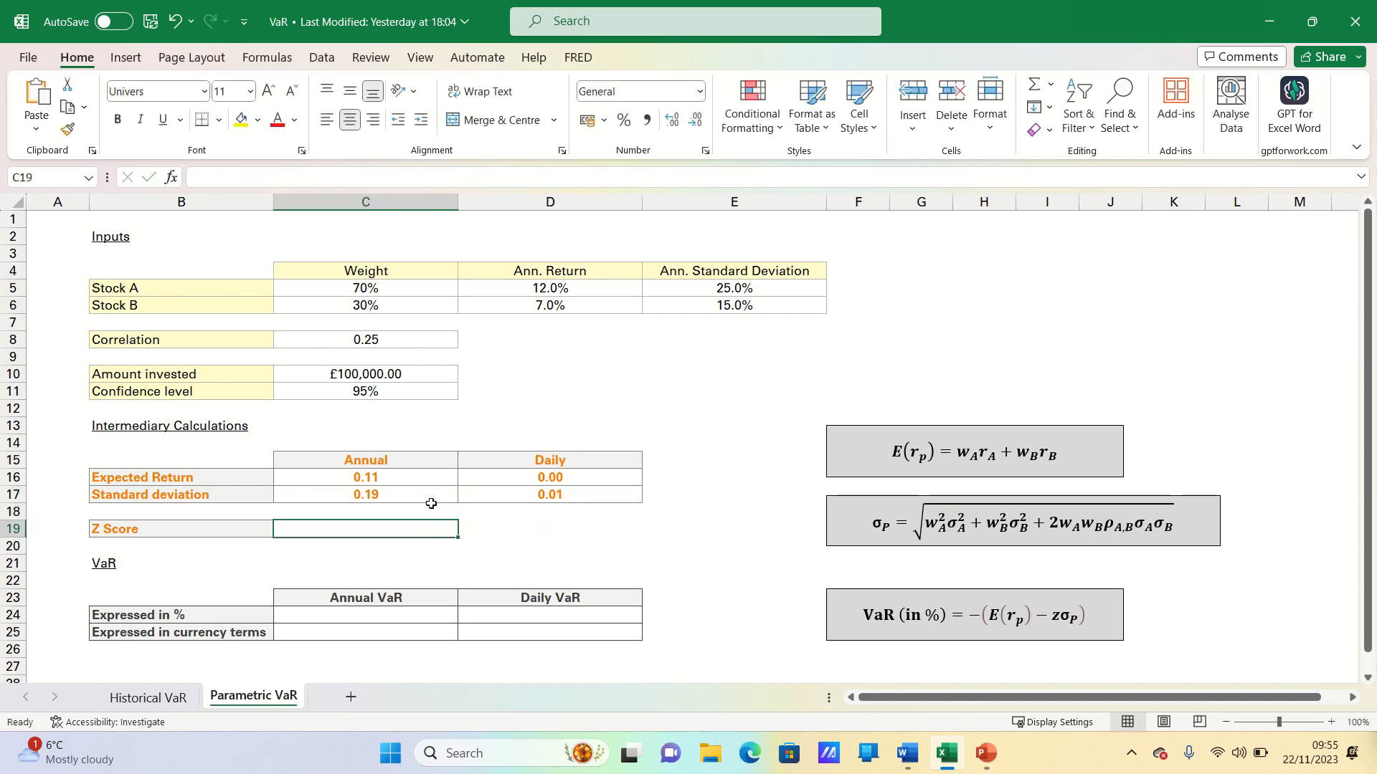
Enter =NORM.S.INV(C11) in C19 for a 95% Z score of 1.64.
{"action": "type", "text": "=N"}
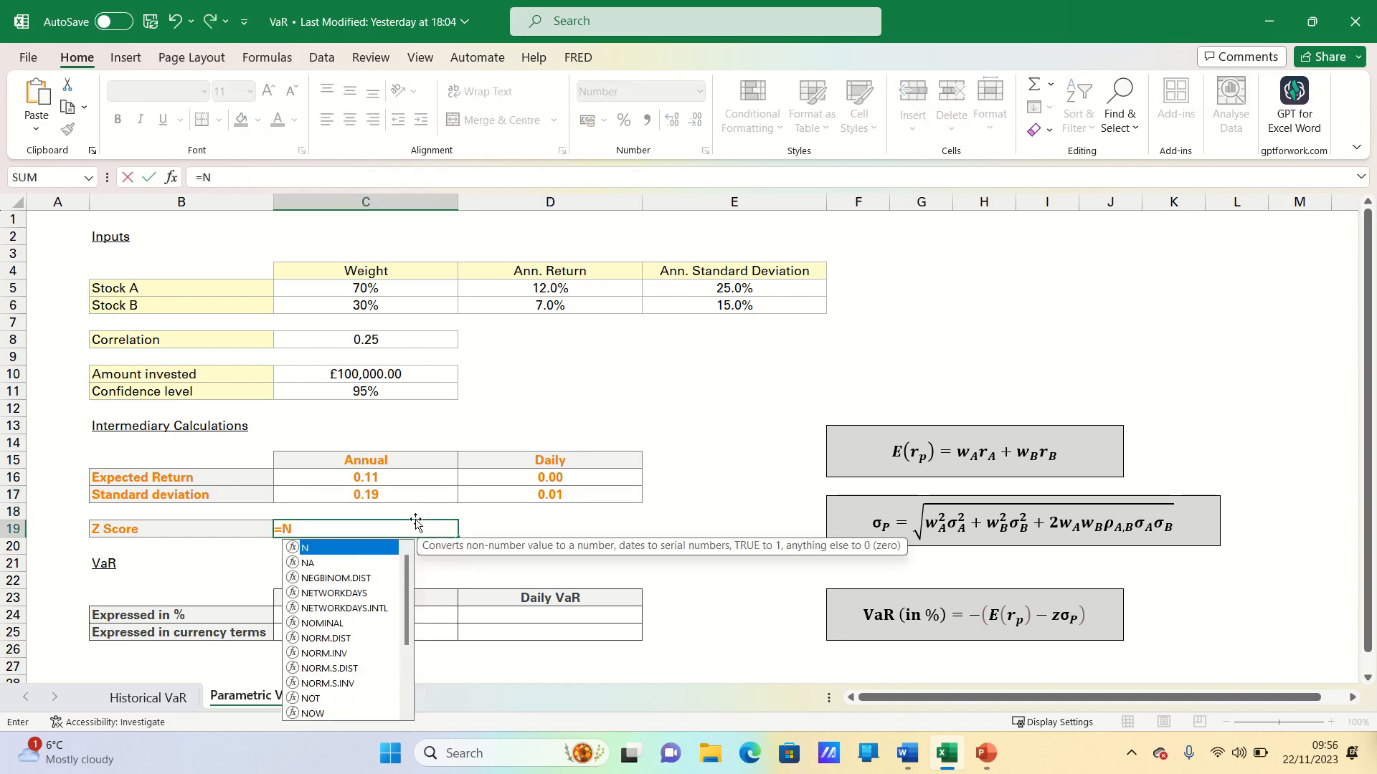
{"action": "double_click", "coordinate": [334, 683]}
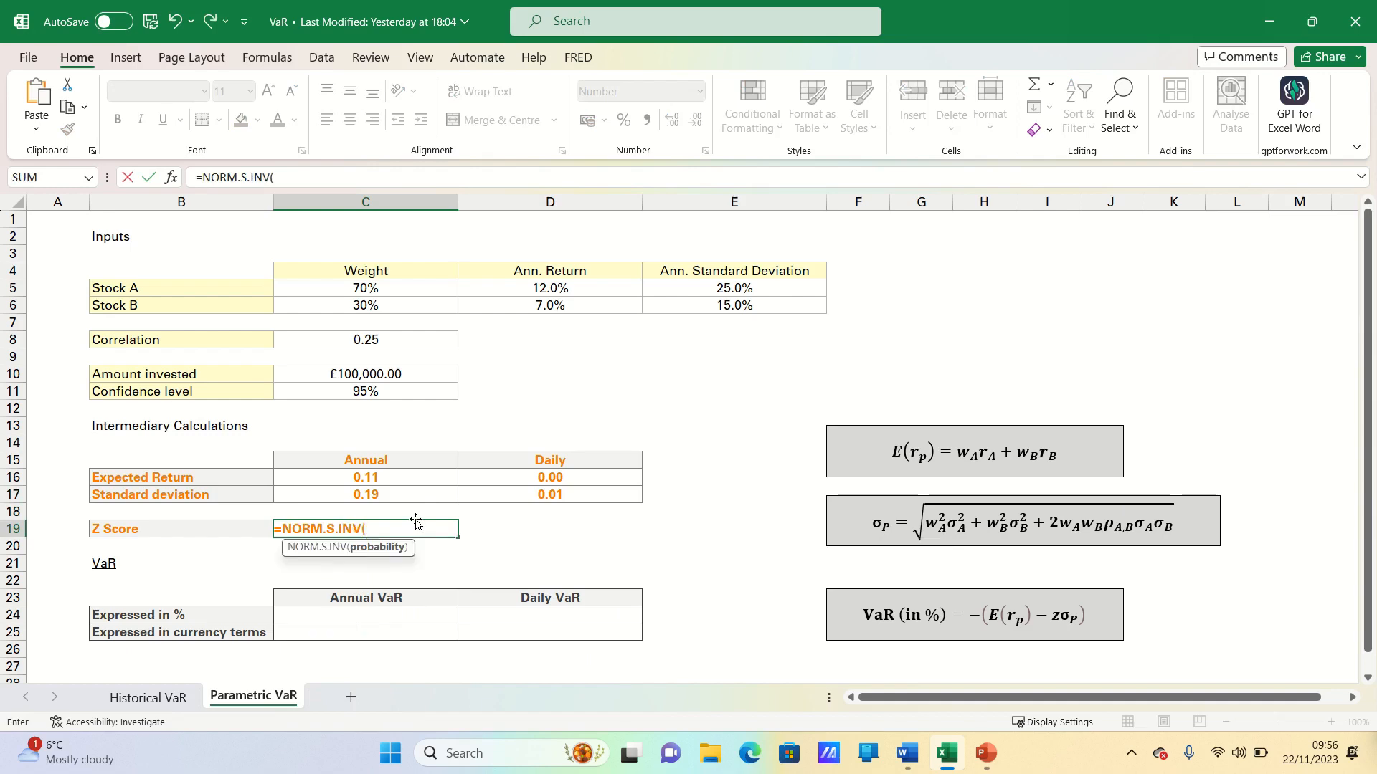
{"action": "key", "text": "Enter"}
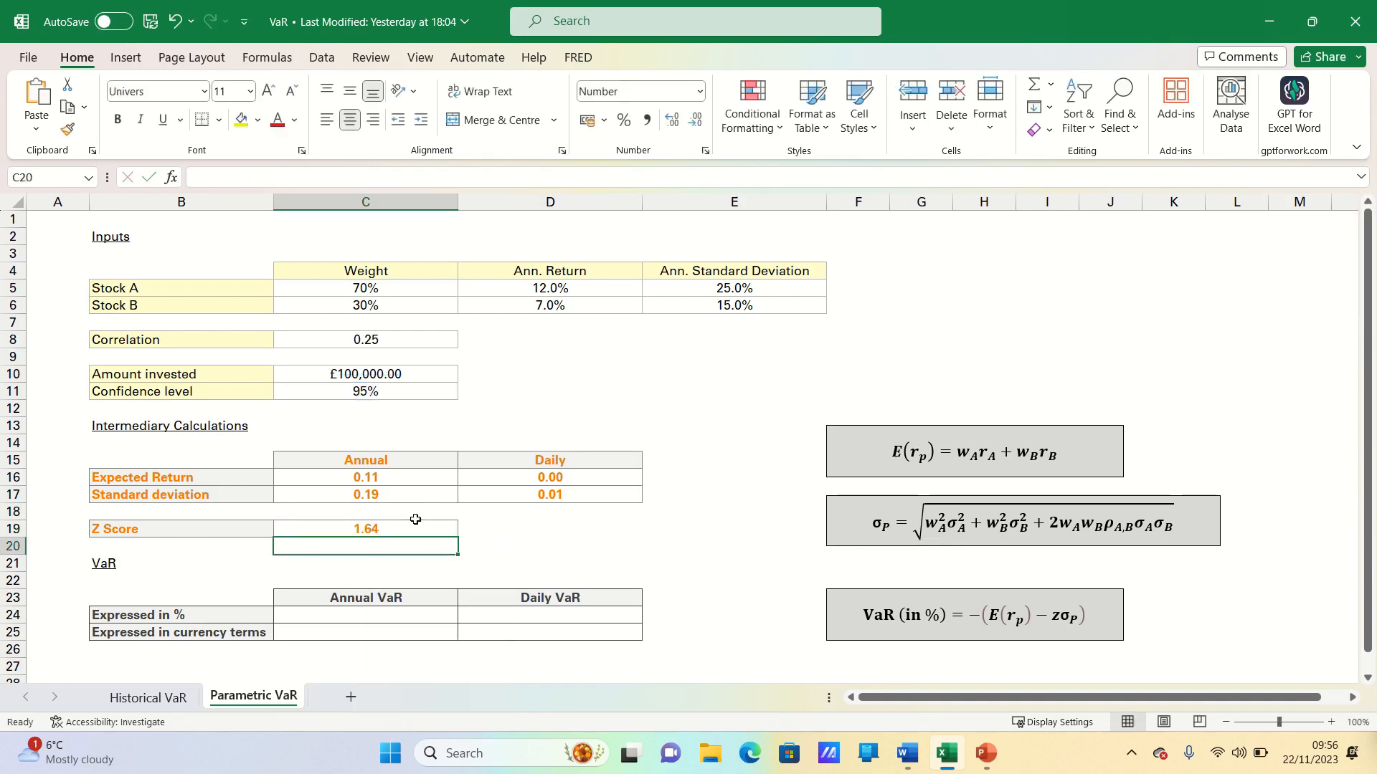
{"action": "left_click", "coordinate": [365, 528]}
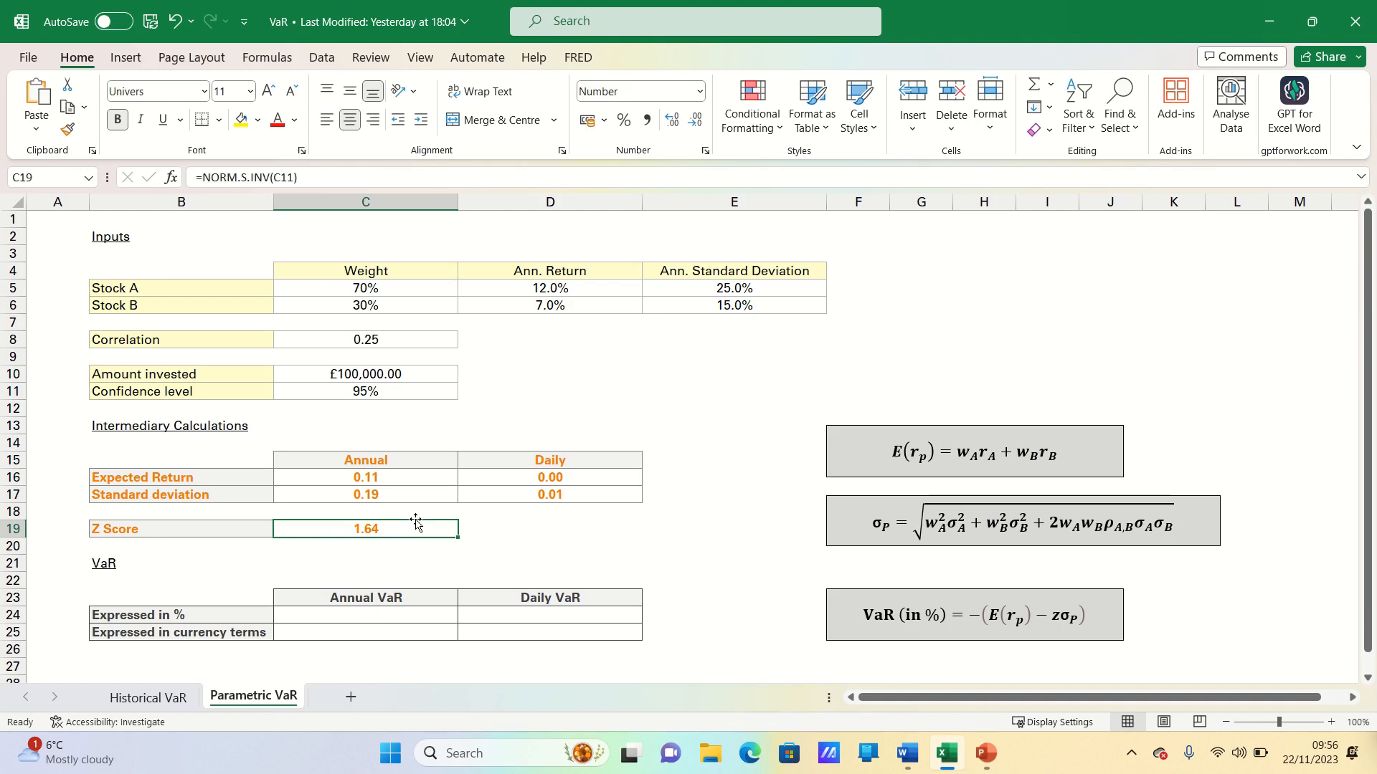
{"action": "left_click", "coordinate": [347, 615]}
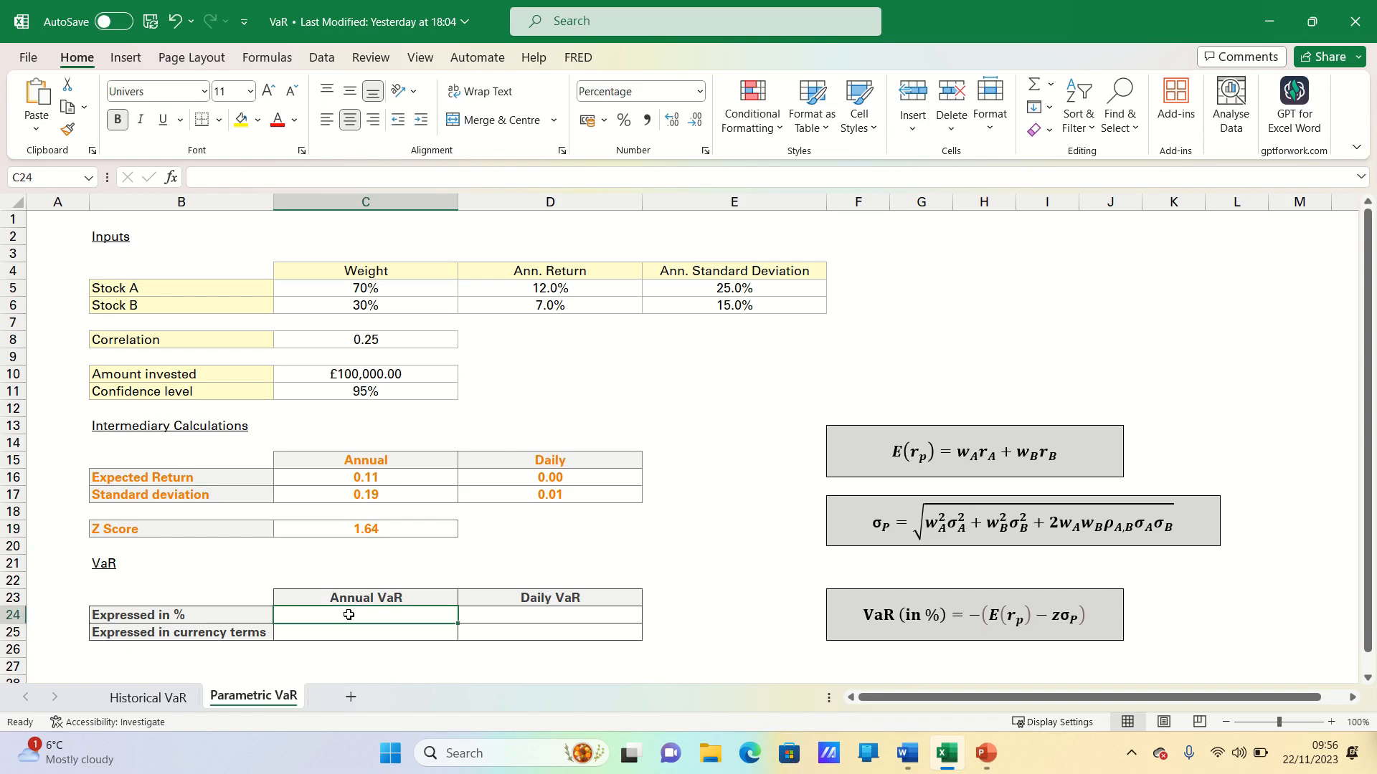
Enter =ABS(C16-$C$19*C17) in C24 and =C24*$C$10 in C25 for annual VaR.
{"action": "type", "text": "=ABS(C16-"}
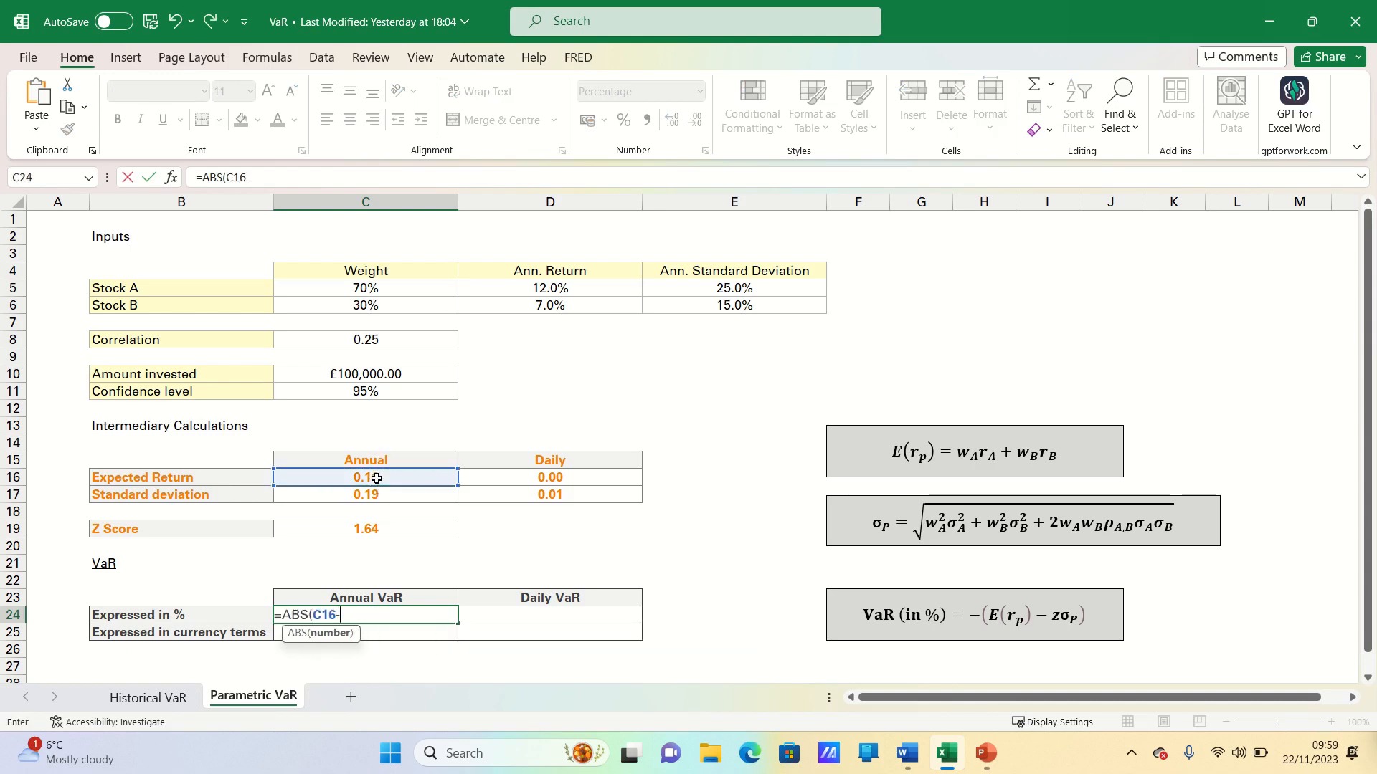
{"action": "left_click", "coordinate": [365, 528]}
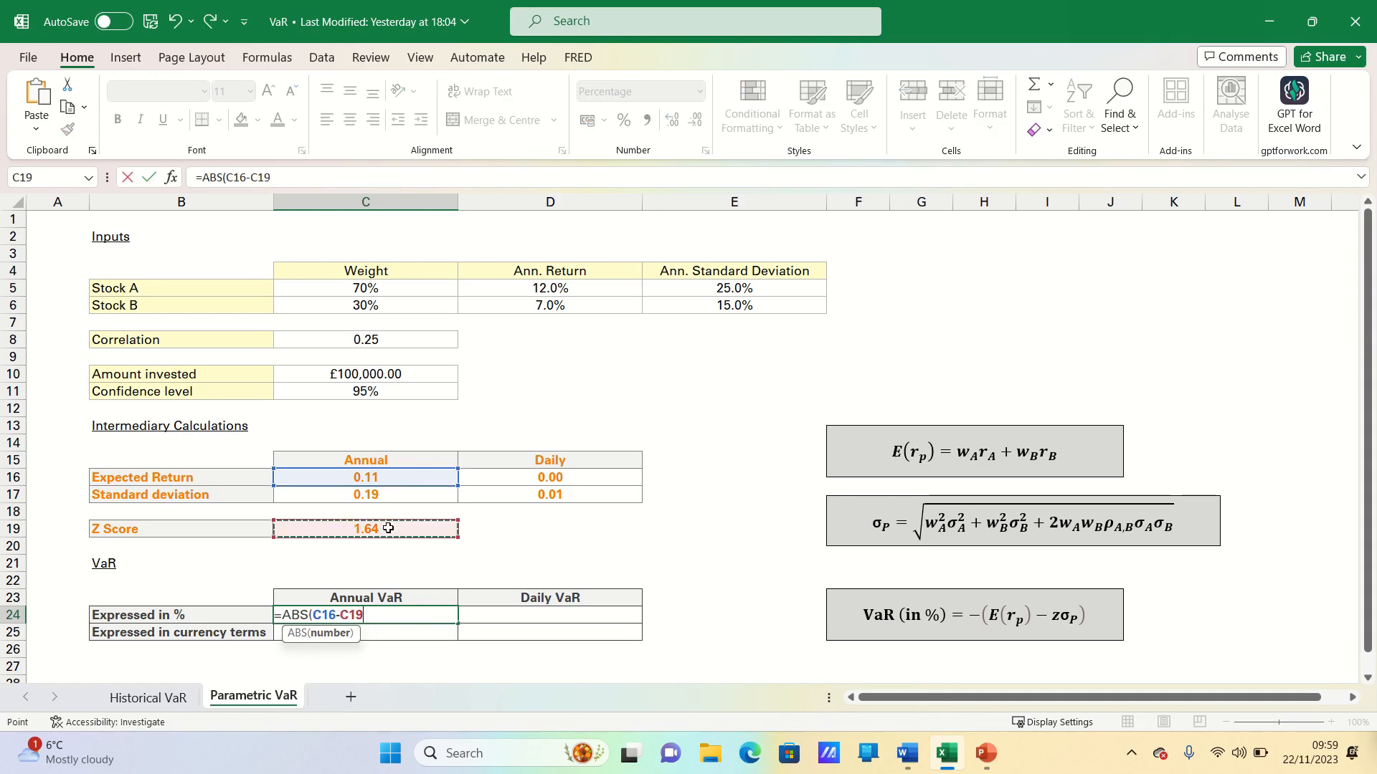
{"action": "type", "text": "$C$19*"}
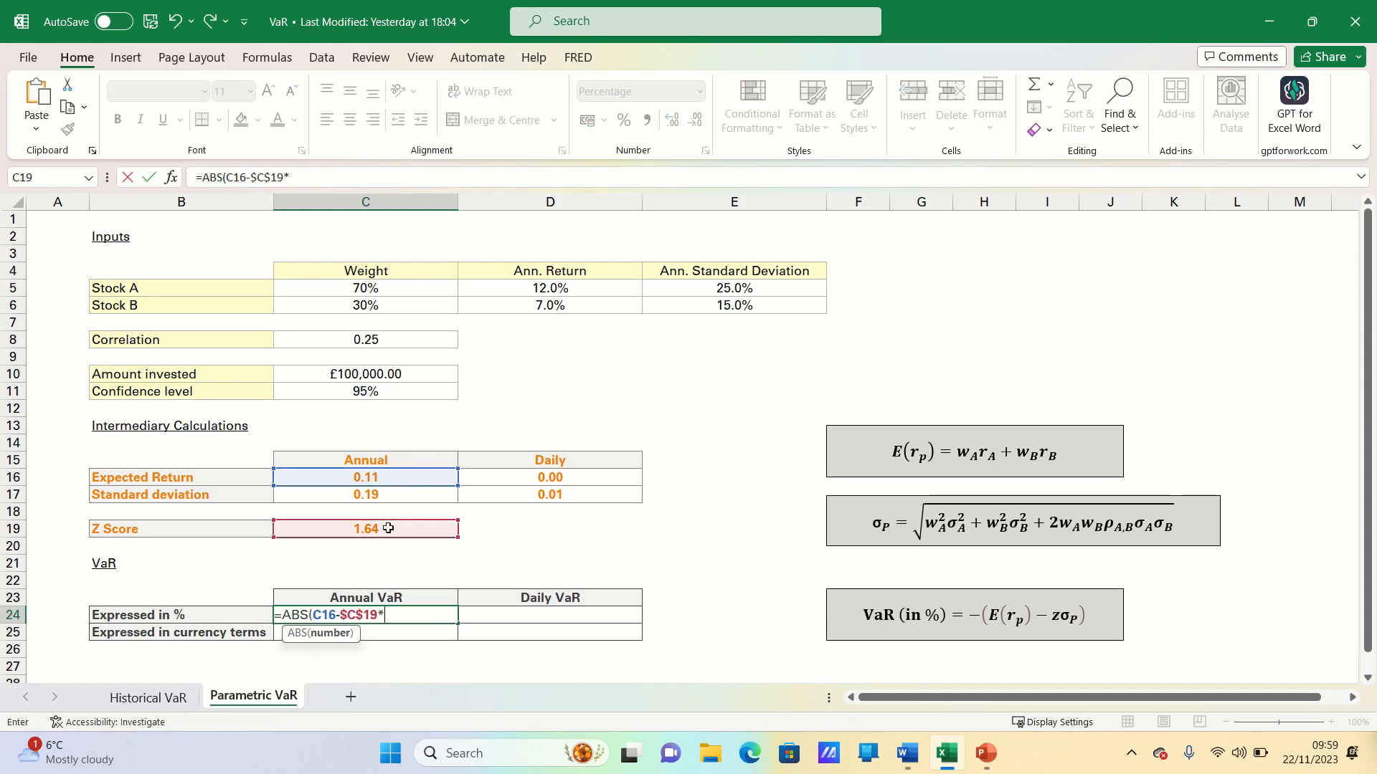
{"action": "left_click", "coordinate": [365, 494]}
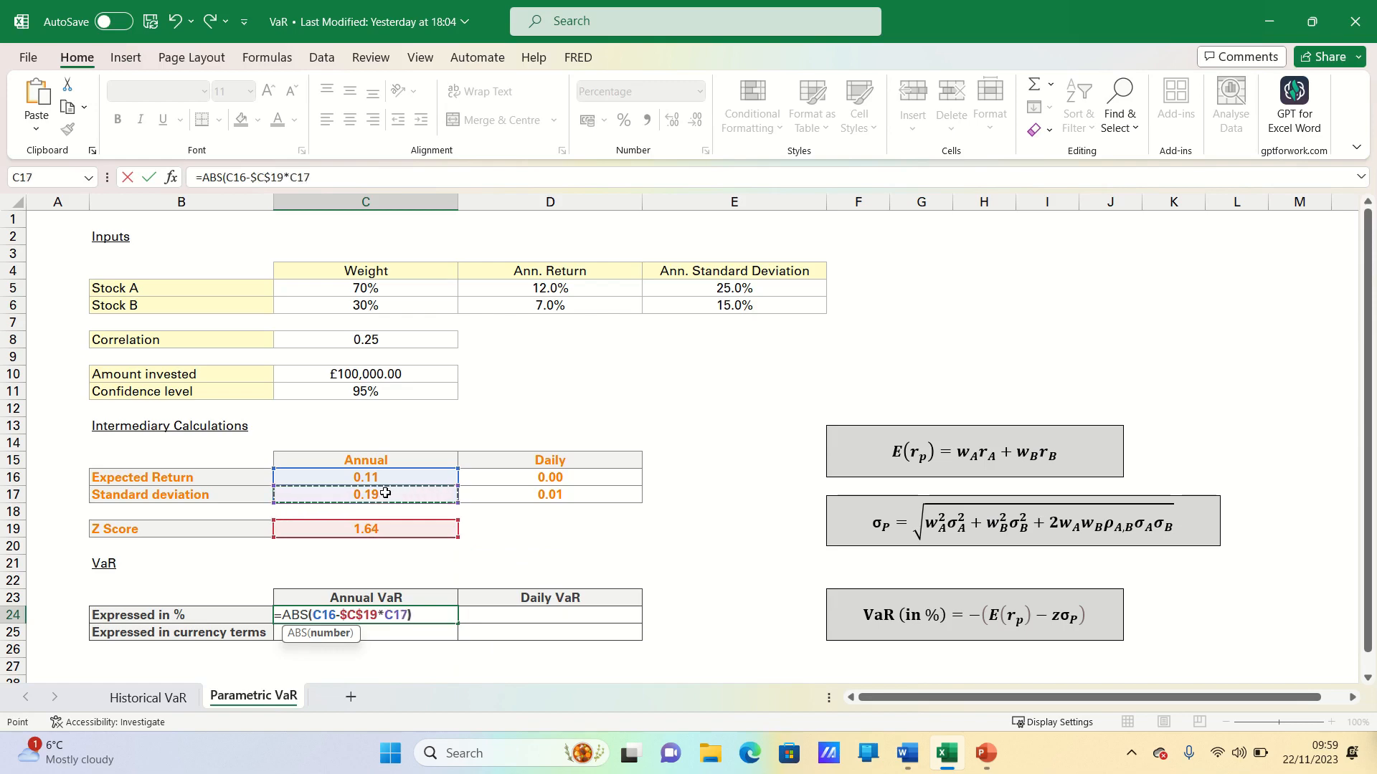
{"action": "key", "text": "Enter"}
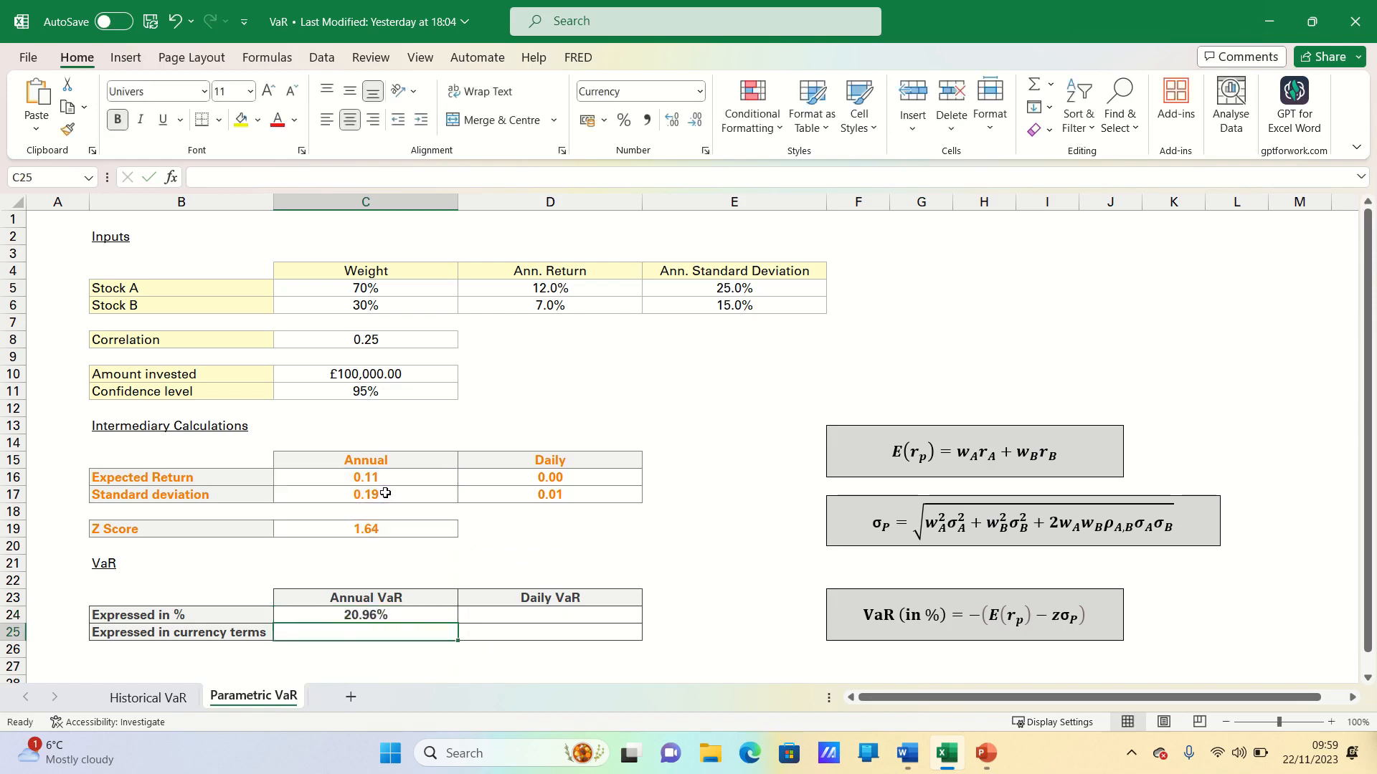
{"action": "type", "text": "=C24*"}
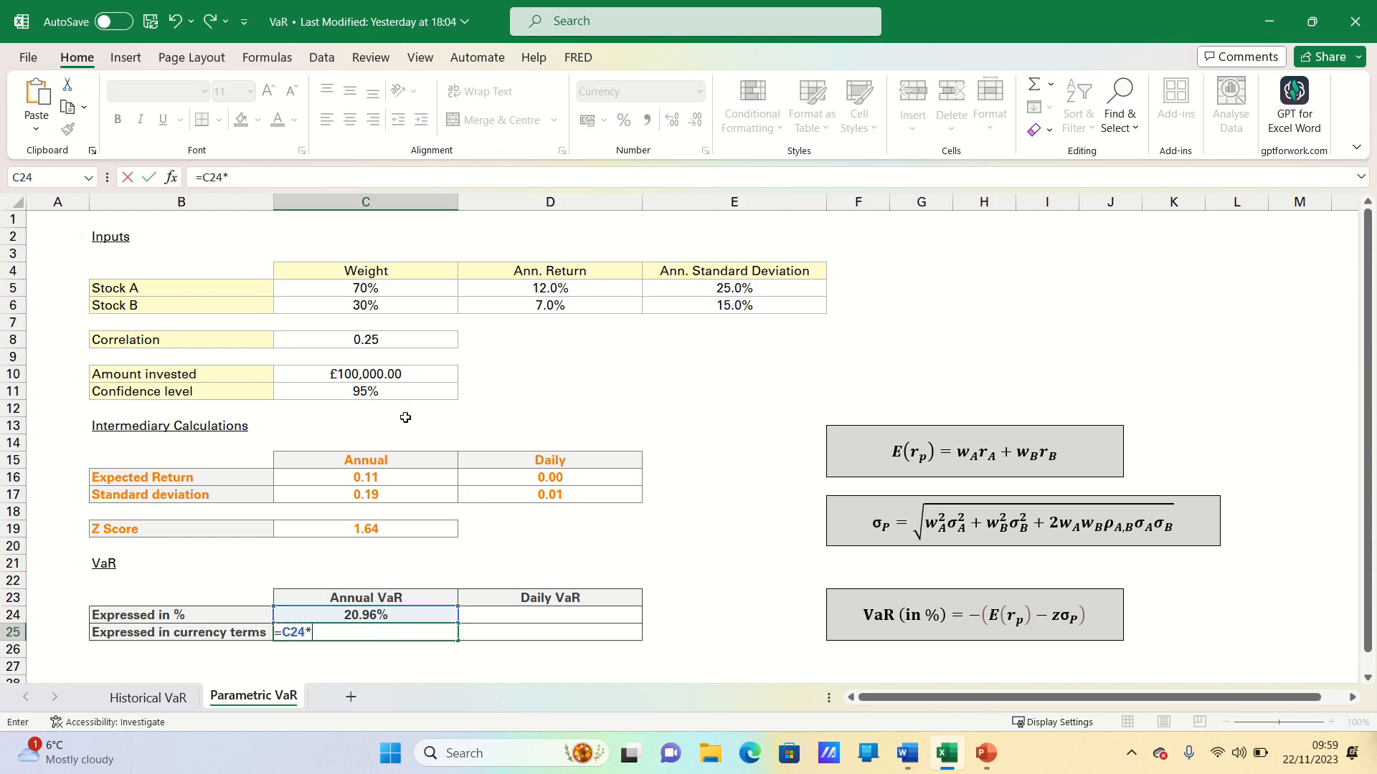
{"action": "left_click", "coordinate": [365, 374]}
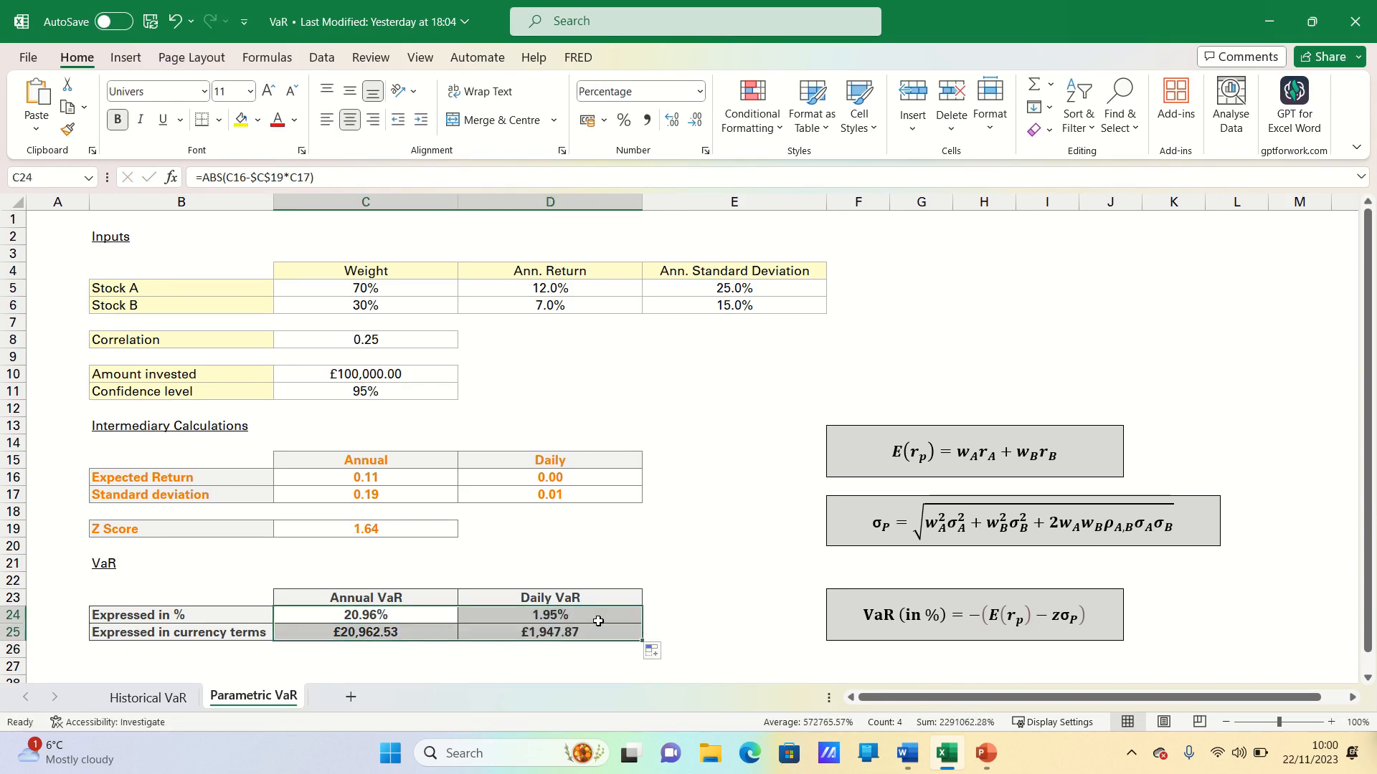
{"action": "left_click", "coordinate": [550, 615]}
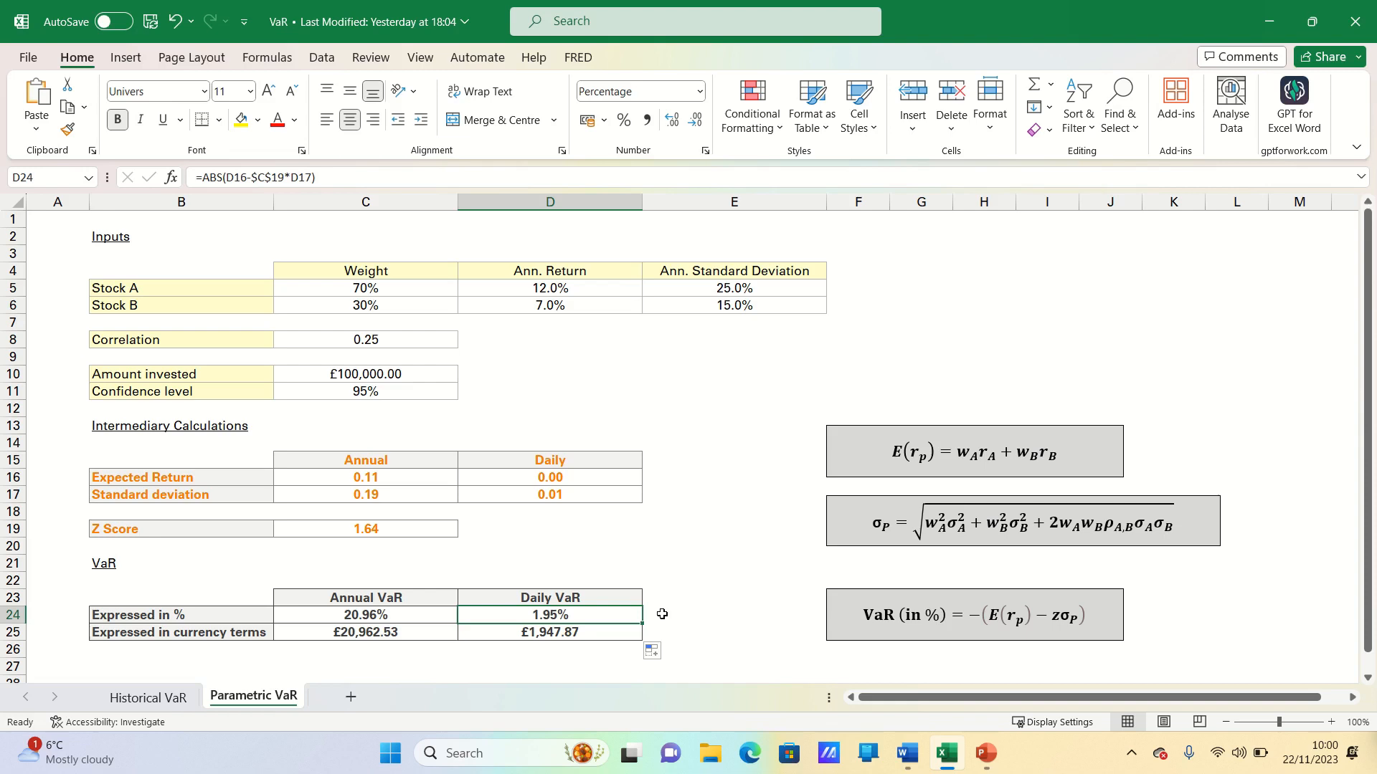
{"action": "mouse_move", "coordinate": [625, 583]}
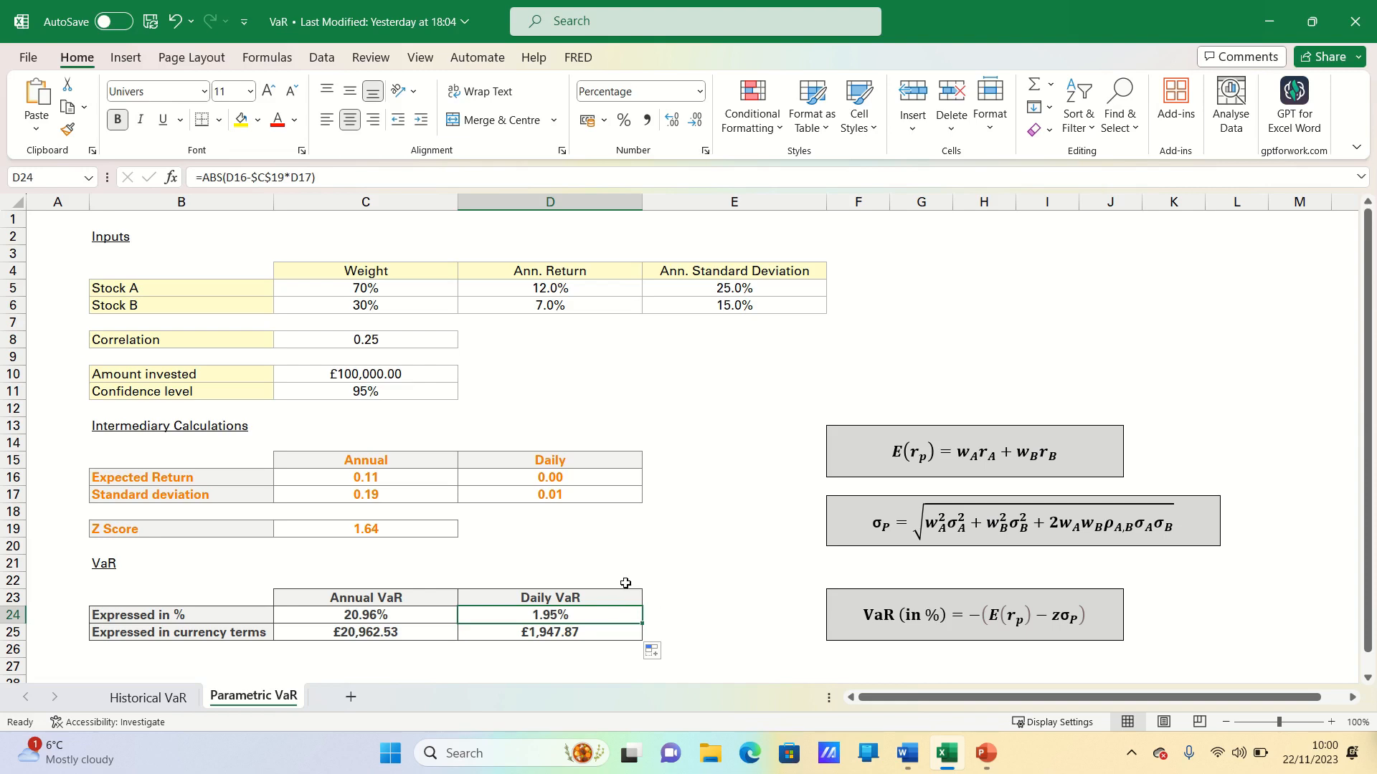
{"action": "mouse_move", "coordinate": [431, 645]}
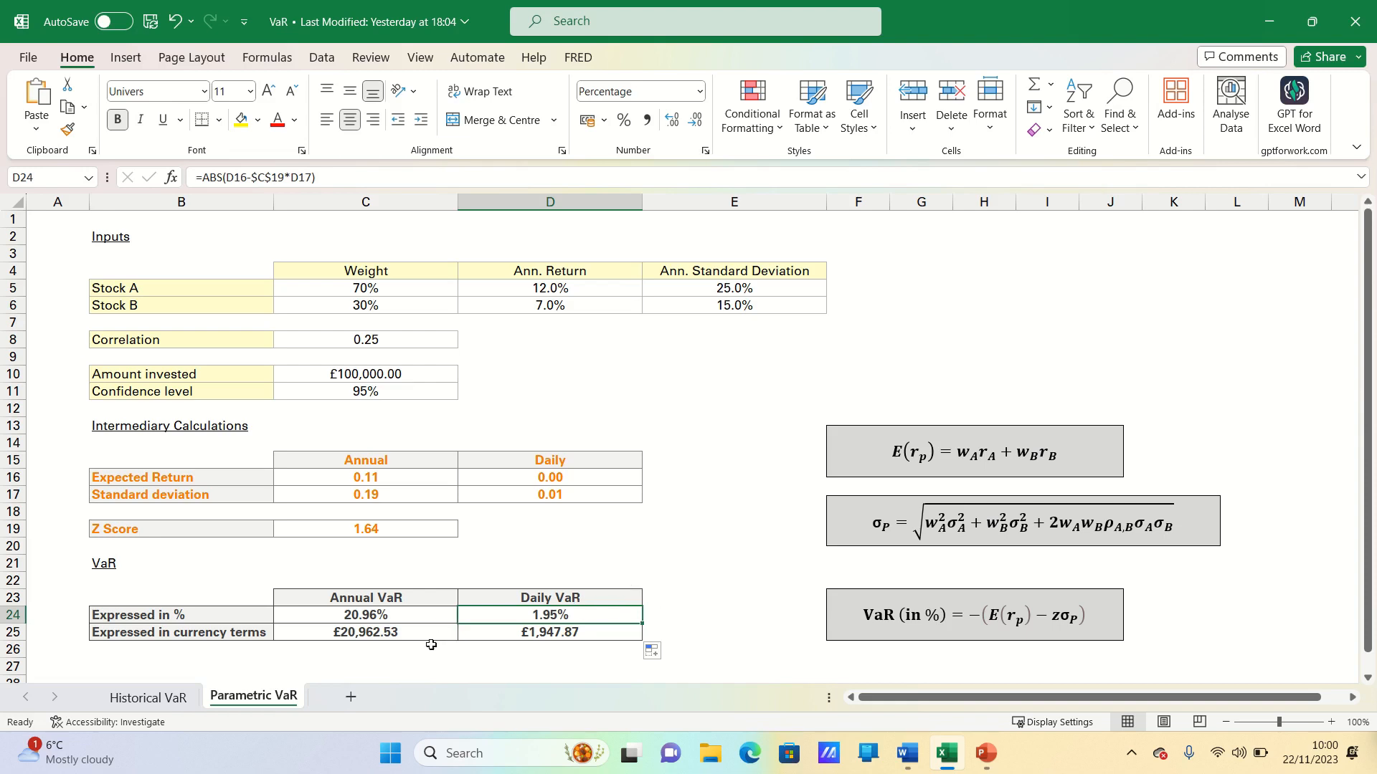
{"action": "left_click", "coordinate": [365, 632]}
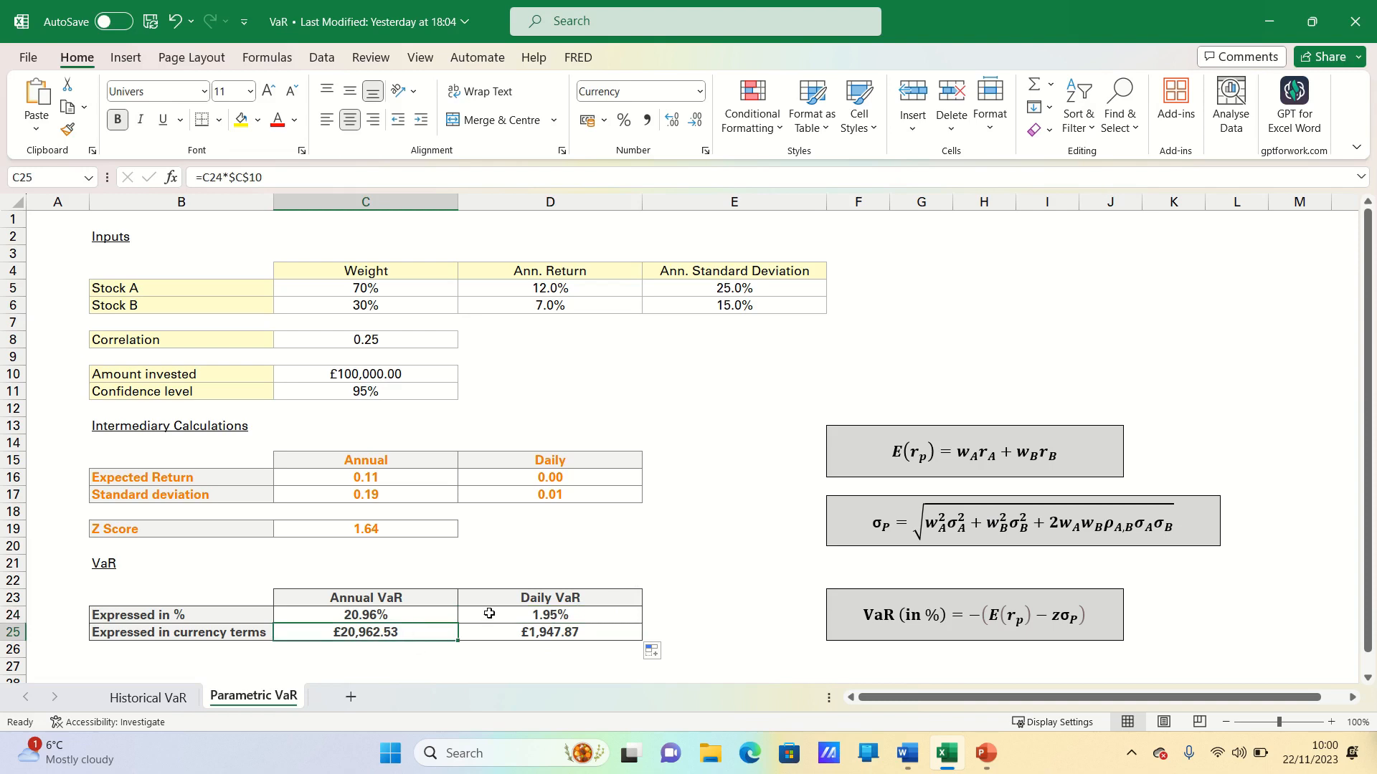
{"action": "mouse_move", "coordinate": [505, 601]}
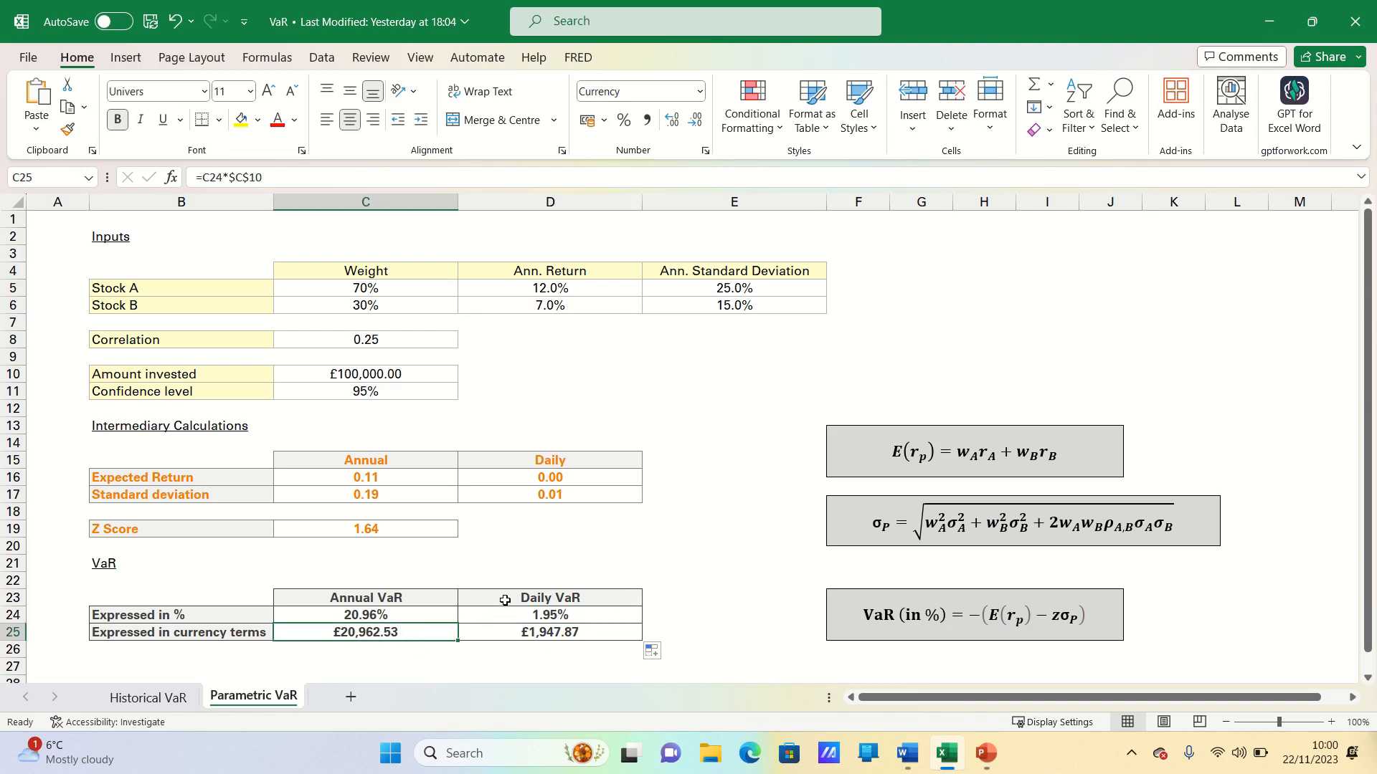
{"action": "mouse_move", "coordinate": [468, 599]}
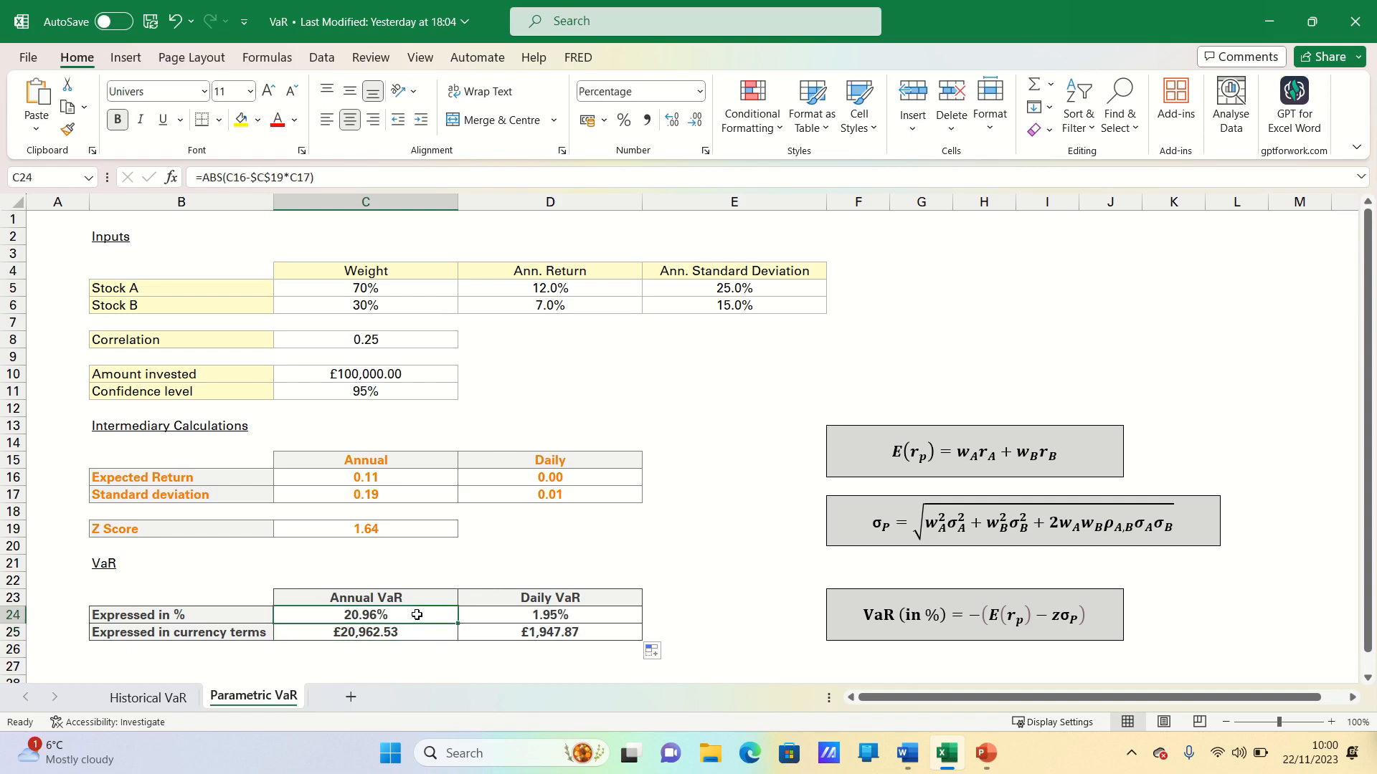
{"action": "mouse_move", "coordinate": [484, 613]}
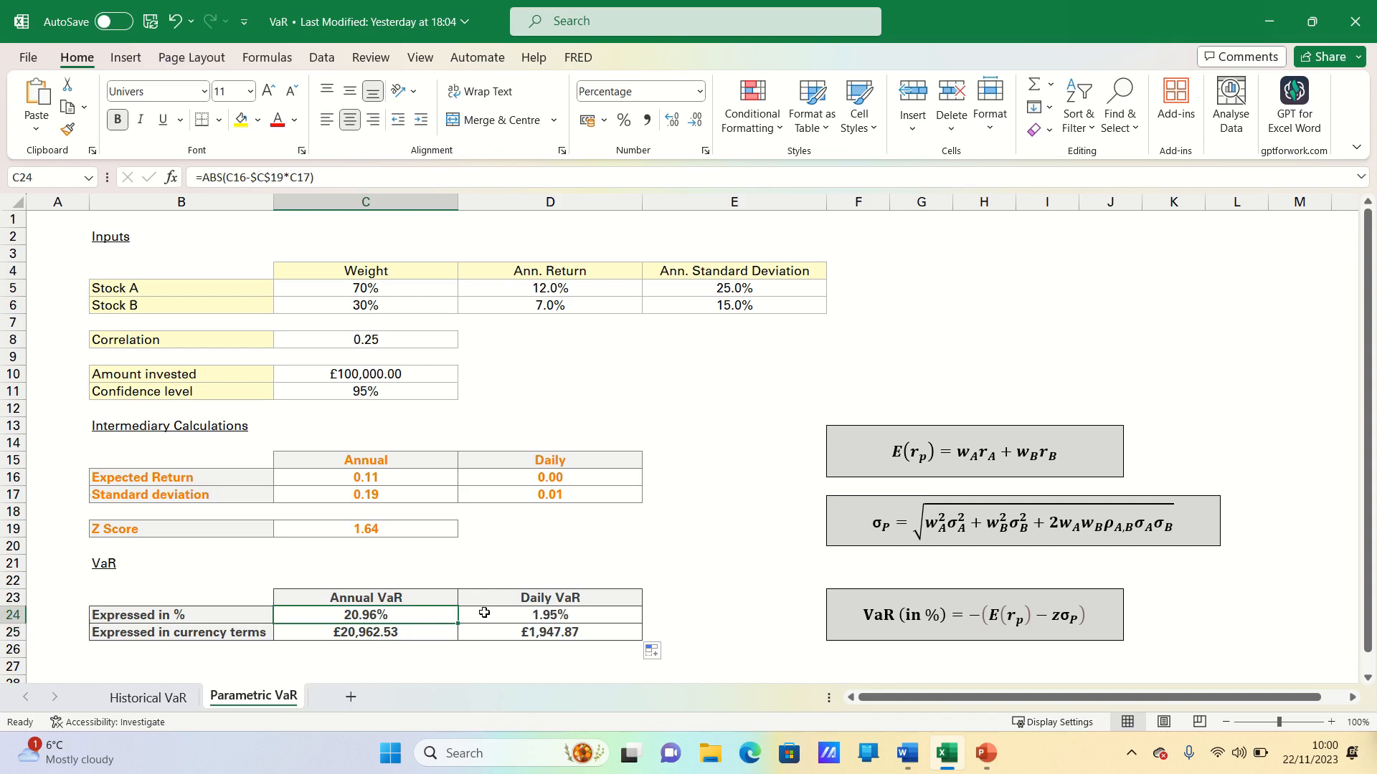